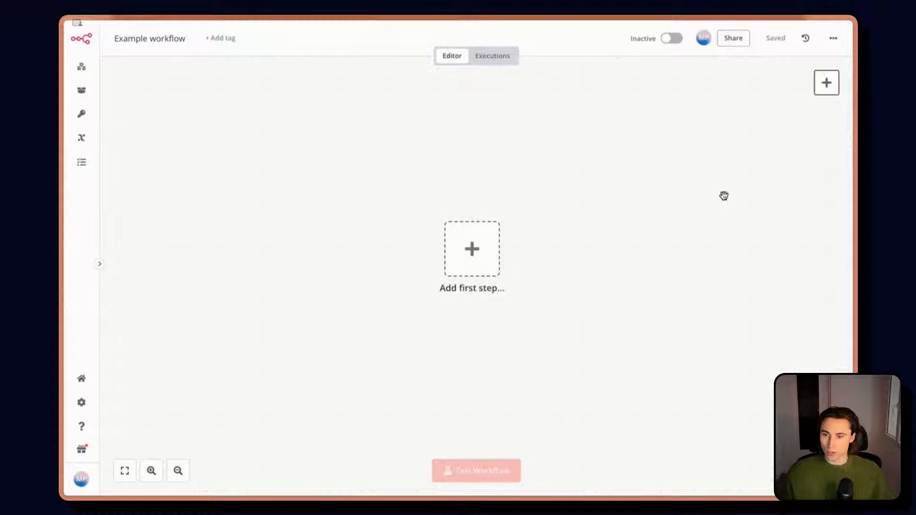
{"action": "mouse_move", "coordinate": [545, 211]}
{"action": "type", "text": "f"}
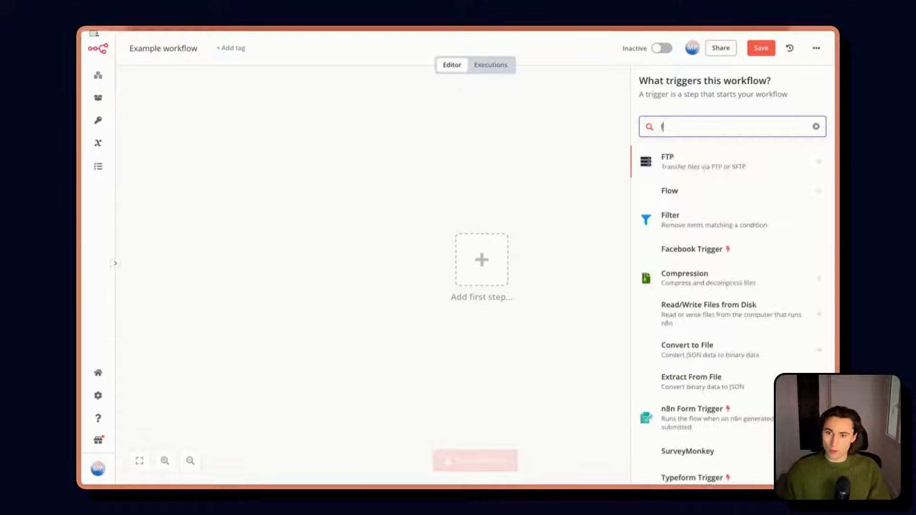
Step: Add an n8n Form Trigger as the workflow's first step and reopen its settings
{"action": "left_click", "coordinate": [692, 418]}
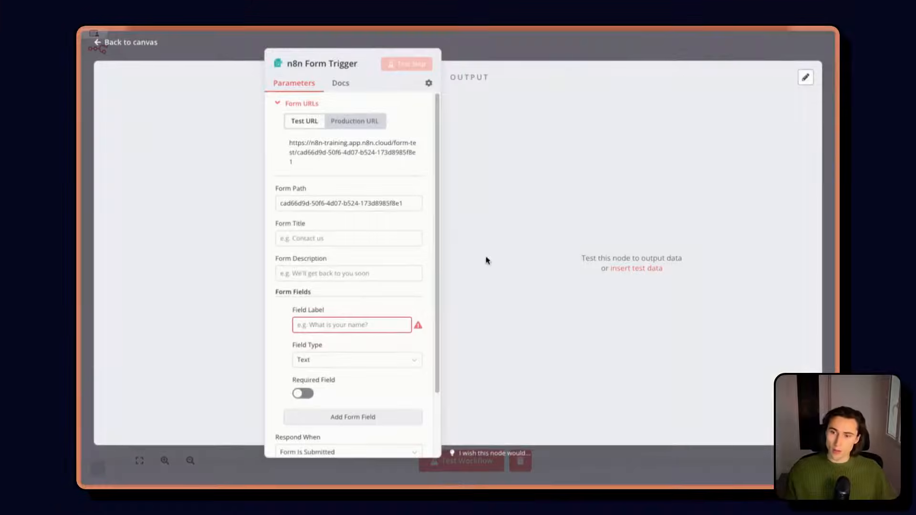
{"action": "left_click", "coordinate": [124, 41]}
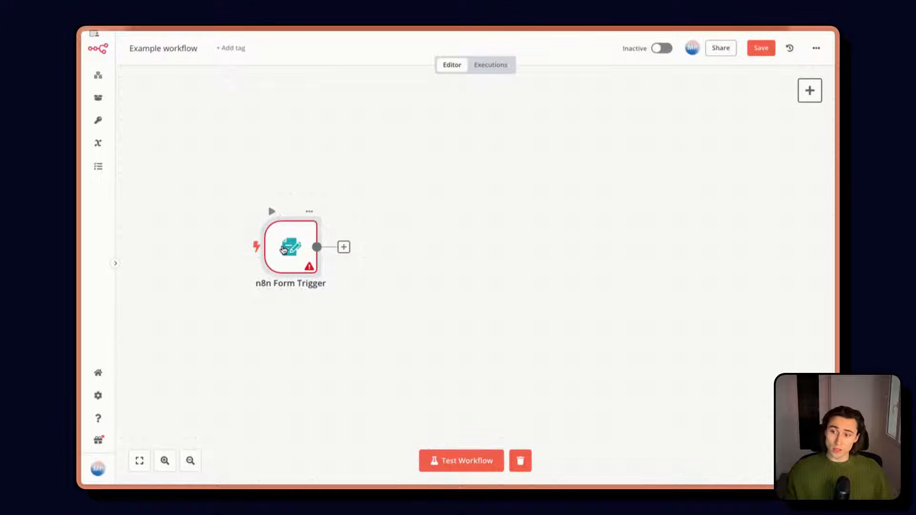
{"action": "double_click", "coordinate": [290, 246]}
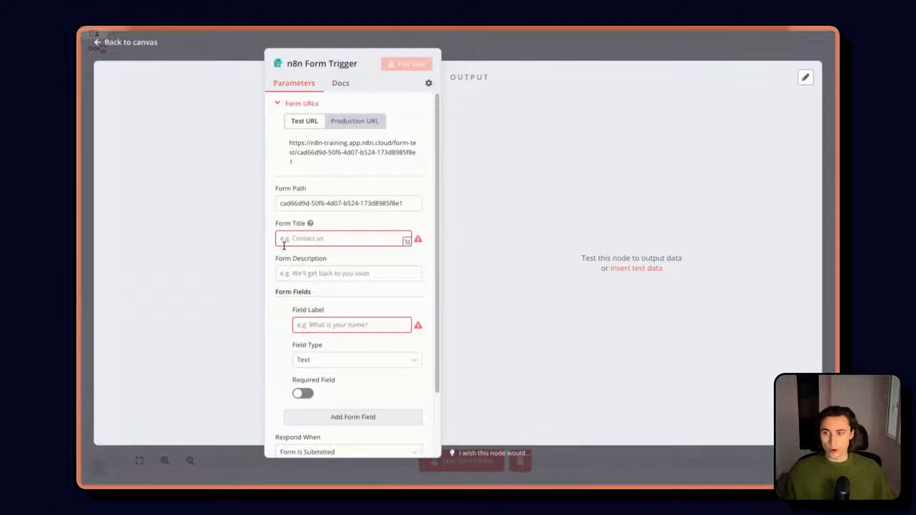
Step: Title the form 'Submit URL form' with a single field labelled 'URL'
{"action": "left_click", "coordinate": [343, 238]}
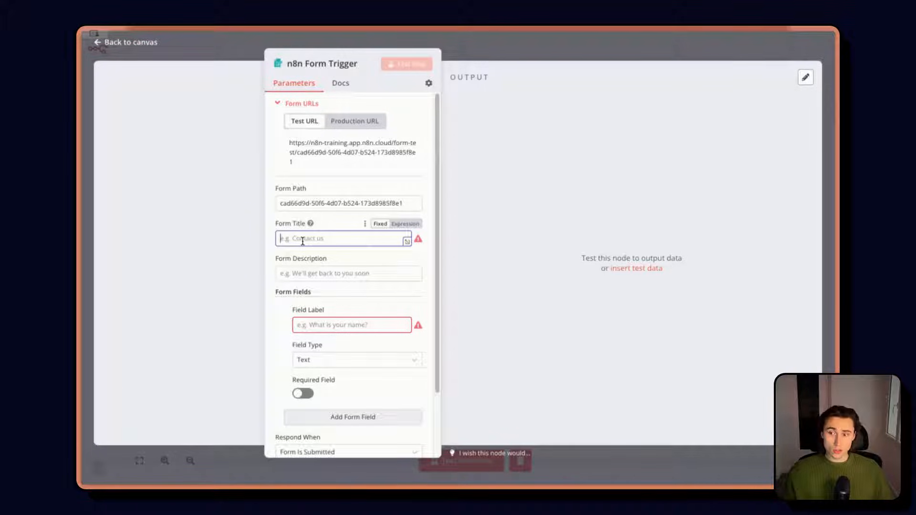
{"action": "type", "text": "u"}
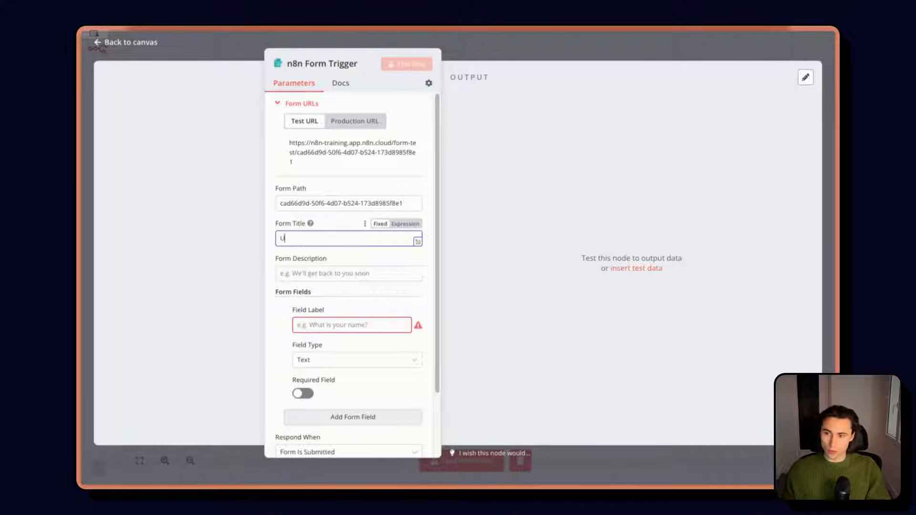
{"action": "type", "text": "Submit URL"}
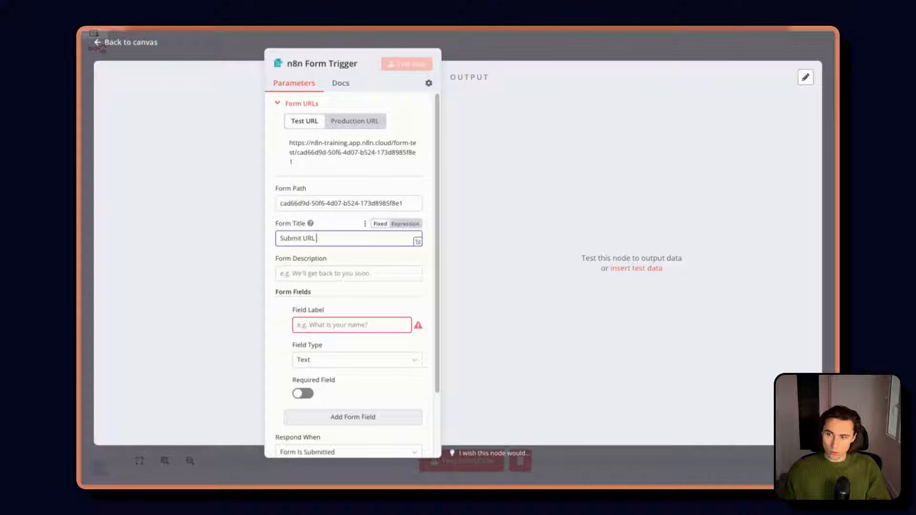
{"action": "mouse_move", "coordinate": [332, 257]}
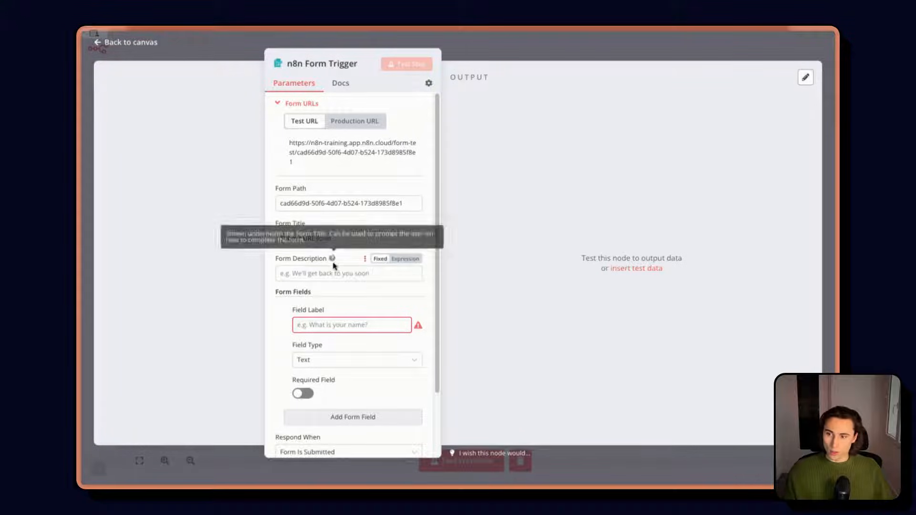
{"action": "type", "text": "URL"}
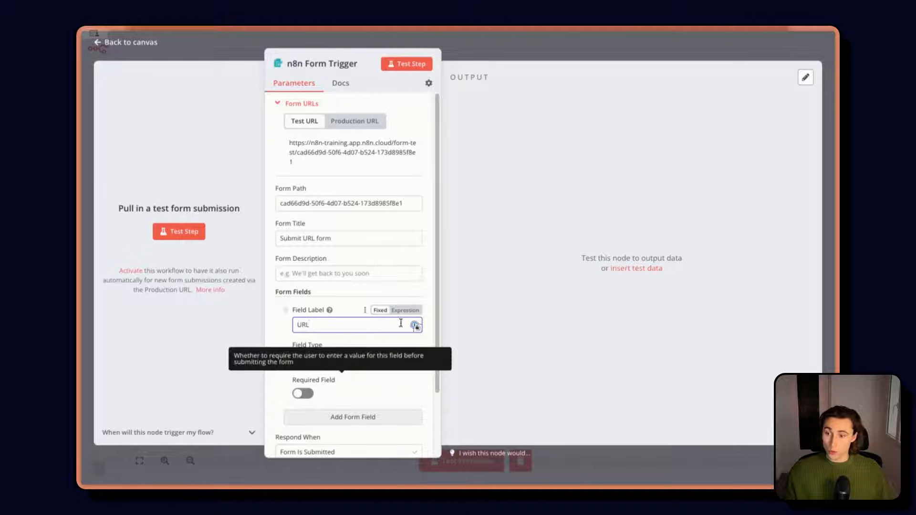
{"action": "left_click", "coordinate": [124, 42]}
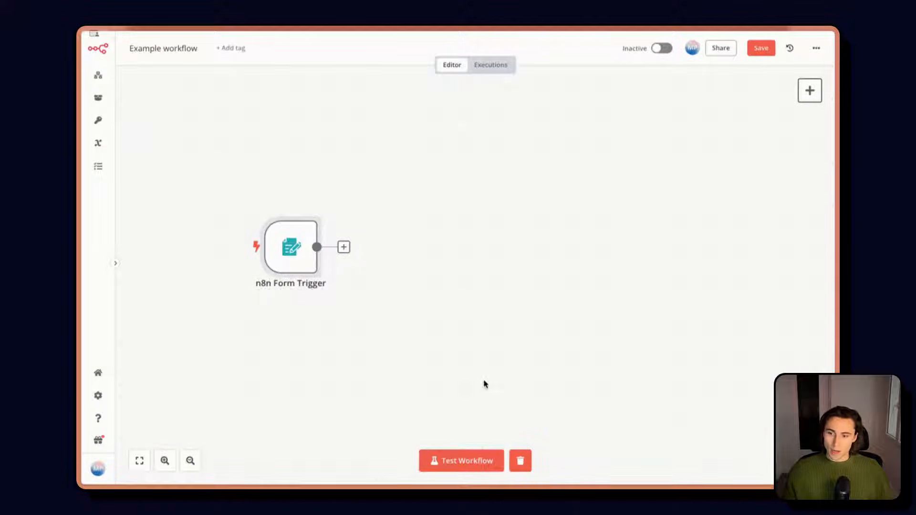
Step: Run the workflow and submit the test form with the comma-separated company domains
{"action": "left_click", "coordinate": [460, 459]}
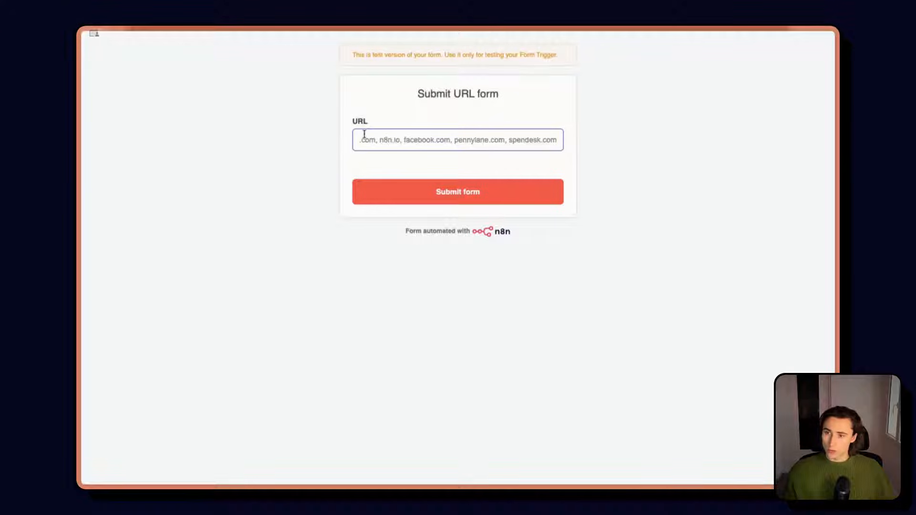
{"action": "left_click_drag", "start_coordinate": [359, 139], "coordinate": [493, 139]}
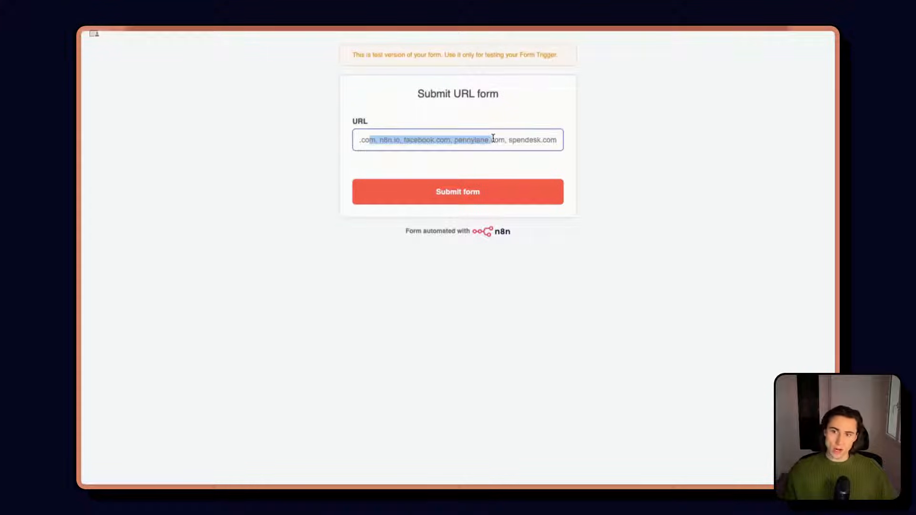
{"action": "left_click", "coordinate": [457, 192]}
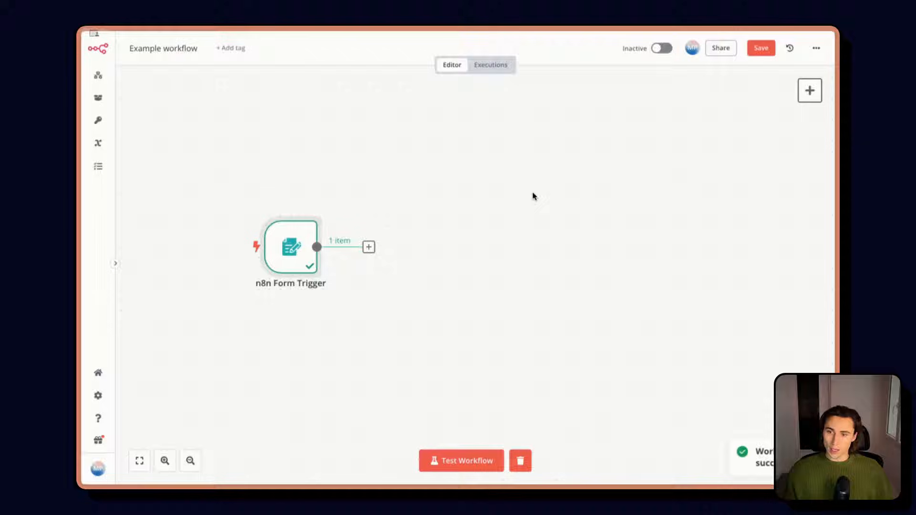
Step: Pin the form trigger's test output of five domains and start adding the next step
{"action": "double_click", "coordinate": [290, 246]}
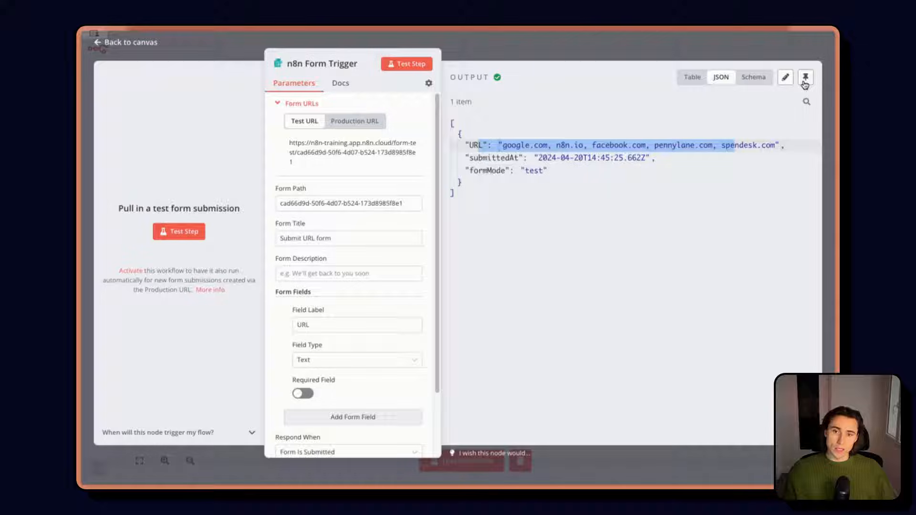
{"action": "left_click", "coordinate": [805, 77]}
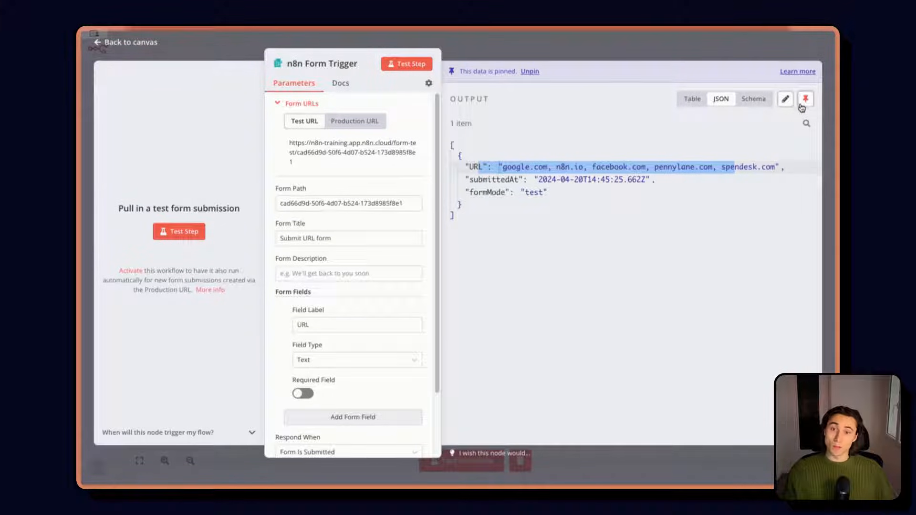
{"action": "mouse_move", "coordinate": [805, 98]}
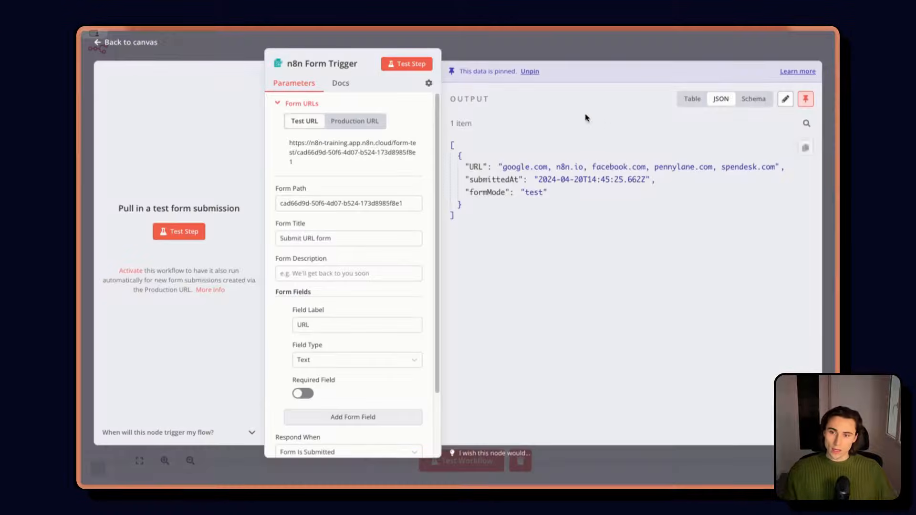
{"action": "left_click_drag", "start_coordinate": [506, 166], "coordinate": [742, 165]}
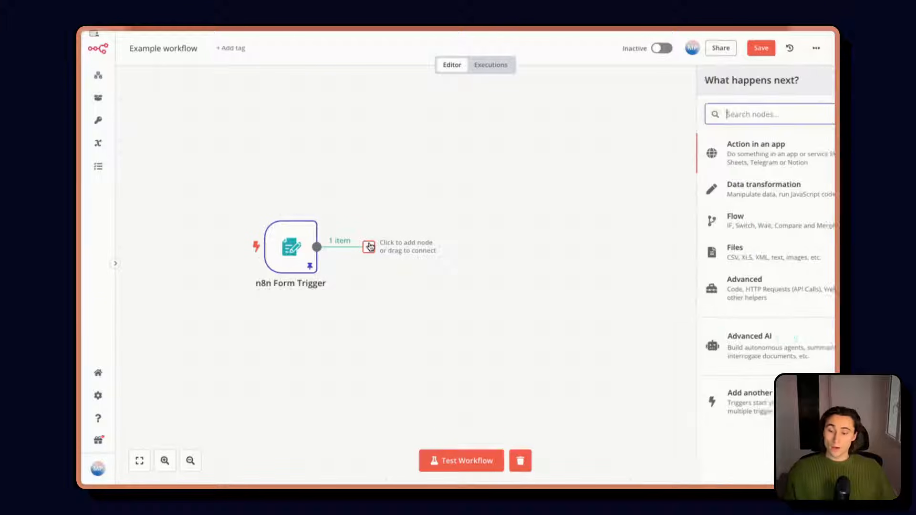
Step: Add an Edit Fields step with a new Array field named URL_list
{"action": "left_click", "coordinate": [763, 188]}
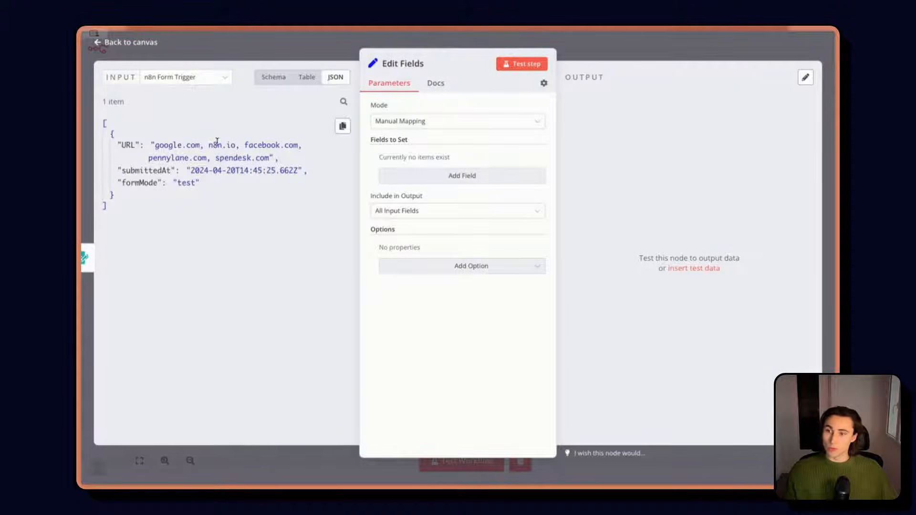
{"action": "left_click", "coordinate": [462, 175]}
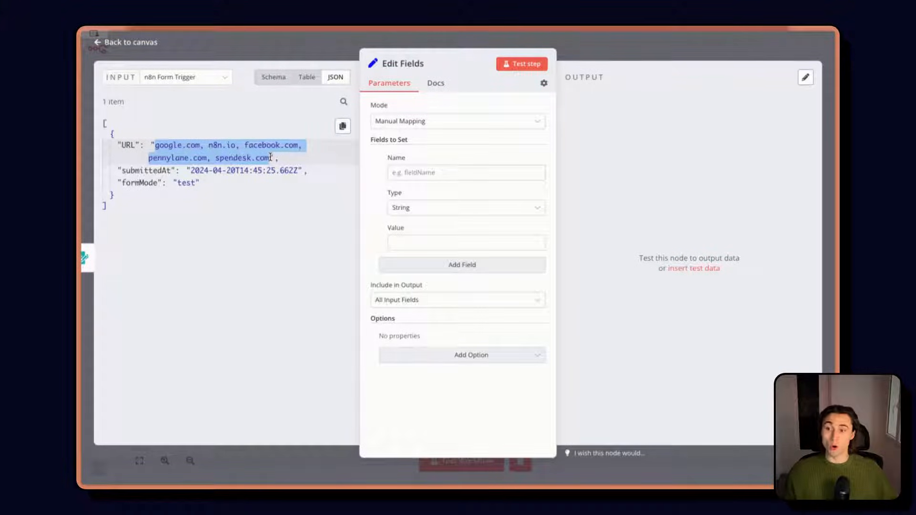
{"action": "left_click", "coordinate": [125, 145]}
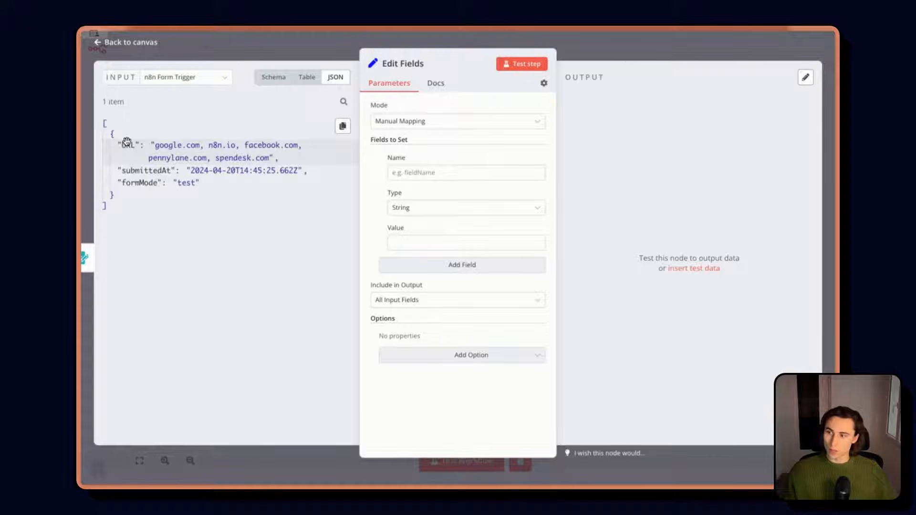
{"action": "type", "text": "URL"}
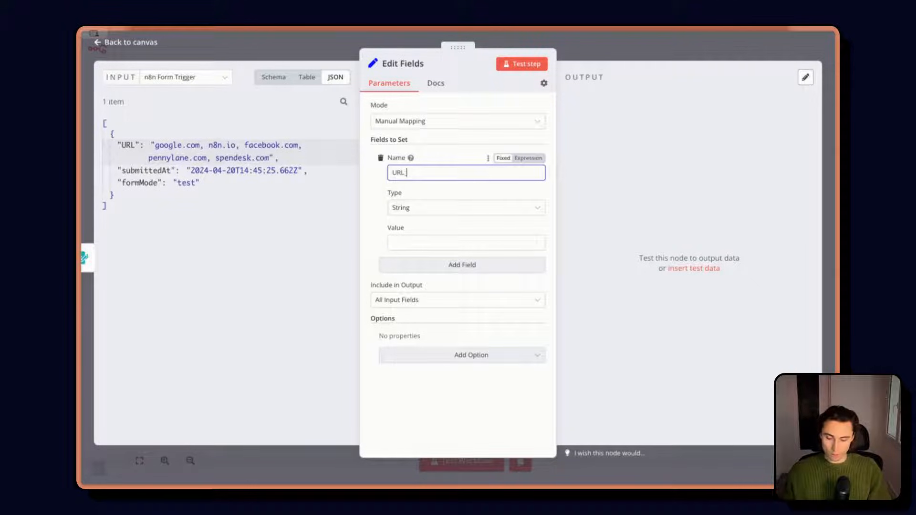
{"action": "left_click", "coordinate": [465, 207]}
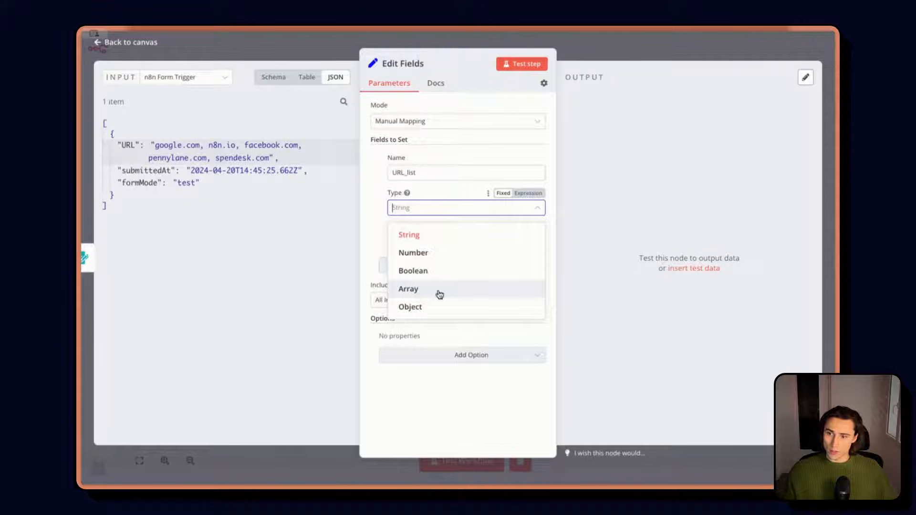
{"action": "left_click", "coordinate": [408, 288]}
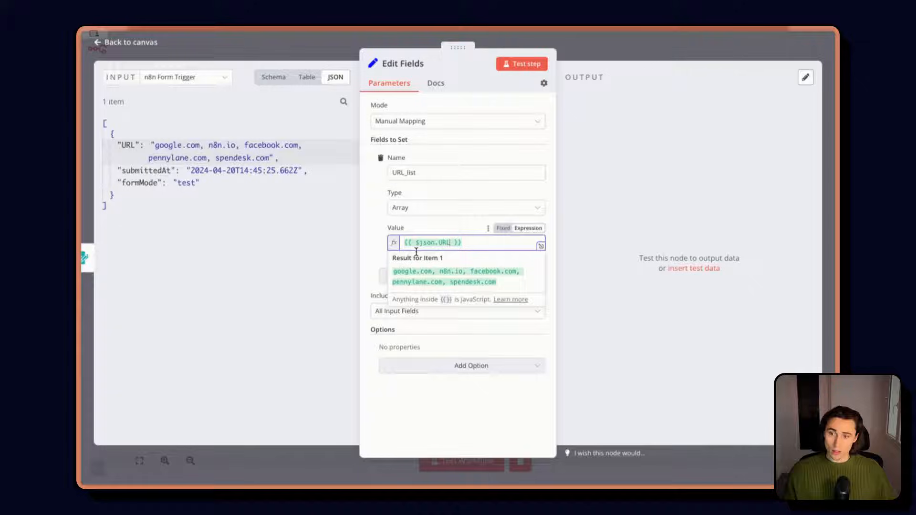
Step: Set URL_list to {{ $json.URL.split(',') }} and test it into a five-entry array
{"action": "type", "text": ".split("}
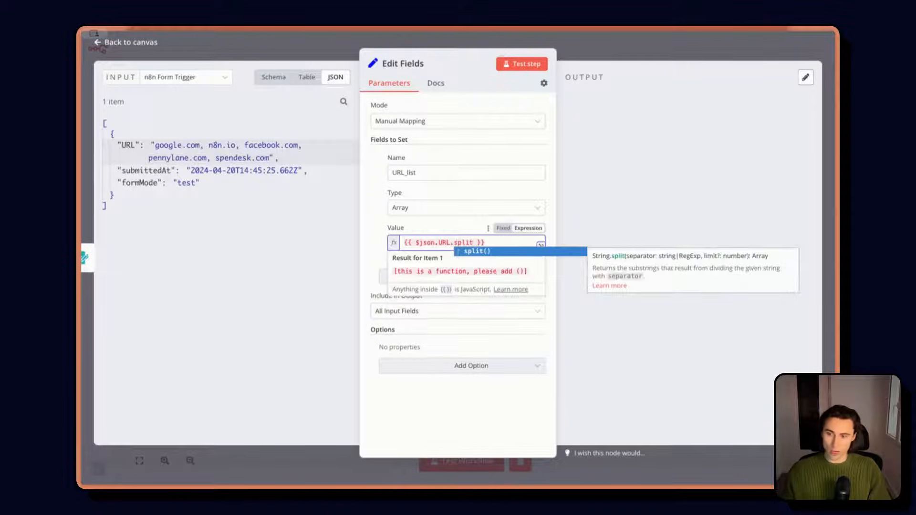
{"action": "type", "text": "',"}
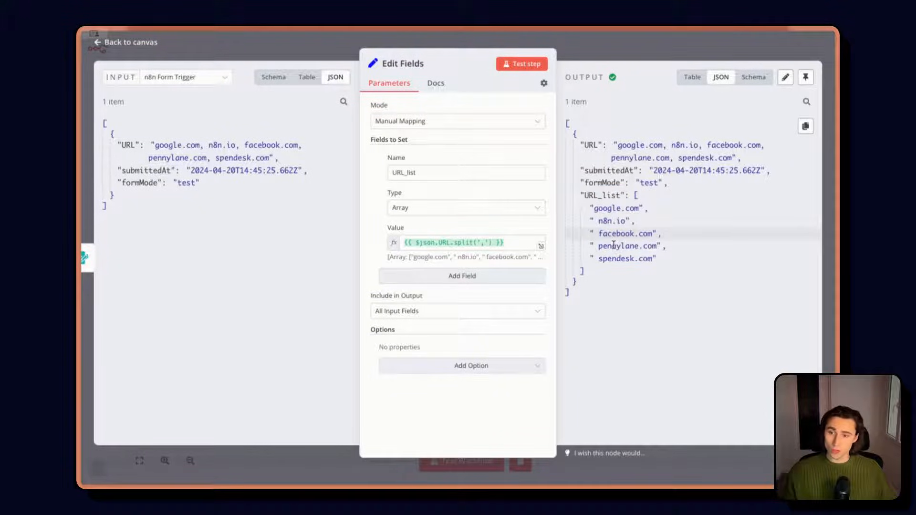
{"action": "left_click", "coordinate": [457, 310]}
{"action": "type", "text": "split out"}
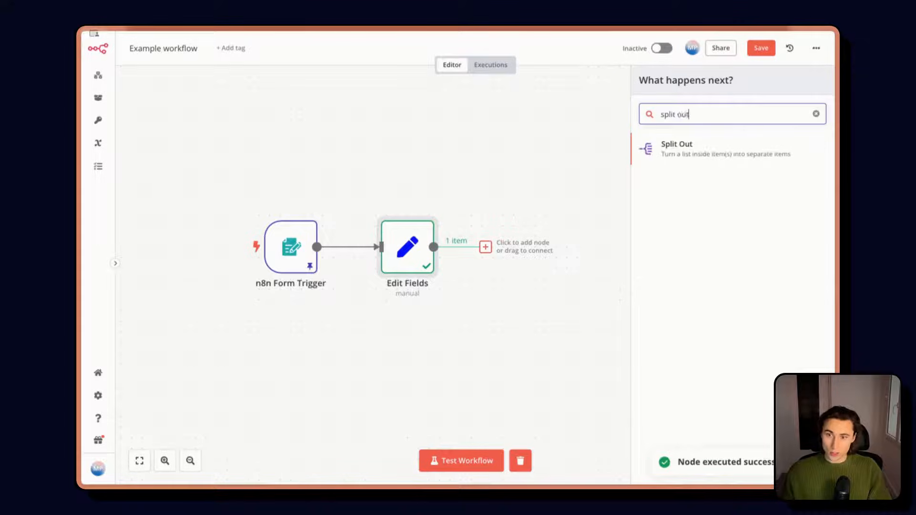
Step: Add a Split Out step on URL_list producing five items, then start the next step
{"action": "left_click", "coordinate": [676, 149]}
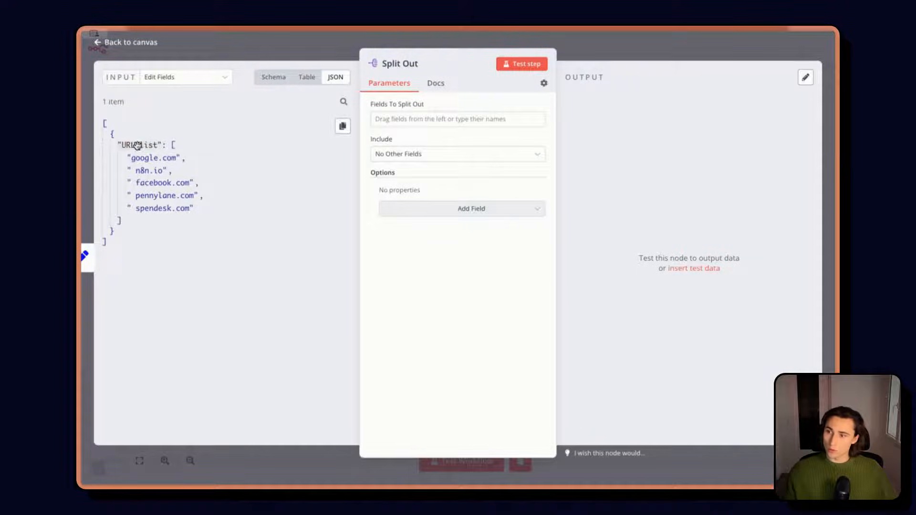
{"action": "left_click", "coordinate": [521, 64]}
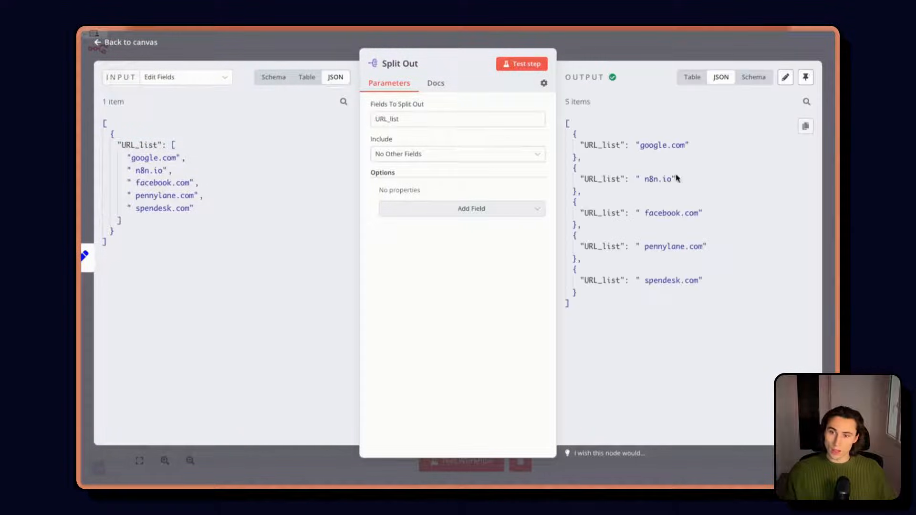
{"action": "left_click", "coordinate": [521, 64]}
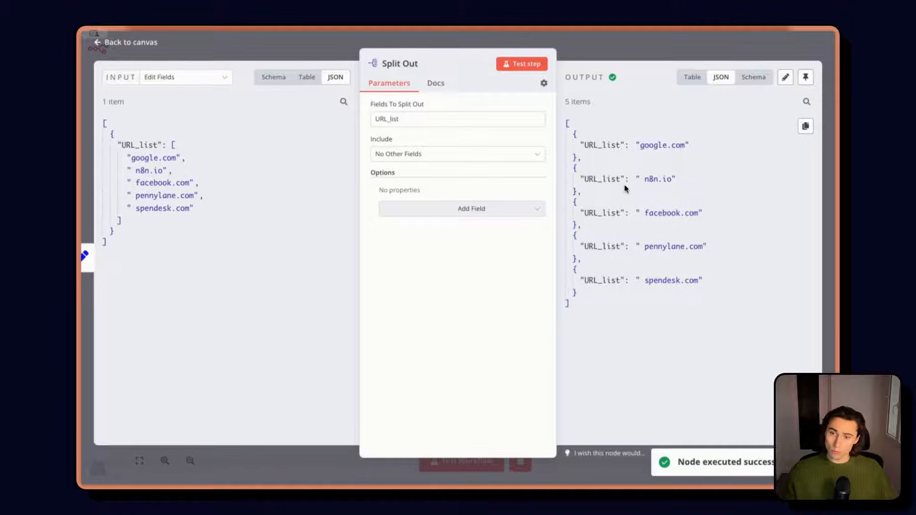
{"action": "left_click", "coordinate": [124, 42]}
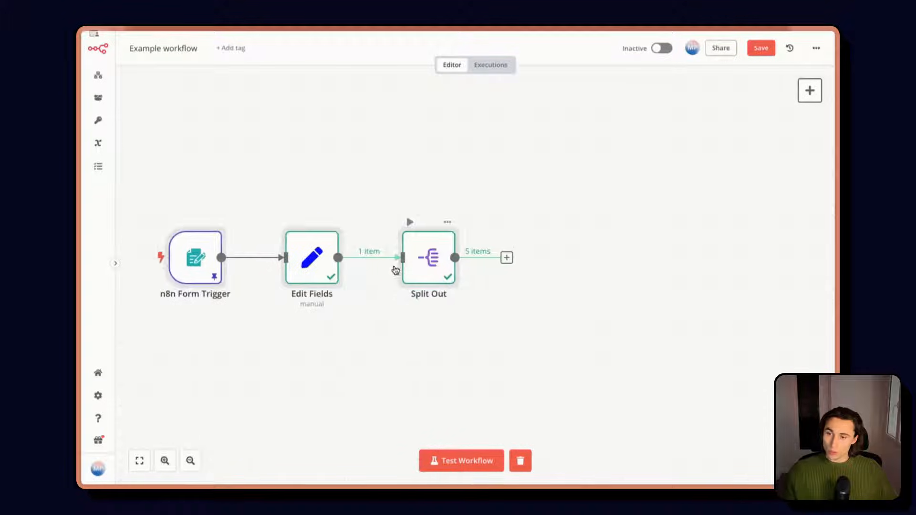
{"action": "left_click", "coordinate": [506, 257]}
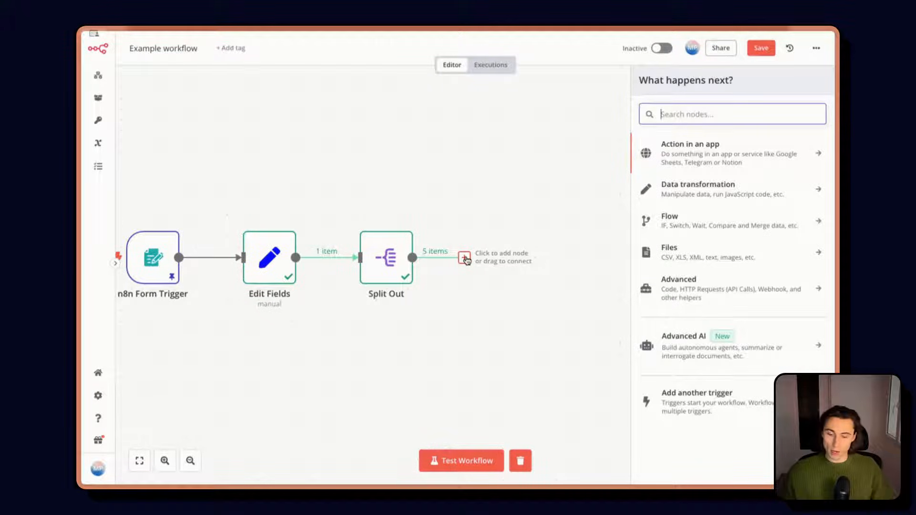
Step: Add a Loop Over Items step with batch size 1 and check its loop branch outputs google.com first
{"action": "type", "text": "loop o"}
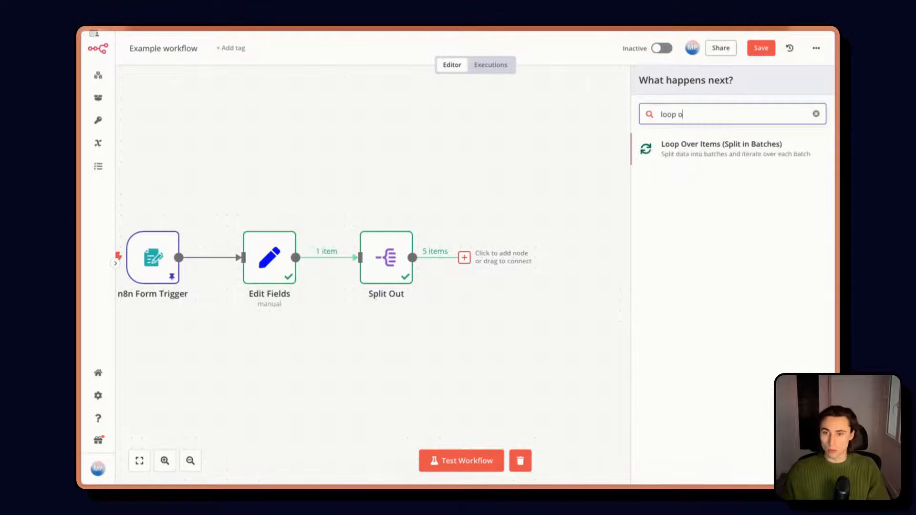
{"action": "left_click", "coordinate": [721, 148]}
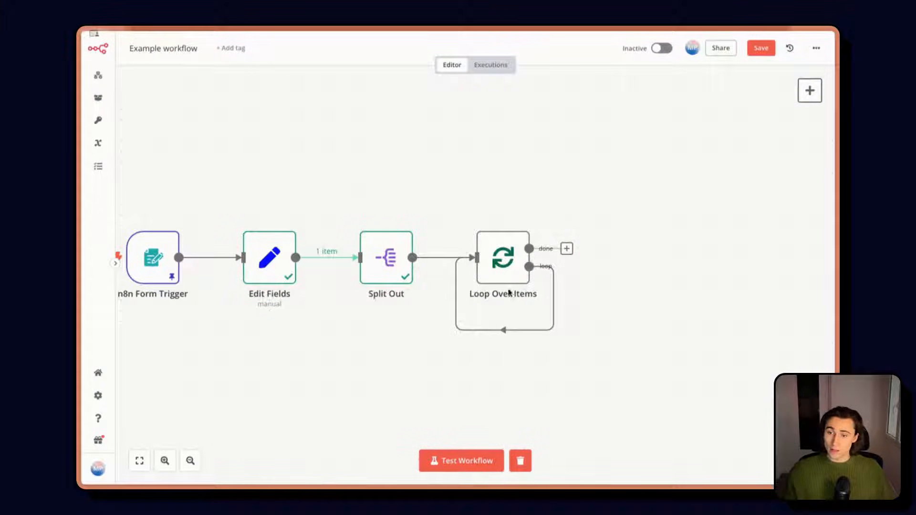
{"action": "double_click", "coordinate": [502, 257]}
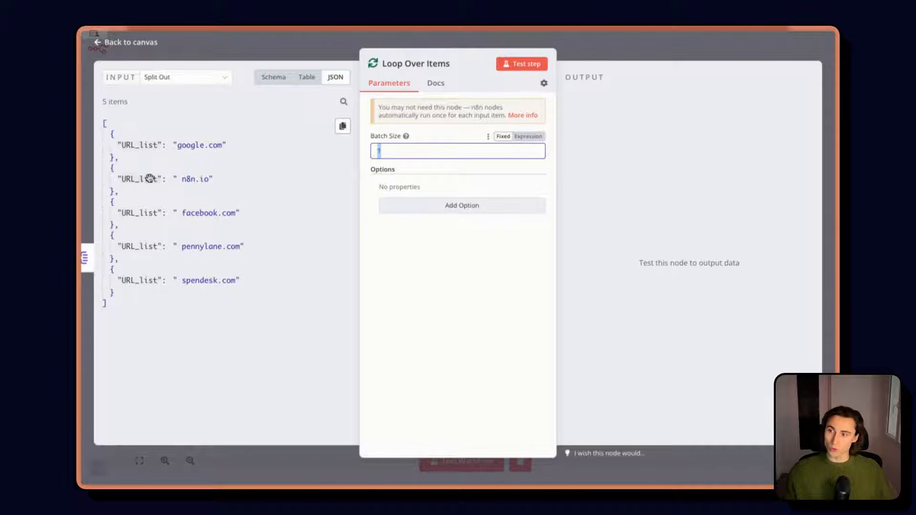
{"action": "left_click", "coordinate": [521, 64]}
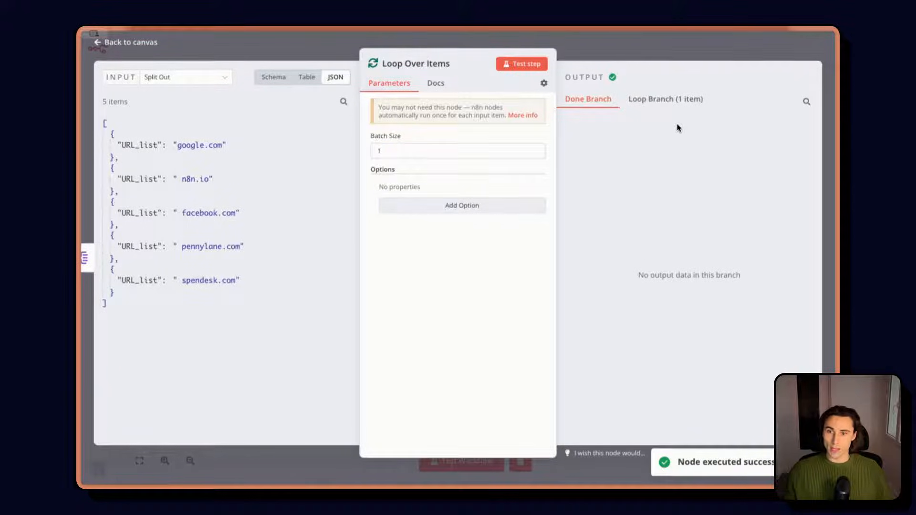
{"action": "left_click", "coordinate": [665, 98]}
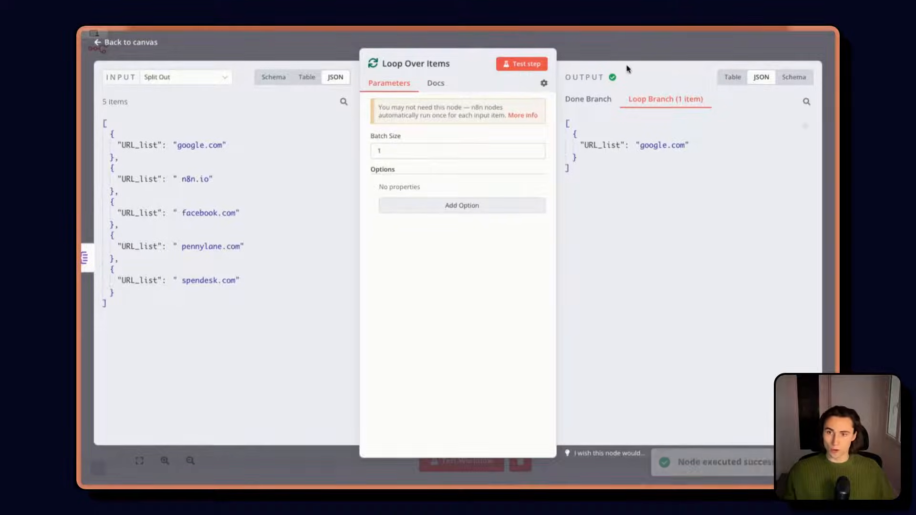
{"action": "left_click", "coordinate": [587, 98]}
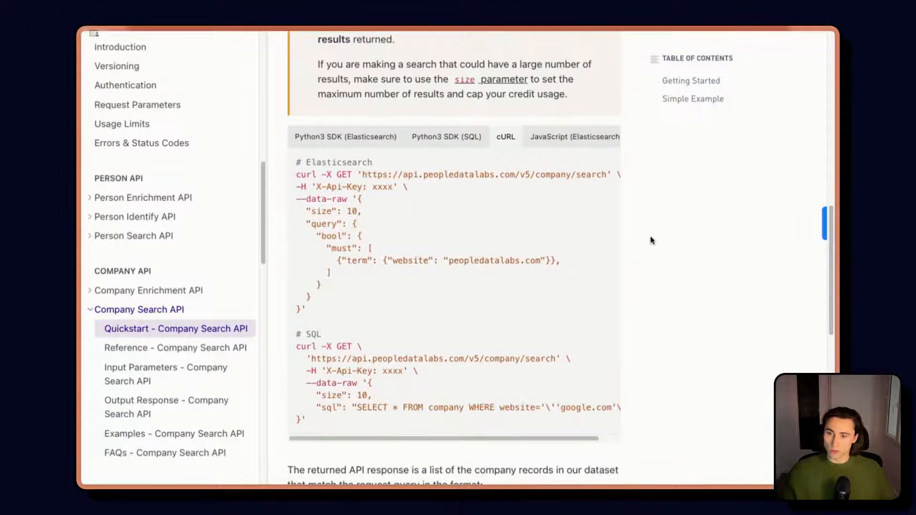
Step: Find the SQL cURL company-search example in the People Data Labs docs and select its text
{"action": "scroll", "scroll_direction": "down", "scroll_amount": 3}
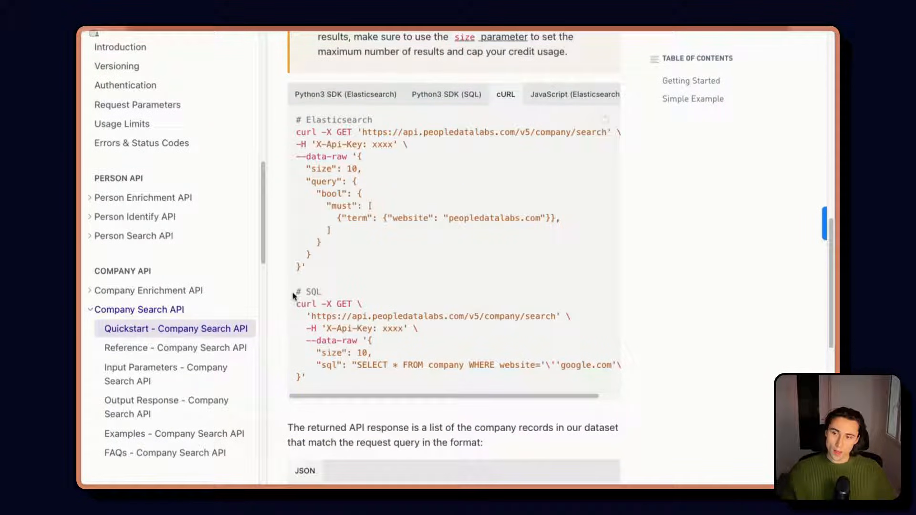
{"action": "double_click", "coordinate": [306, 291]}
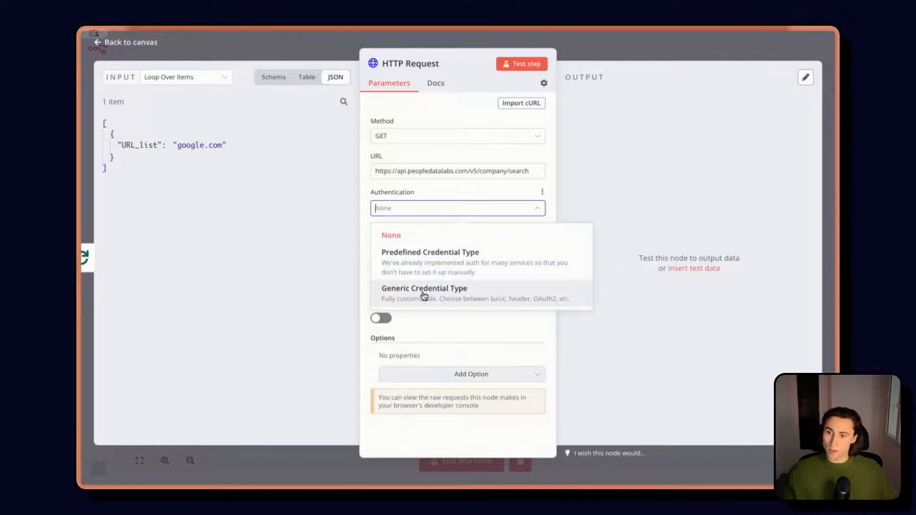
Step: Set the HTTP Request to Generic Credential Header Auth and enable sending a JSON body
{"action": "left_click", "coordinate": [424, 288]}
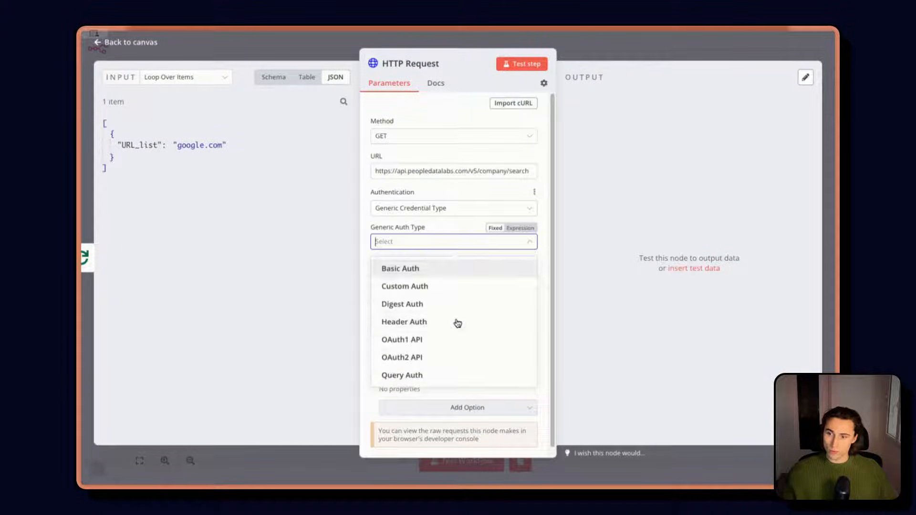
{"action": "left_click", "coordinate": [404, 321]}
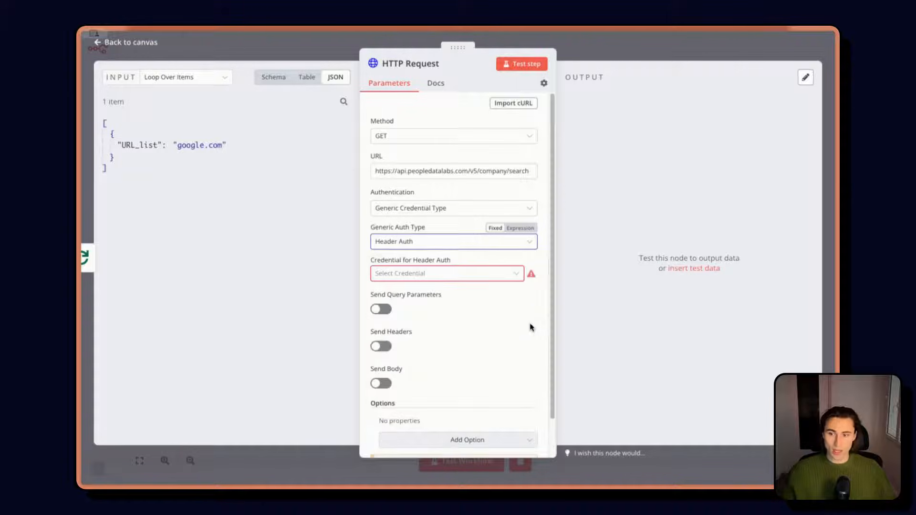
{"action": "left_click", "coordinate": [446, 273]}
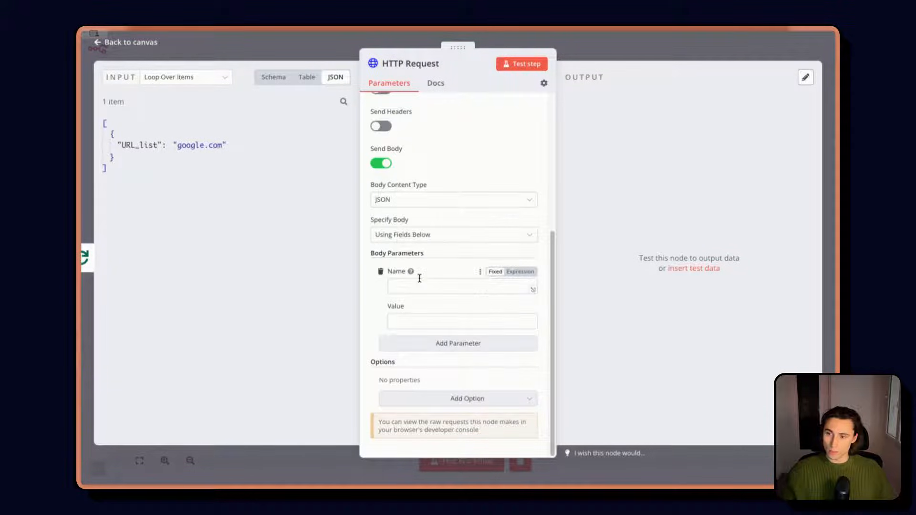
Step: Add body parameters size 1 and an sql expression selecting companies where website equals $json.URL_list
{"action": "type", "text": "1"}
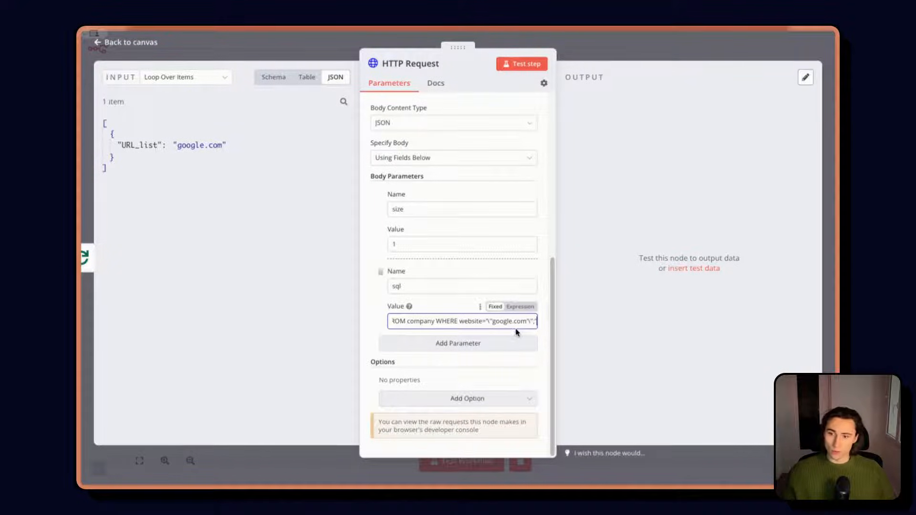
{"action": "left_click", "coordinate": [461, 321]}
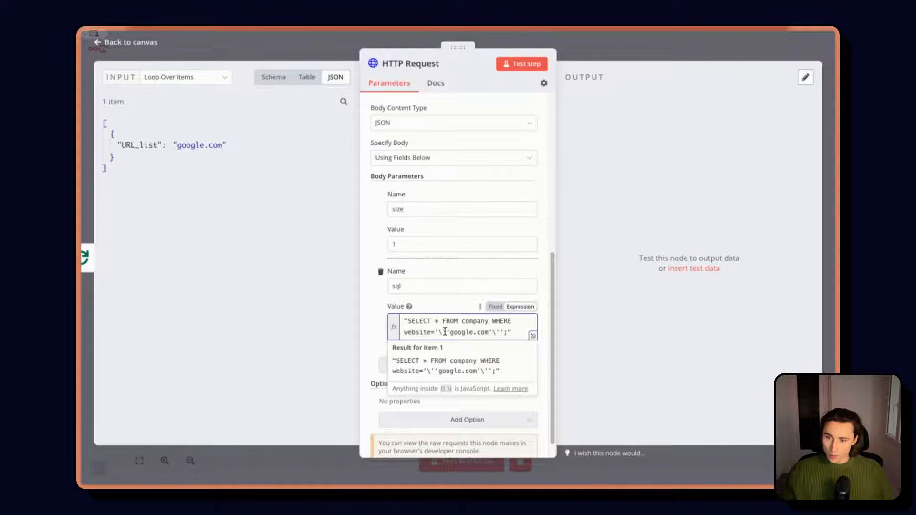
{"action": "double_click", "coordinate": [467, 332]}
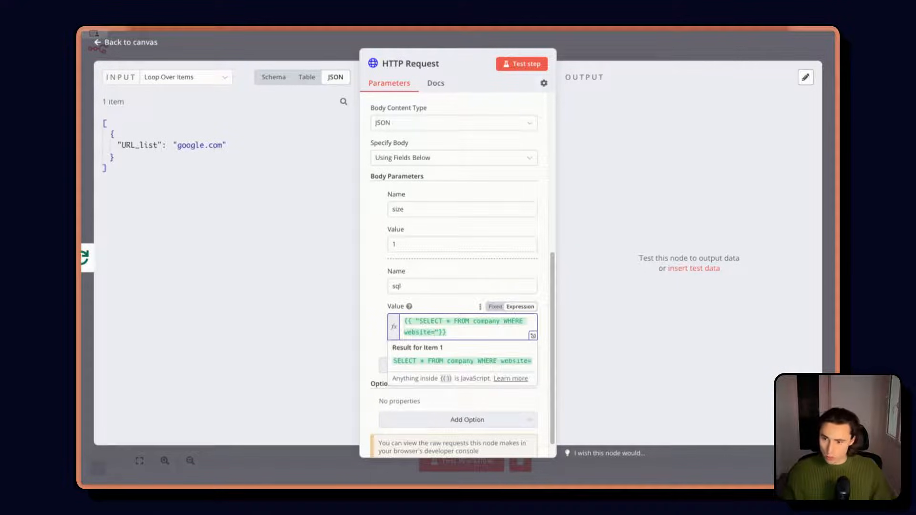
{"action": "type", "text": "'$json.URL_list"}
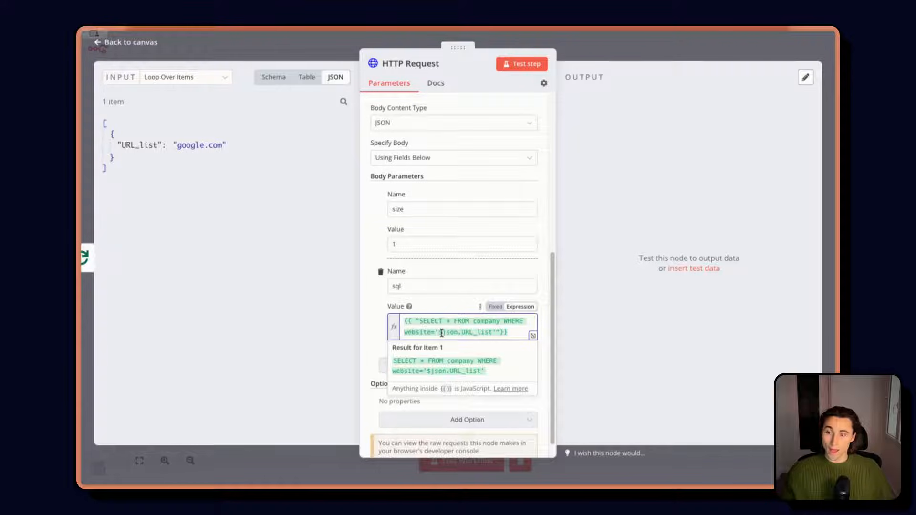
{"action": "type", "text": "+"}
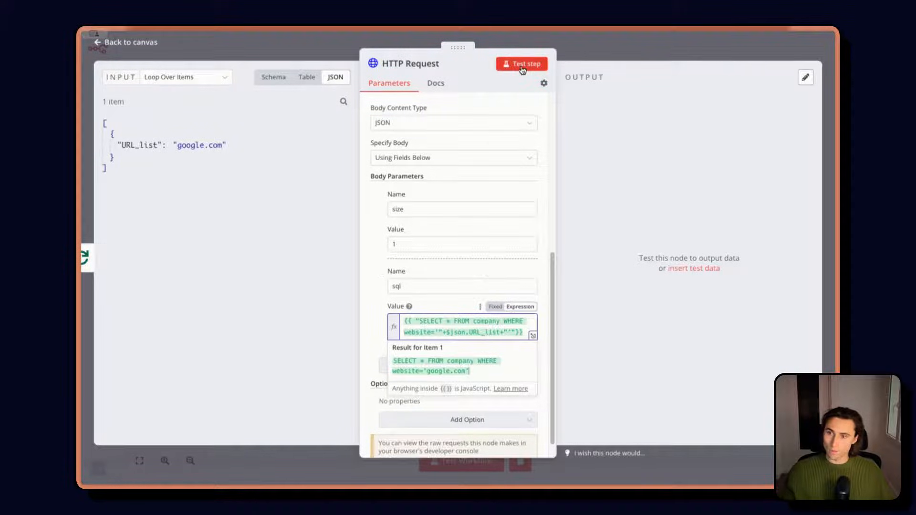
Step: Test the company search request, getting Google's record with status 200, and return to the canvas
{"action": "left_click", "coordinate": [522, 64]}
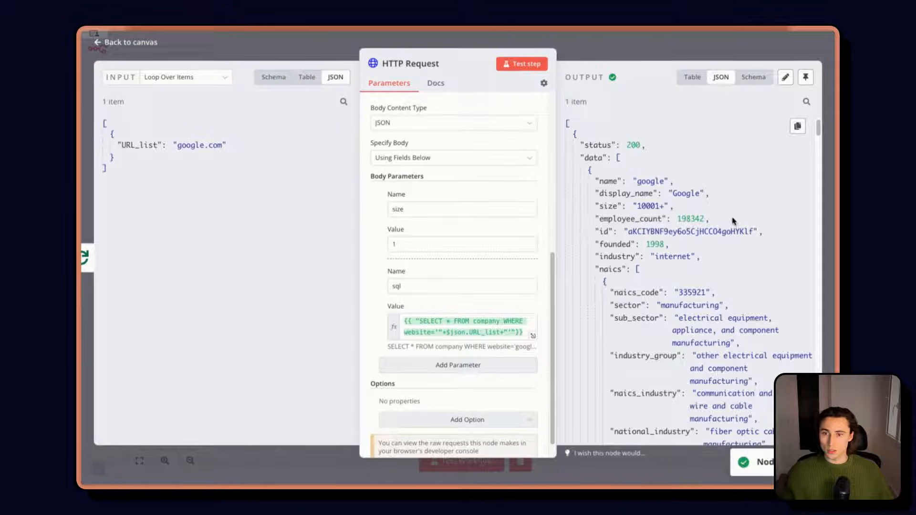
{"action": "left_click", "coordinate": [521, 63]}
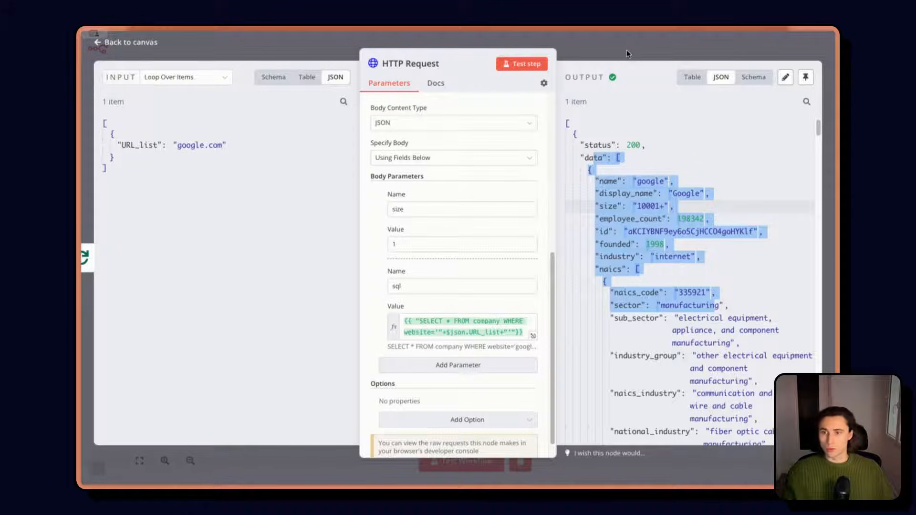
{"action": "left_click", "coordinate": [123, 41]}
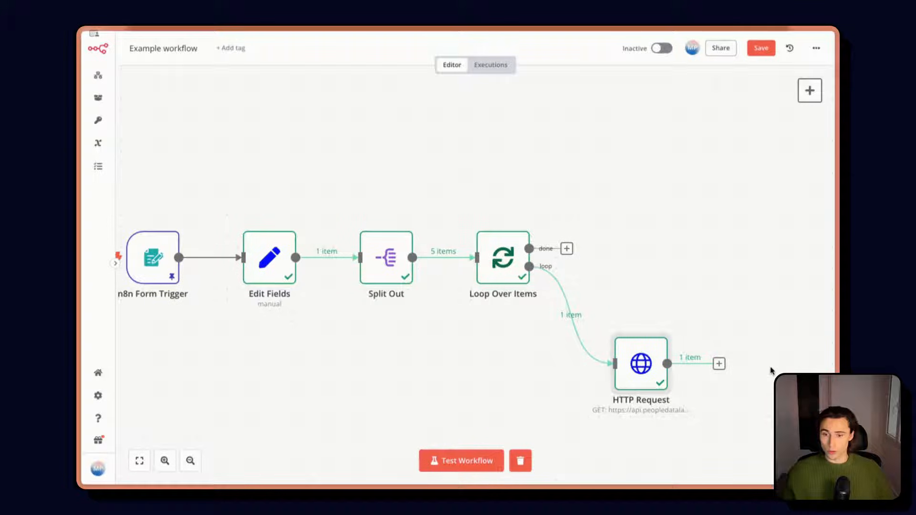
Step: Add an If node after the HTTP request comparing {{ $json.status }} as a number against 200
{"action": "left_click", "coordinate": [718, 364]}
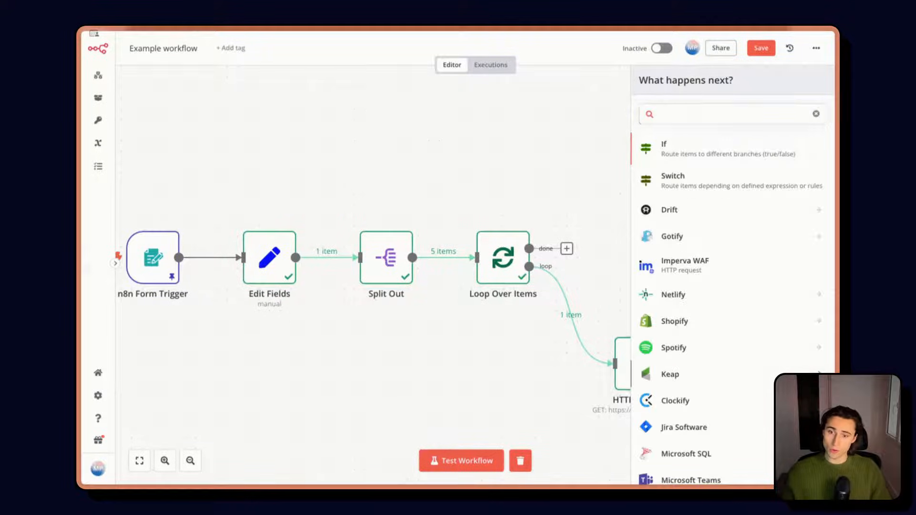
{"action": "left_click", "coordinate": [664, 149]}
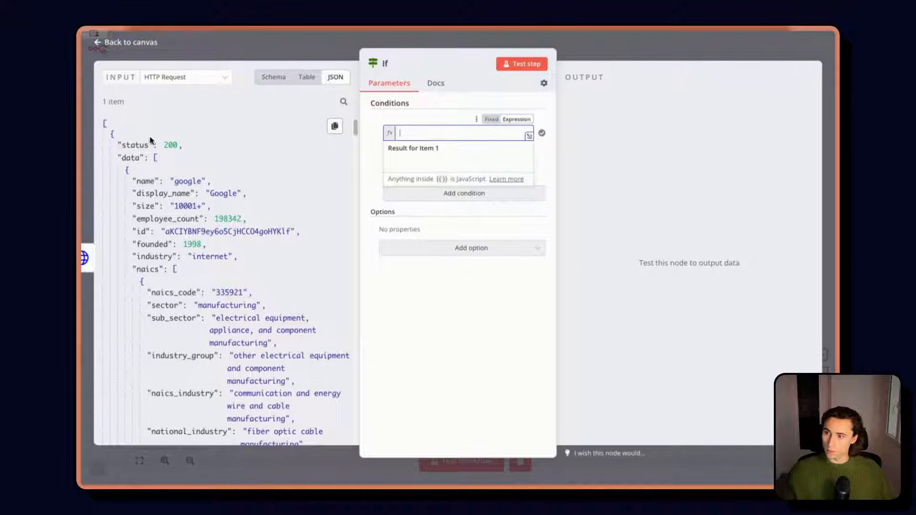
{"action": "type", "text": "{{ $json.status }}"}
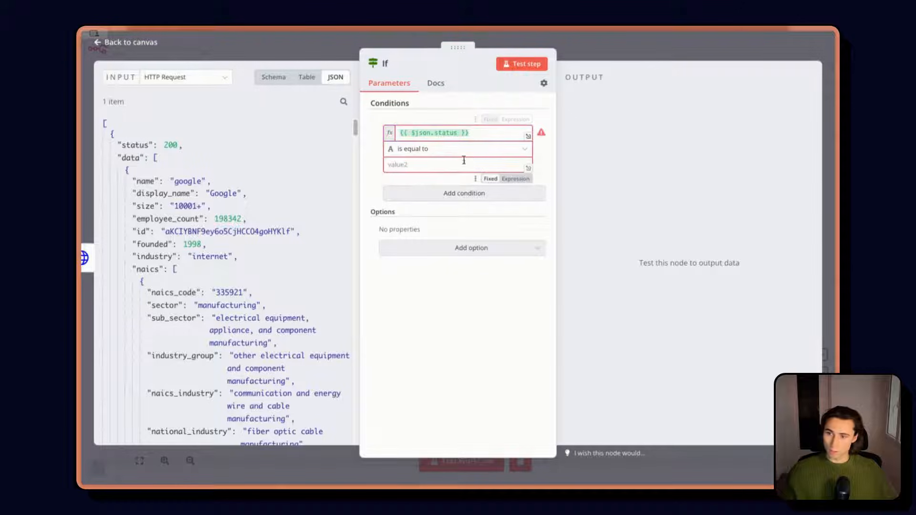
{"action": "left_click", "coordinate": [457, 148]}
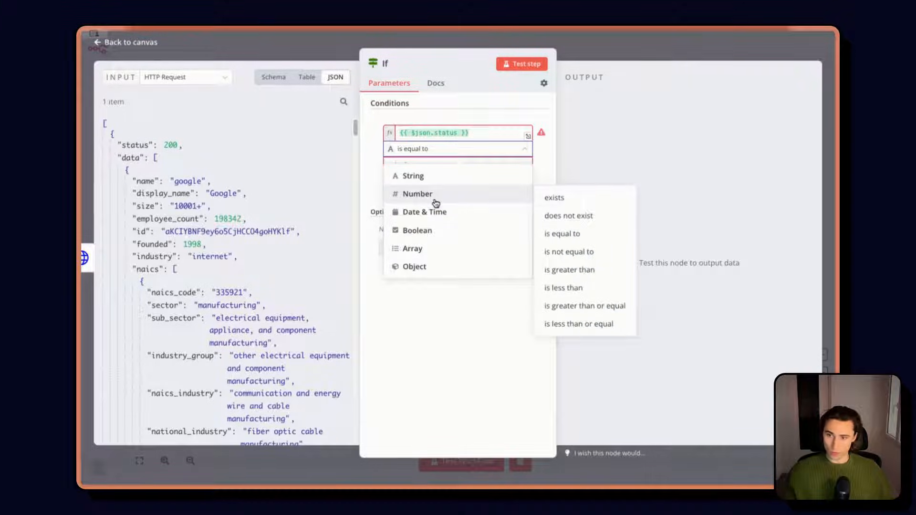
{"action": "left_click", "coordinate": [417, 194]}
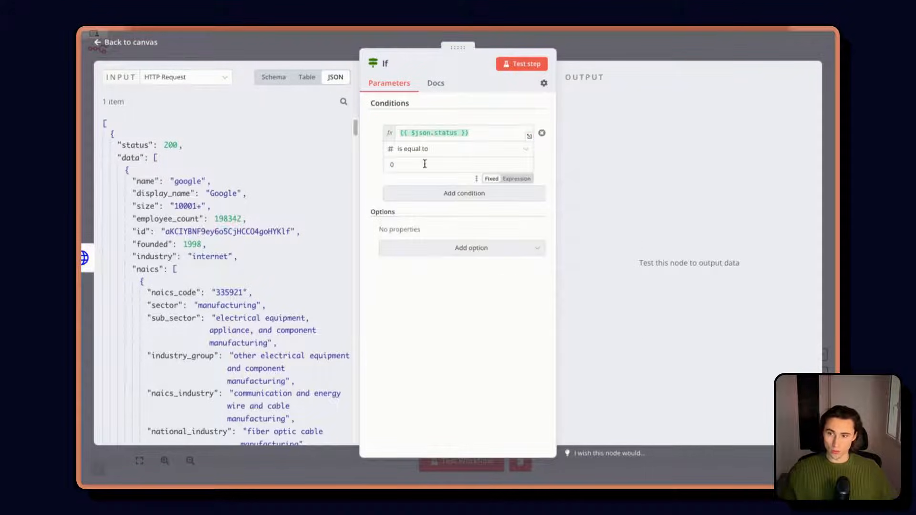
{"action": "type", "text": "200"}
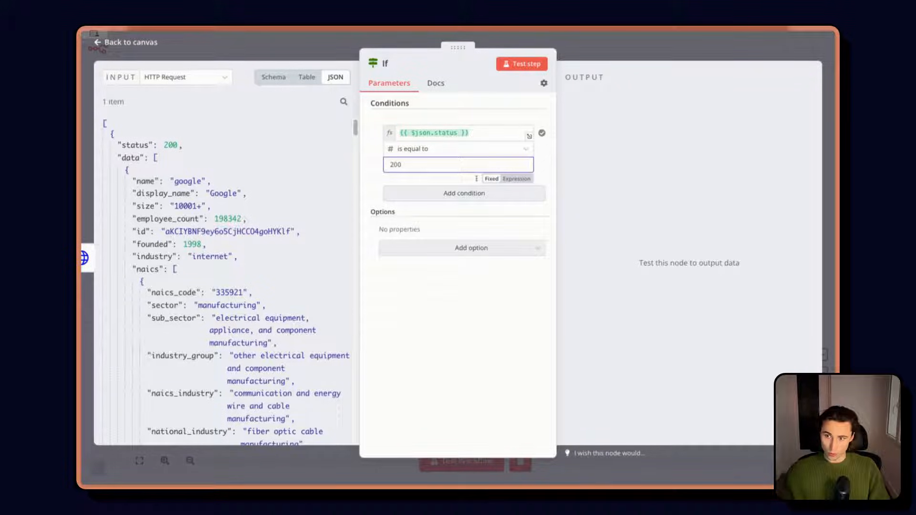
Step: Switch the comparison to 'is not equal to' 200 and leave the If settings
{"action": "left_click", "coordinate": [459, 149]}
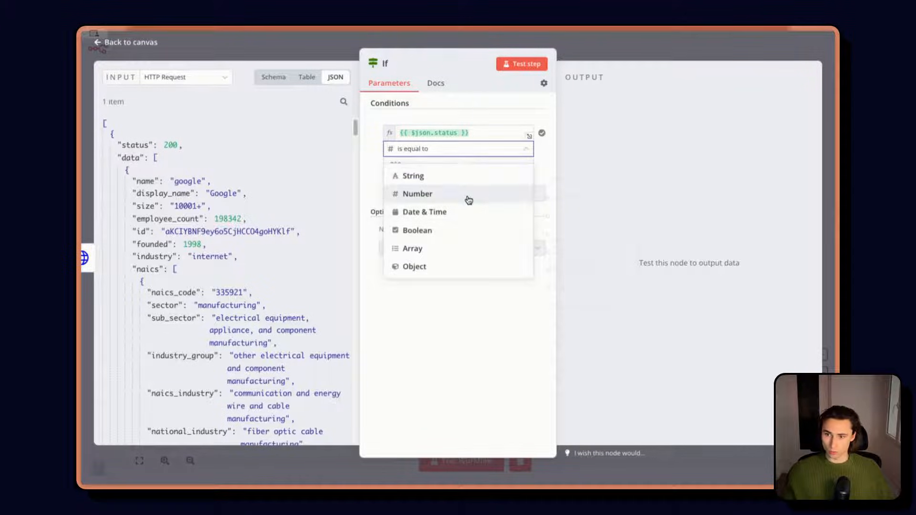
{"action": "left_click", "coordinate": [416, 194]}
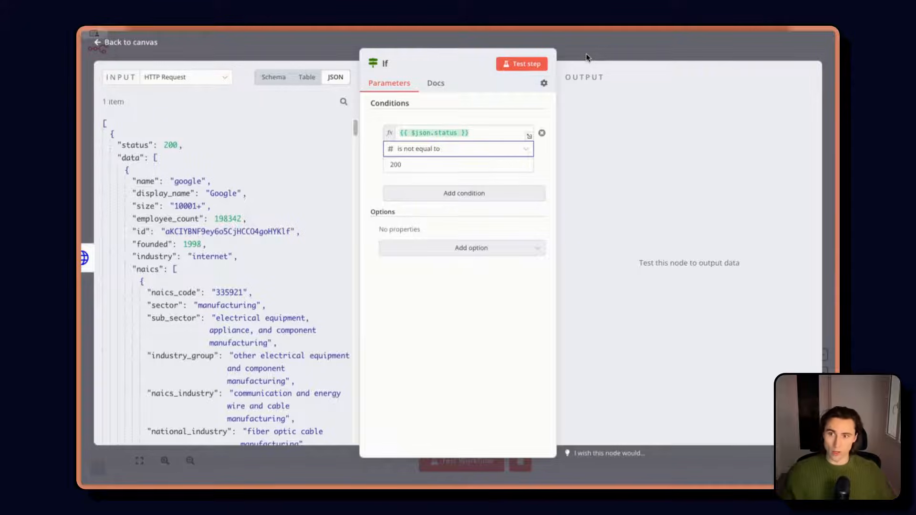
{"action": "left_click", "coordinate": [125, 42]}
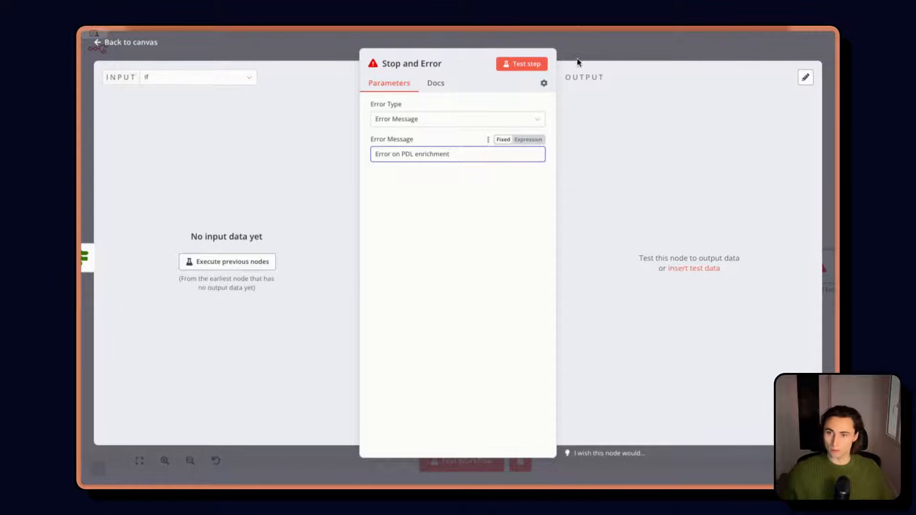
Step: Close the Stop and Error settings and test-run the whole workflow successfully
{"action": "left_click", "coordinate": [124, 42]}
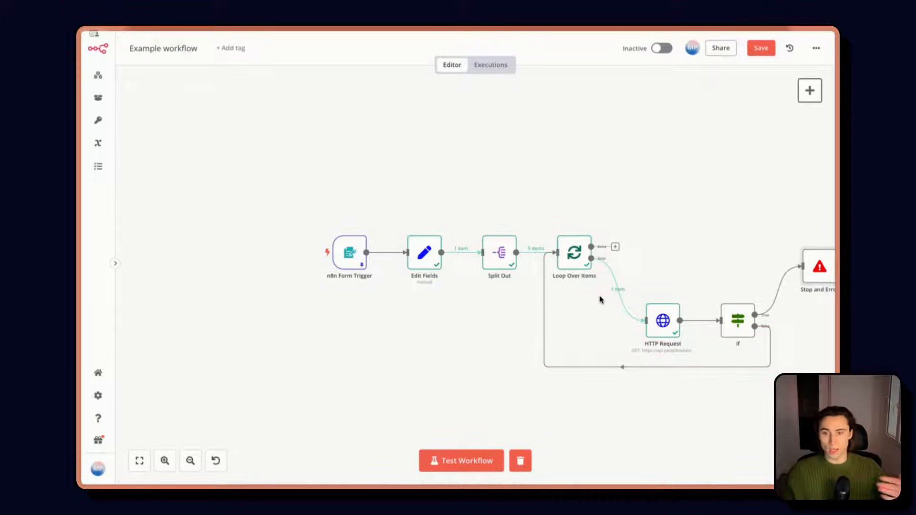
{"action": "mouse_move", "coordinate": [663, 245]}
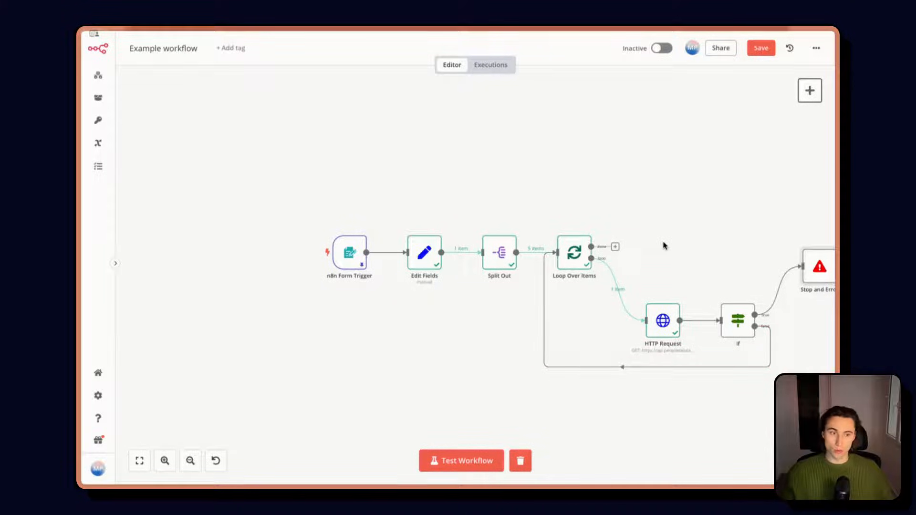
{"action": "mouse_move", "coordinate": [555, 381]}
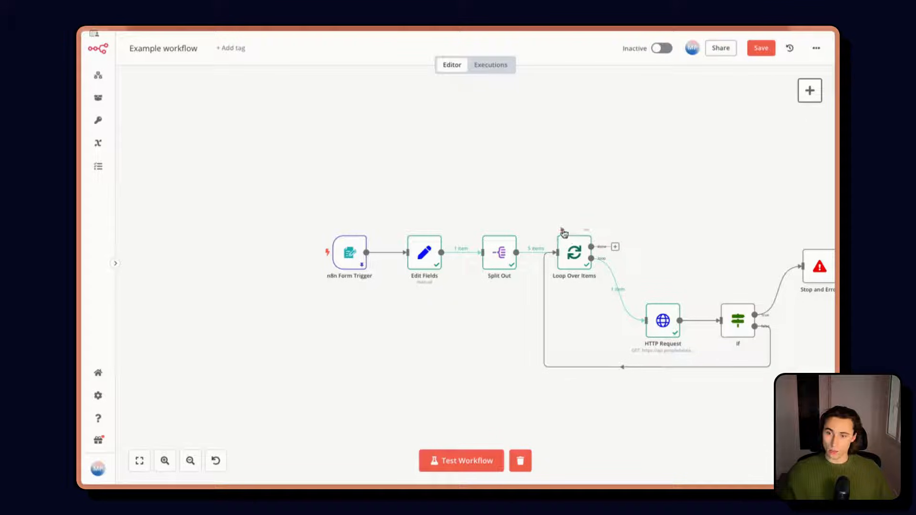
{"action": "left_click", "coordinate": [460, 460]}
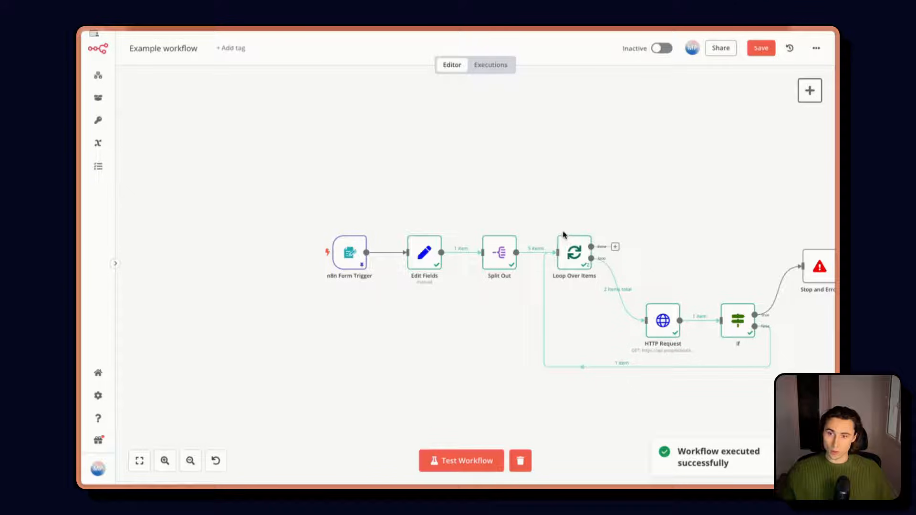
{"action": "mouse_move", "coordinate": [614, 246]}
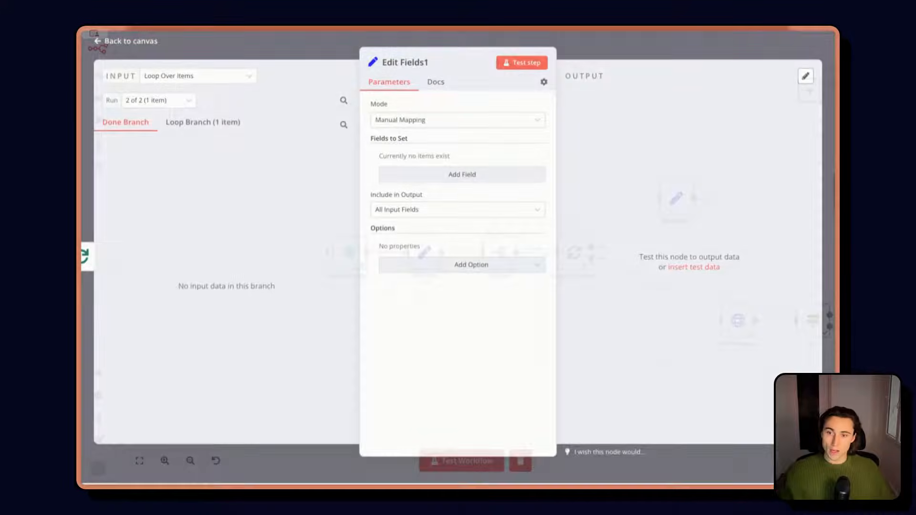
Step: Fit the workflow into view and review the If and HTTP Request nodes' configuration
{"action": "left_click", "coordinate": [124, 41]}
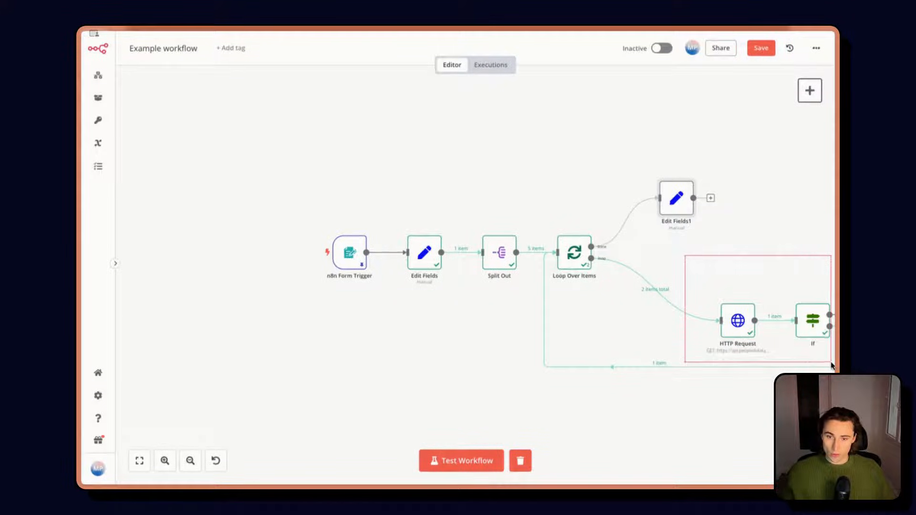
{"action": "left_click", "coordinate": [139, 461]}
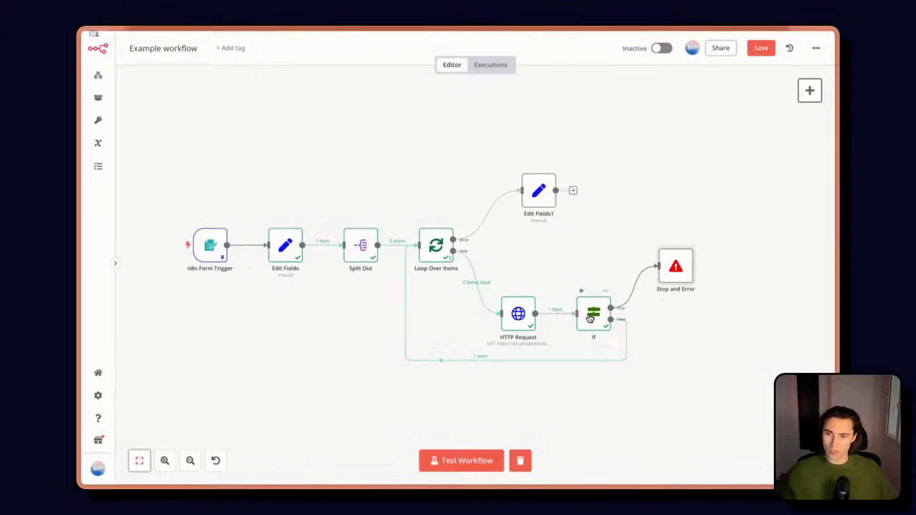
{"action": "double_click", "coordinate": [593, 314]}
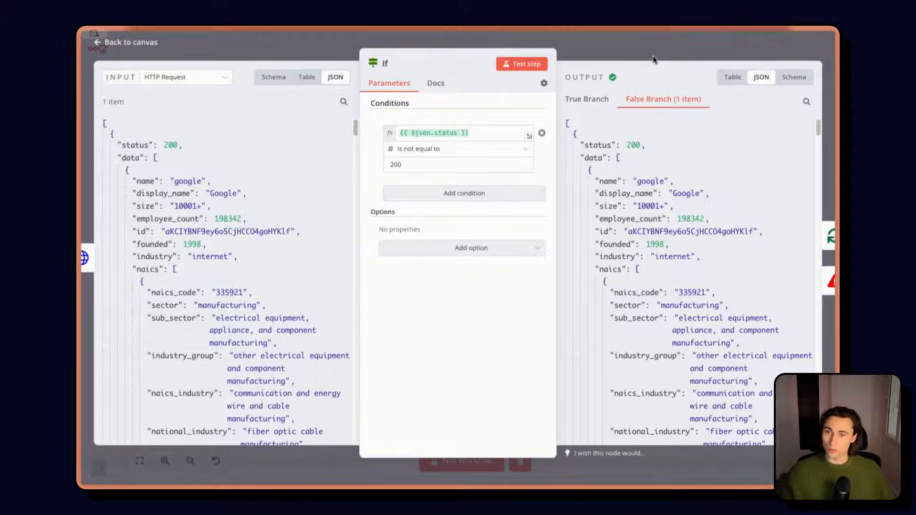
{"action": "left_click", "coordinate": [124, 41]}
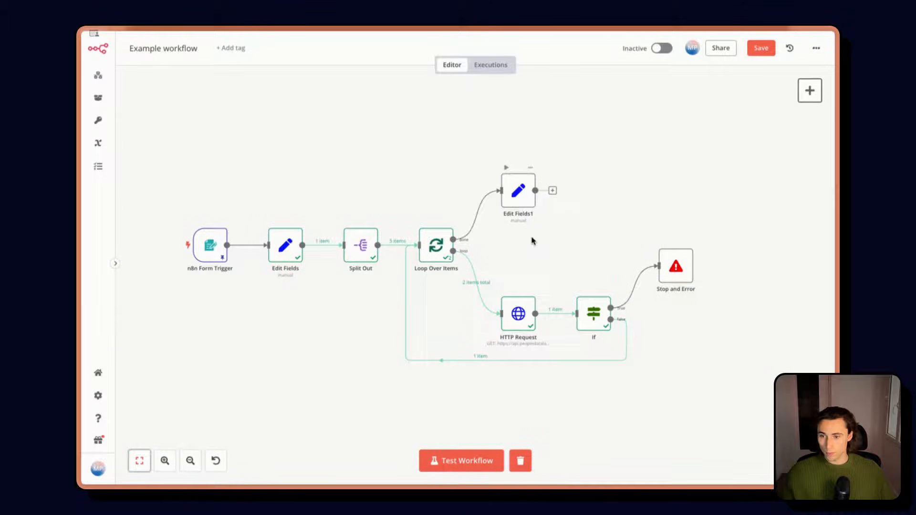
{"action": "double_click", "coordinate": [517, 314]}
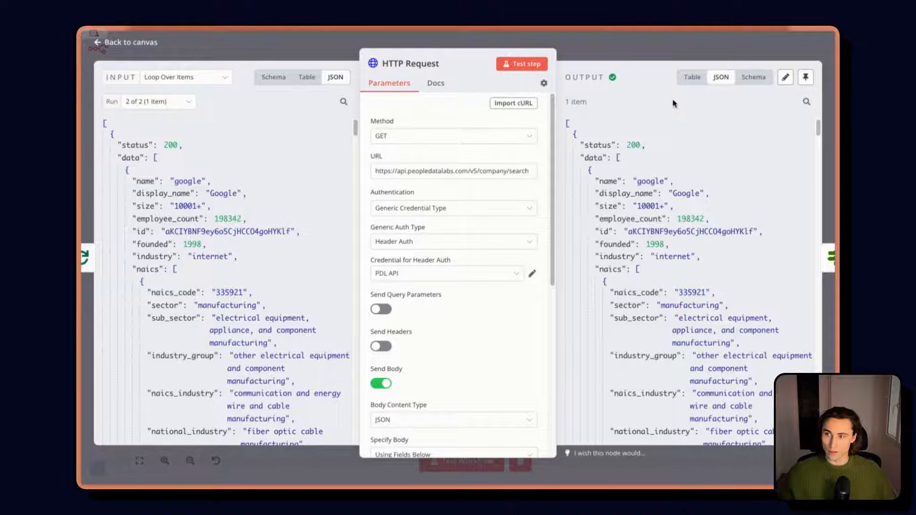
{"action": "left_click", "coordinate": [124, 42]}
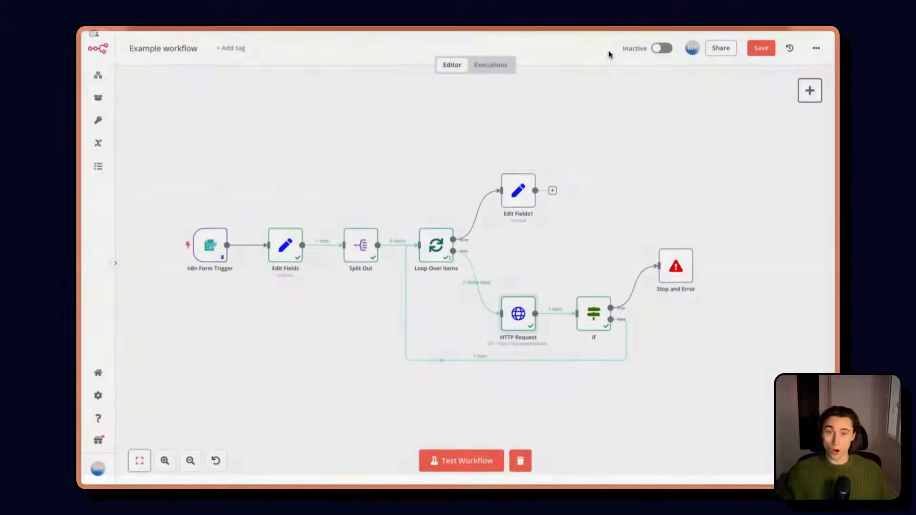
Step: Inspect the new Edit Fields1 node on the loop's done output and its incoming data
{"action": "double_click", "coordinate": [517, 191]}
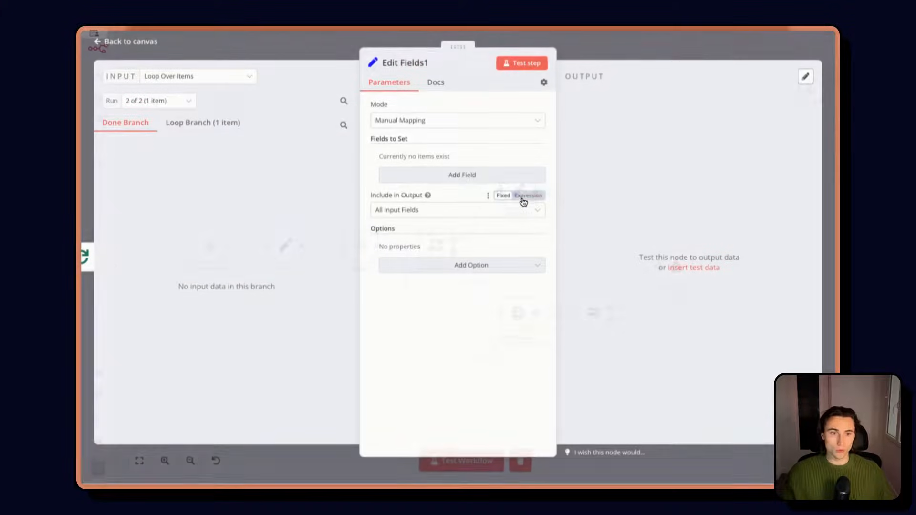
{"action": "left_click", "coordinate": [462, 175]}
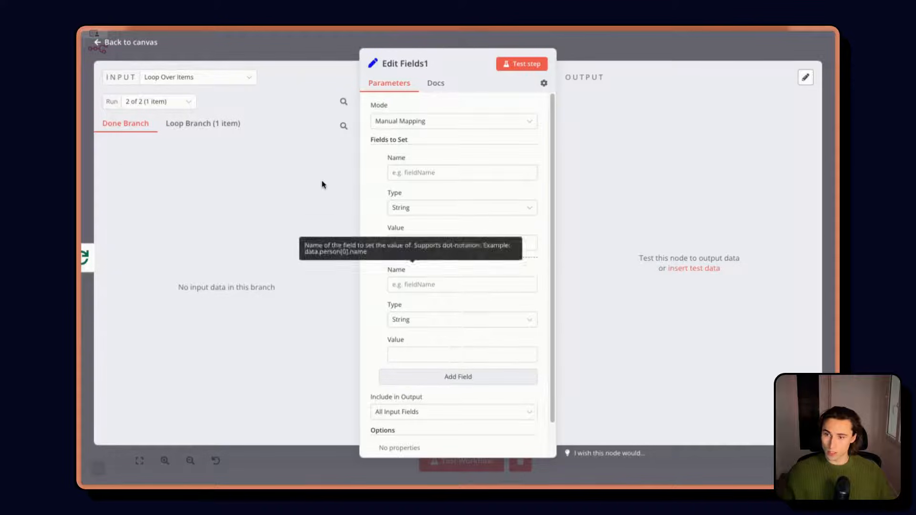
{"action": "left_click", "coordinate": [202, 123]}
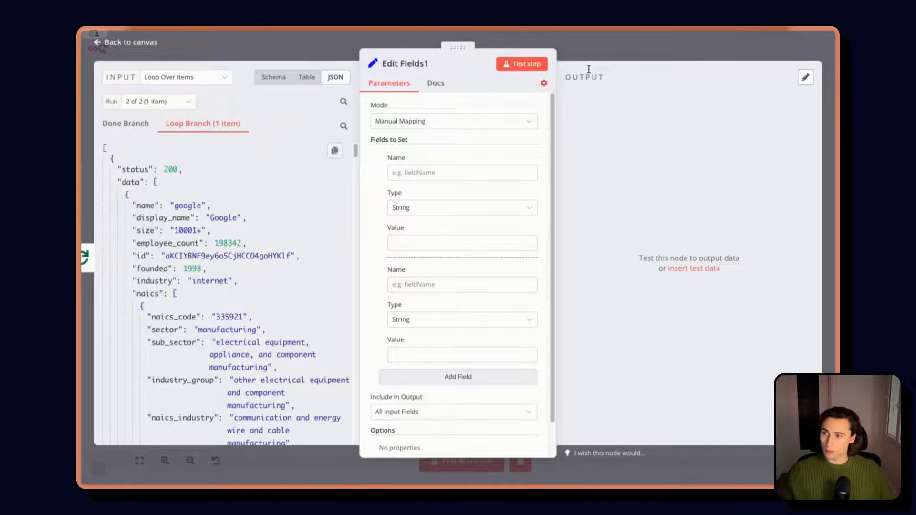
{"action": "left_click", "coordinate": [124, 42]}
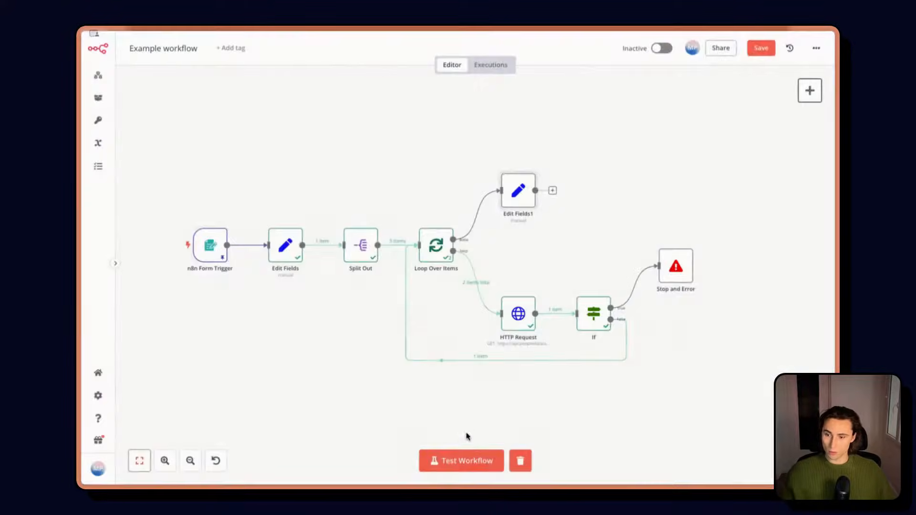
Step: Test-run the workflow and view Edit Fields1 receiving five enriched company items
{"action": "left_click", "coordinate": [460, 459]}
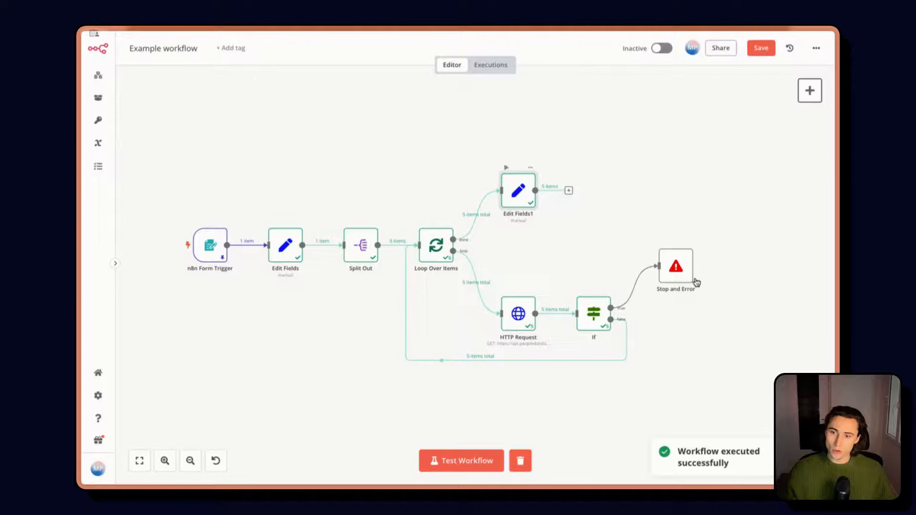
{"action": "double_click", "coordinate": [517, 191]}
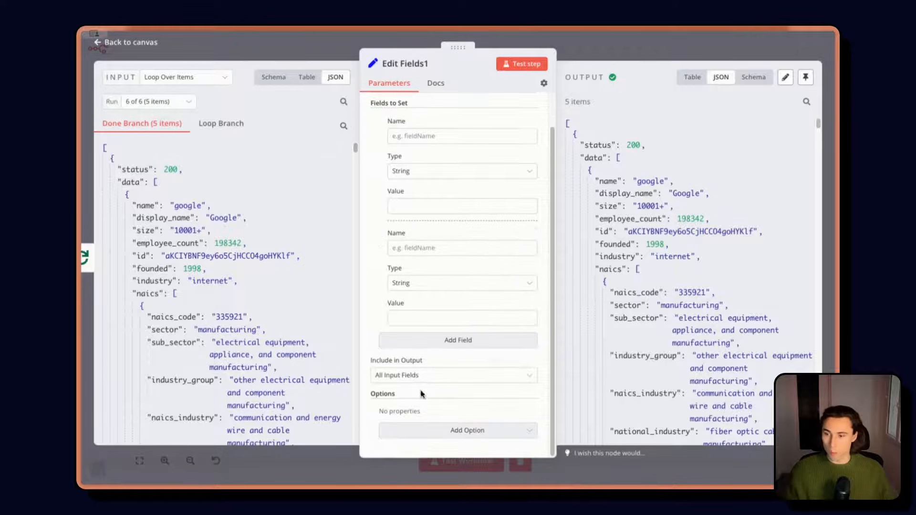
Step: Map a name field and an employees field typed as a number from the enriched data
{"action": "left_click", "coordinate": [454, 375]}
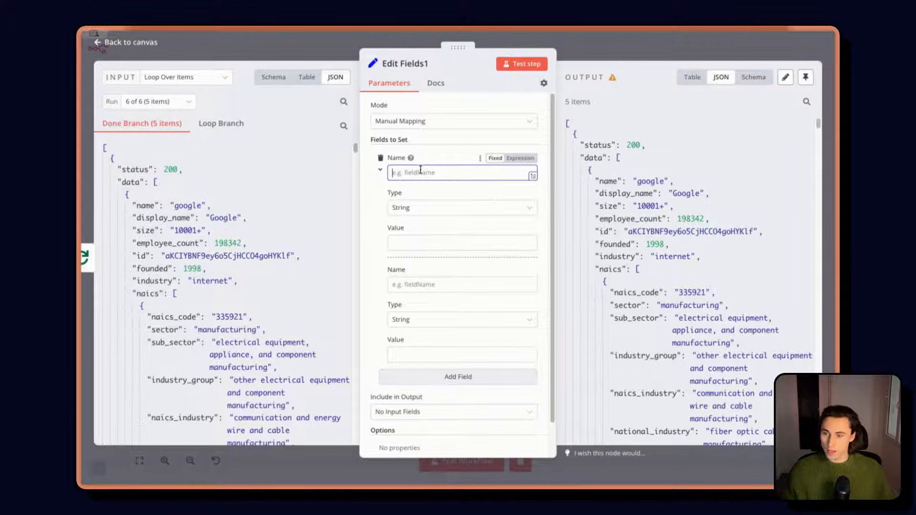
{"action": "type", "text": "name"}
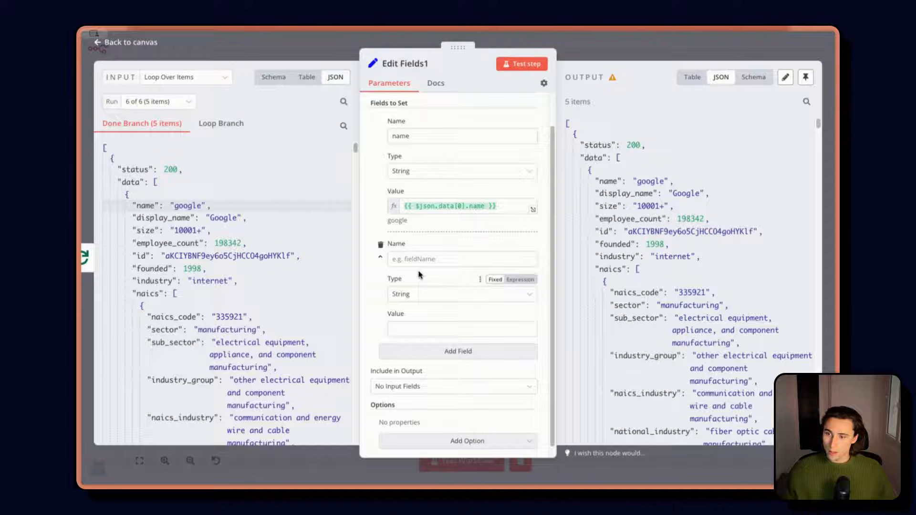
{"action": "type", "text": "em"}
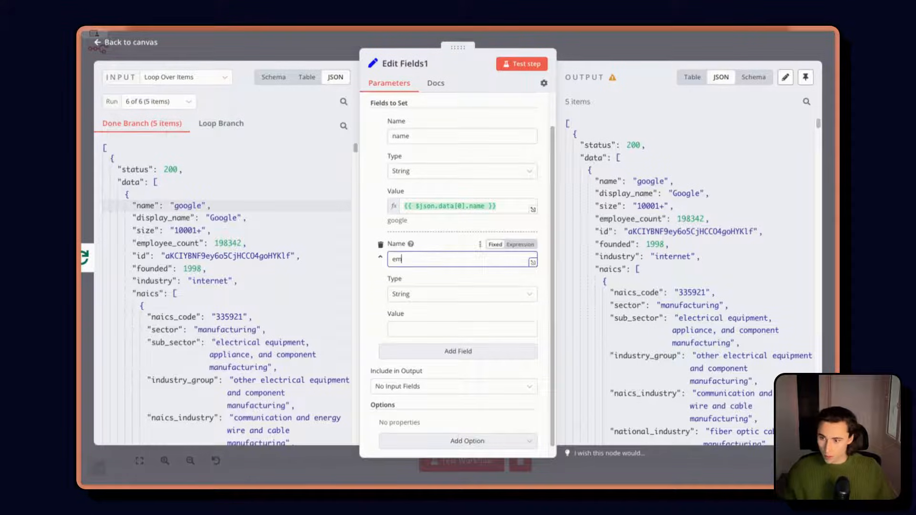
{"action": "left_click", "coordinate": [461, 294]}
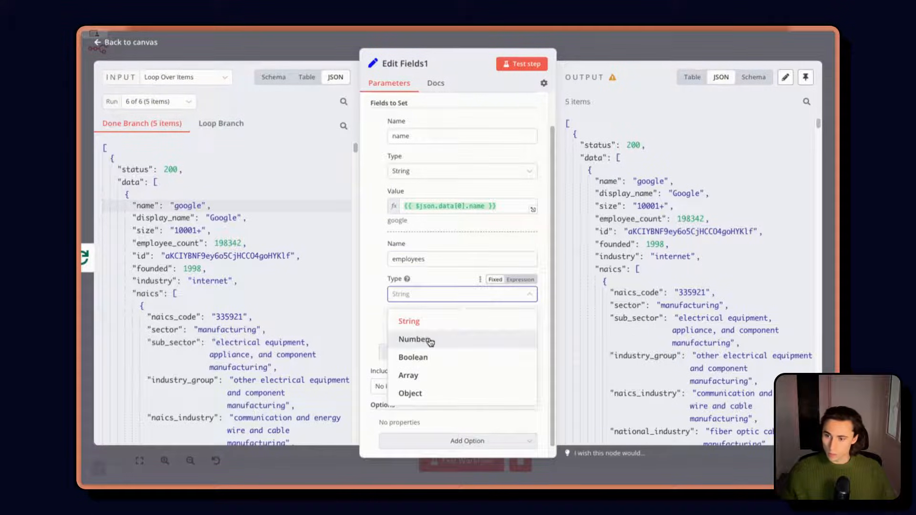
{"action": "left_click", "coordinate": [415, 340]}
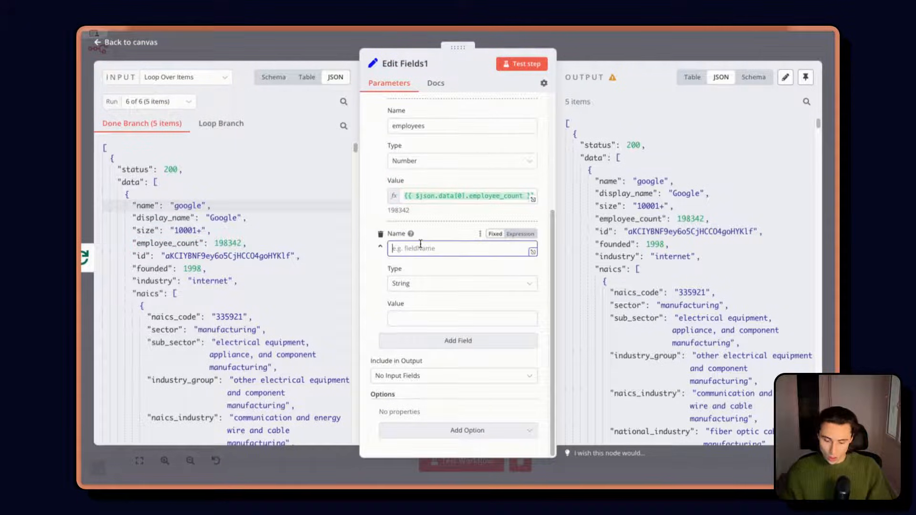
Step: Add country ({{ $json.data[0].location.country }}), continent and funding fields, then test the step
{"action": "type", "text": "country"}
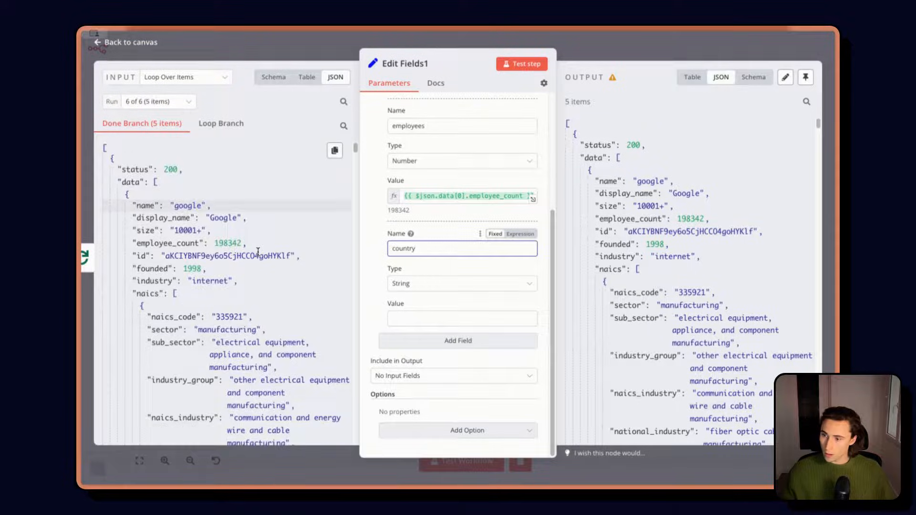
{"action": "scroll", "scroll_direction": "down", "scroll_amount": 3}
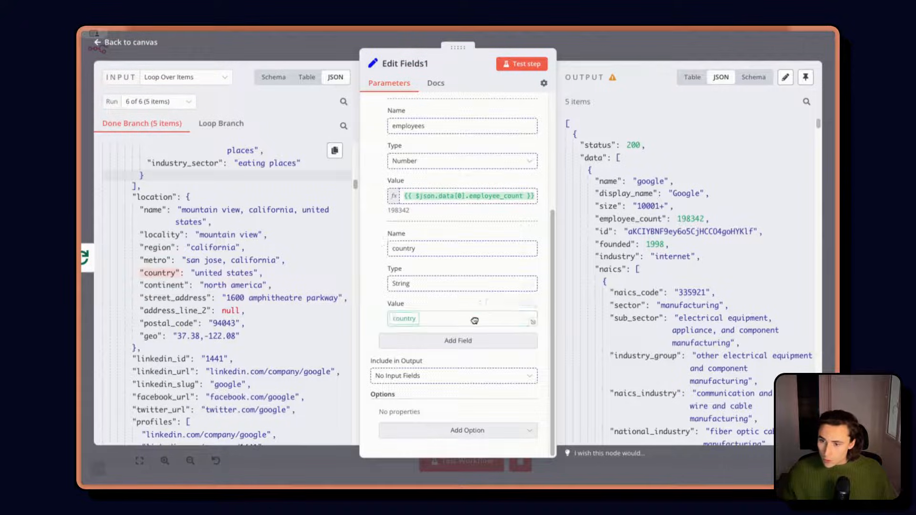
{"action": "type", "text": "{{ $json.data[0].location.country }}"}
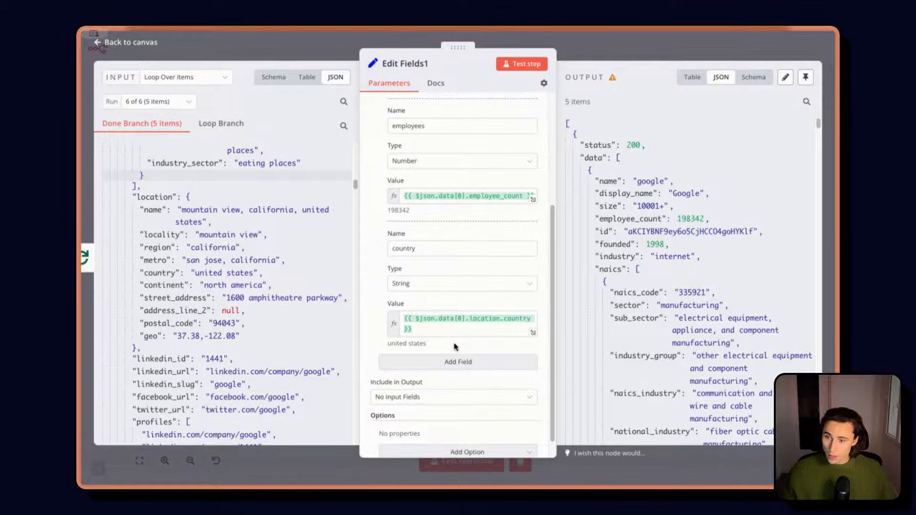
{"action": "left_click", "coordinate": [457, 361]}
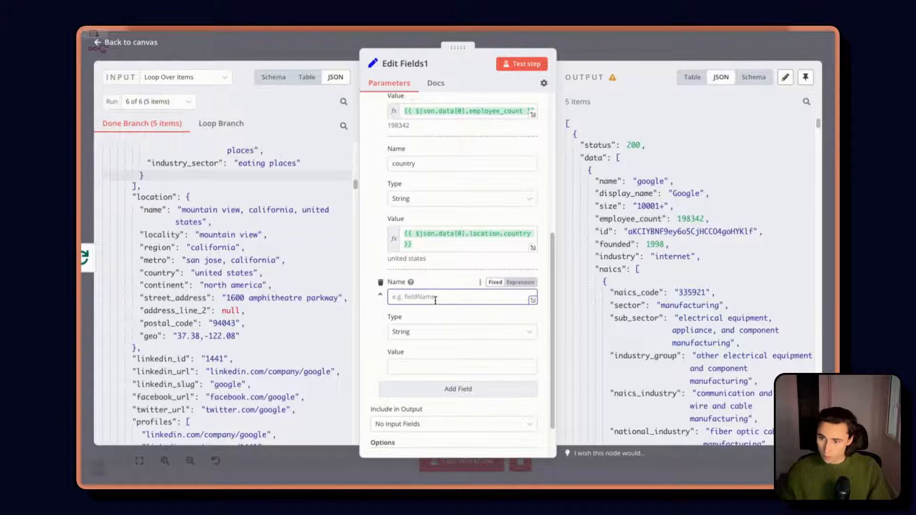
{"action": "type", "text": "continent"}
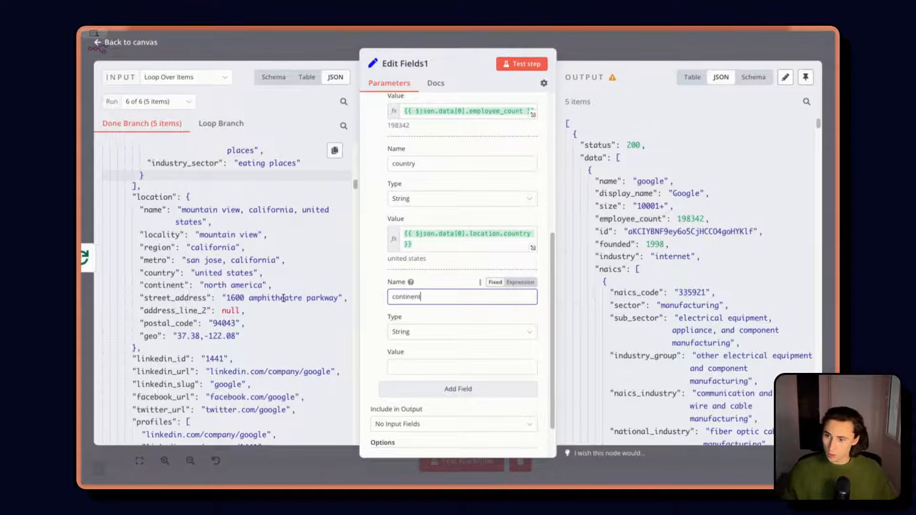
{"action": "type", "text": "continent"}
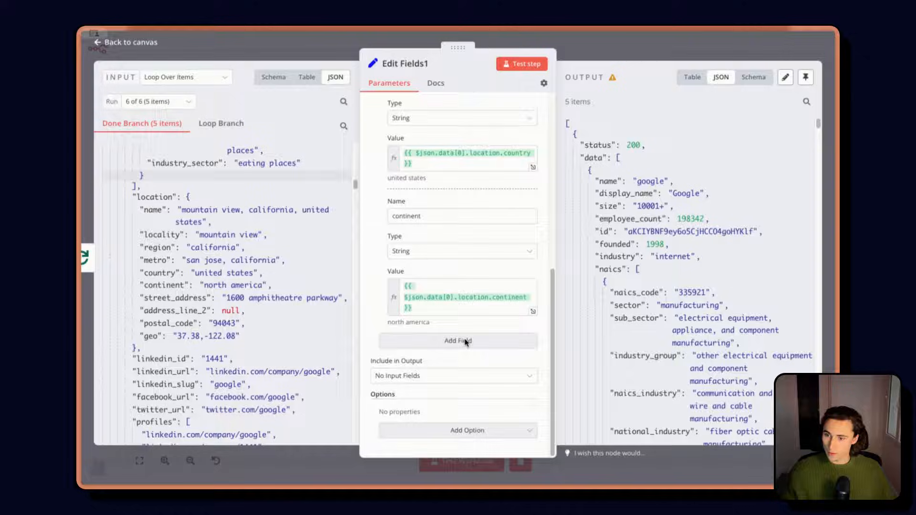
{"action": "left_click", "coordinate": [457, 340]}
{"action": "type", "text": "funding"}
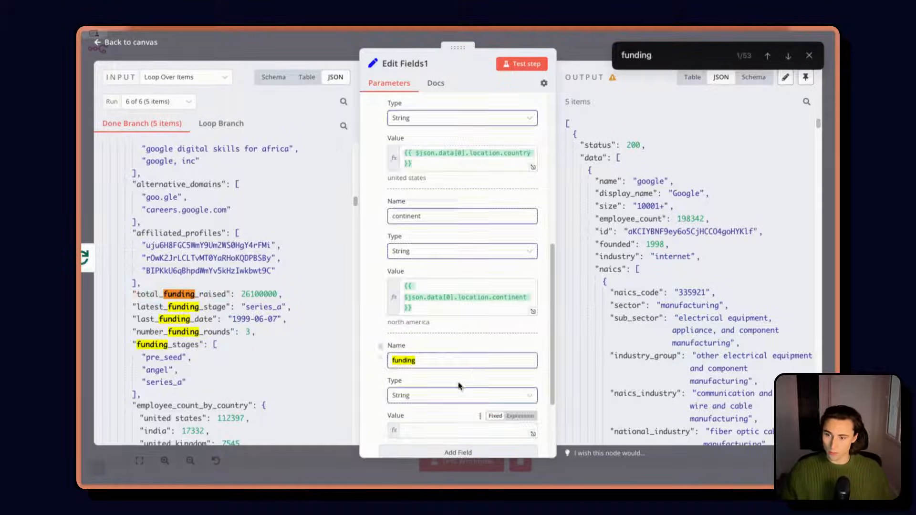
{"action": "left_click", "coordinate": [521, 64]}
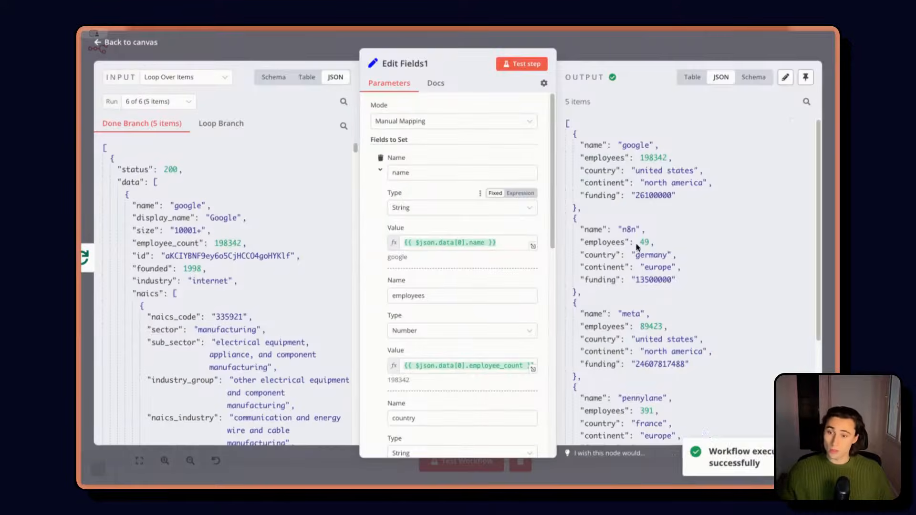
Step: Review the five mapped company records in the output and return to the canvas
{"action": "scroll", "scroll_direction": "down", "scroll_amount": 3}
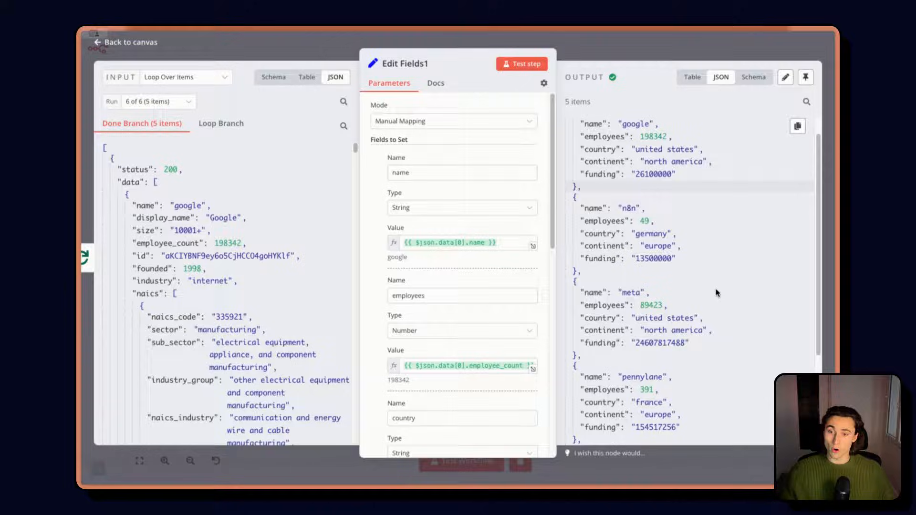
{"action": "scroll", "scroll_direction": "down", "scroll_amount": 3}
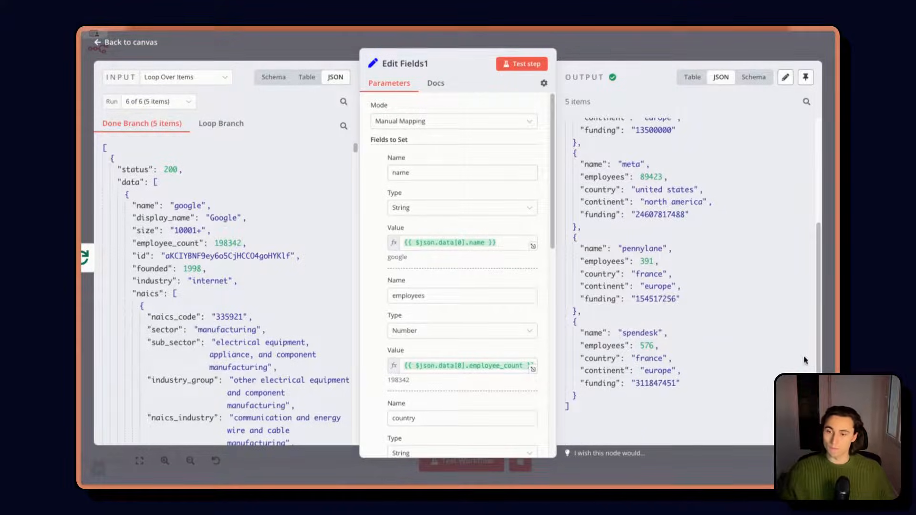
{"action": "left_click", "coordinate": [124, 41]}
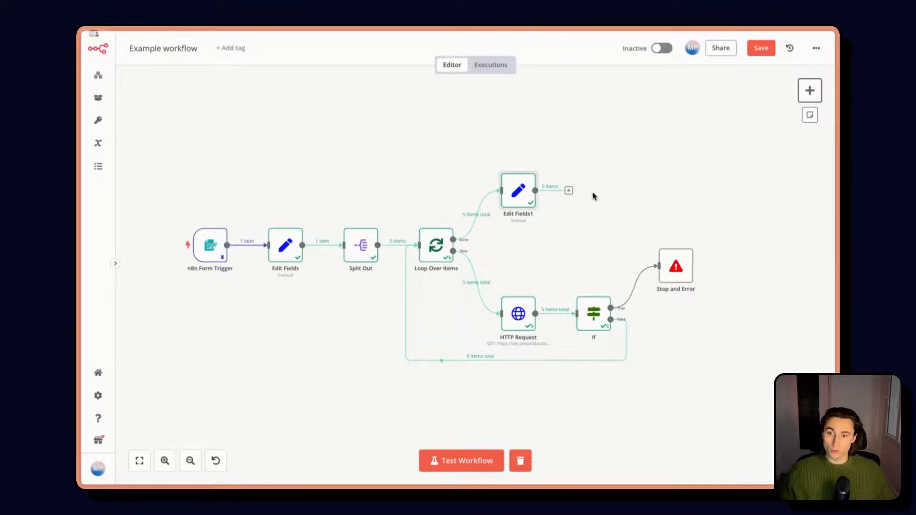
Step: Add an If1 node after Edit Fields1 with condition {{ $json.continent }} is equal to europe
{"action": "left_click", "coordinate": [568, 191]}
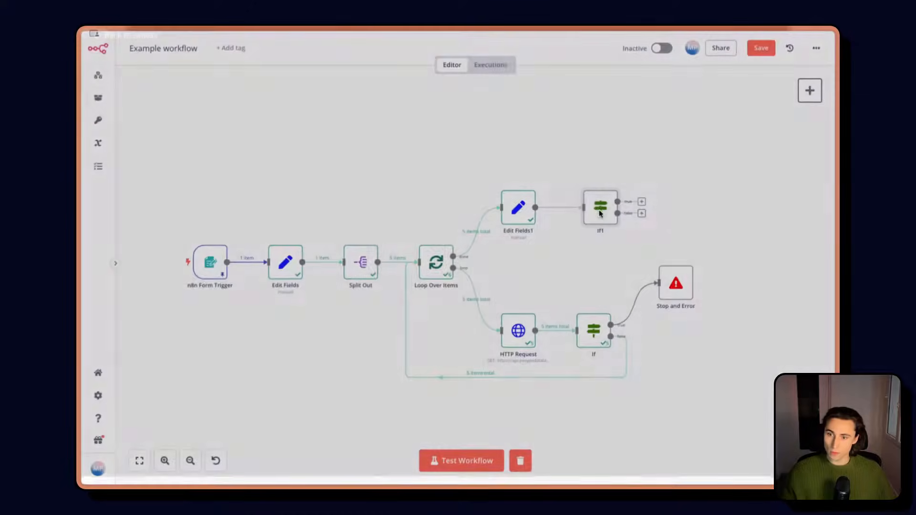
{"action": "double_click", "coordinate": [599, 207]}
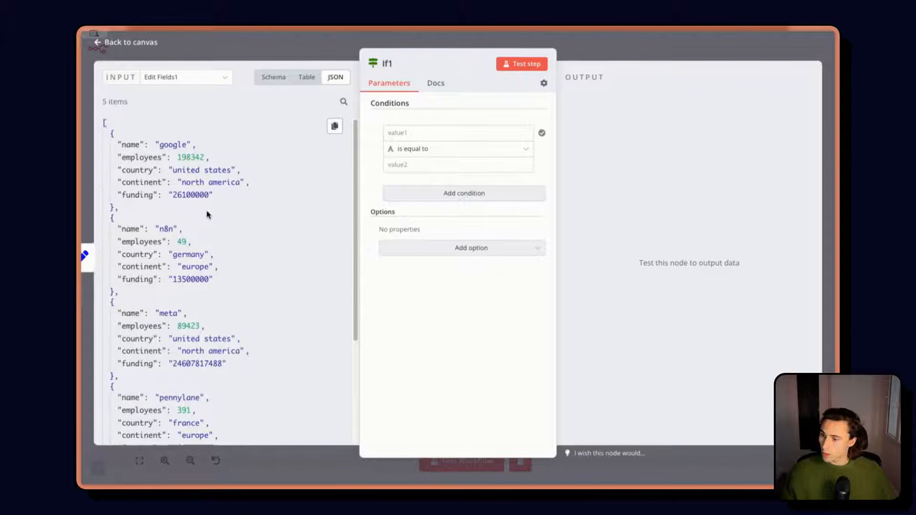
{"action": "scroll", "scroll_direction": "down", "scroll_amount": 3}
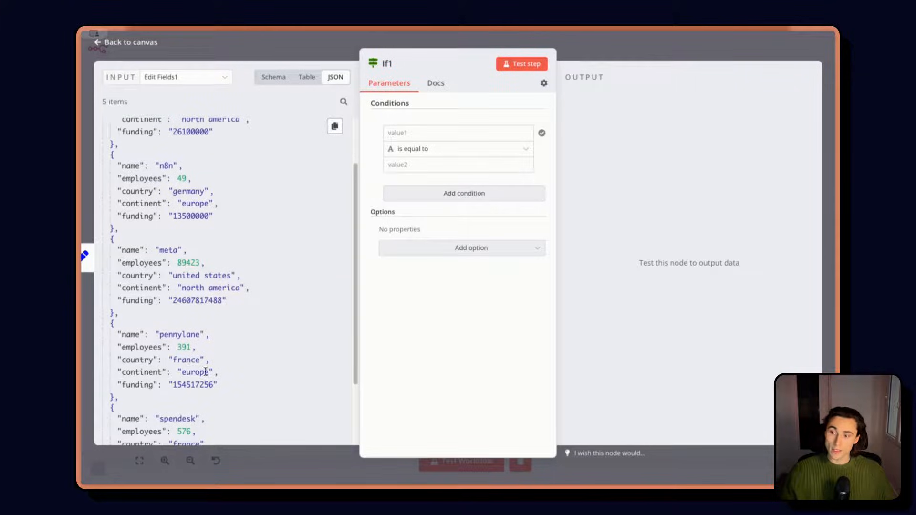
{"action": "scroll", "scroll_direction": "down", "scroll_amount": 3}
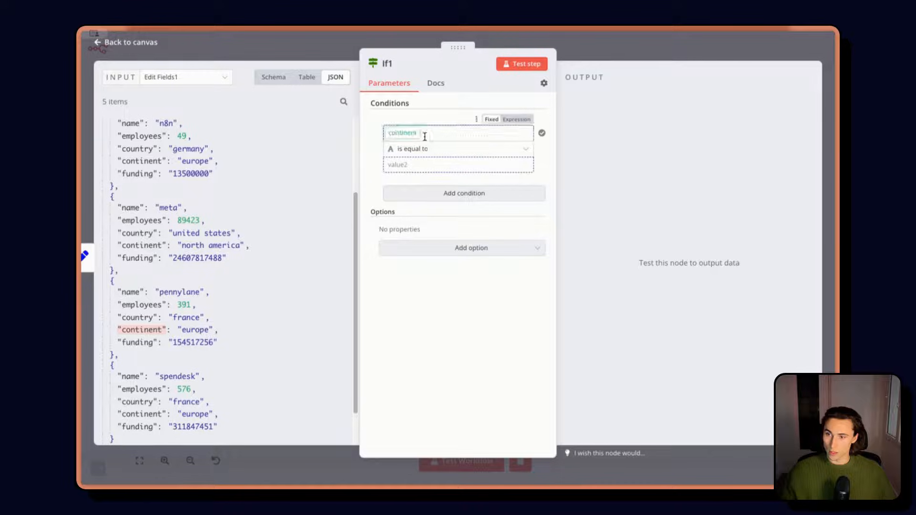
{"action": "left_click", "coordinate": [457, 148]}
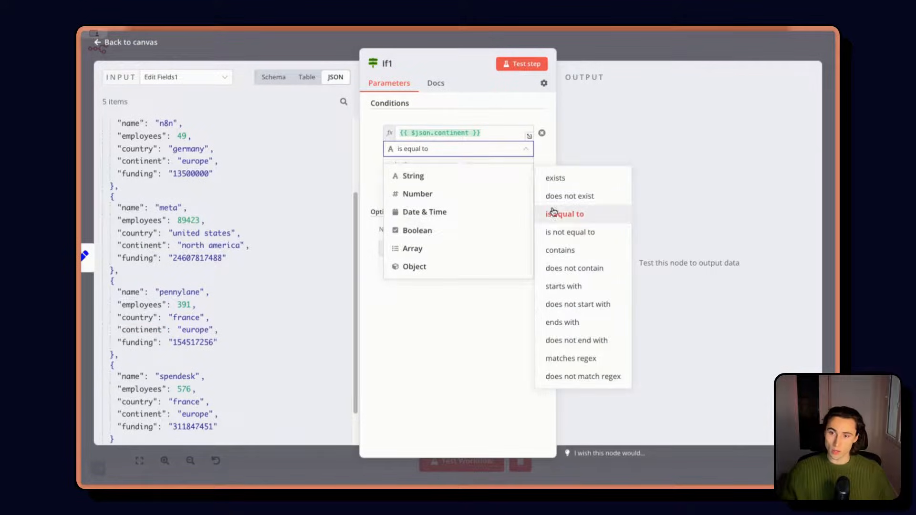
{"action": "type", "text": "eu"}
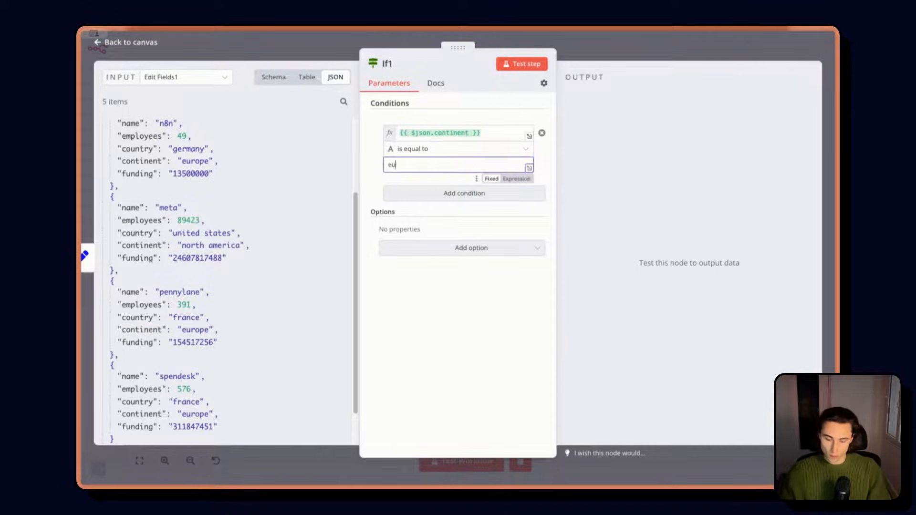
Step: Test the filter on the five companies, giving 3 true and 2 false, and return to the editor
{"action": "left_click", "coordinate": [521, 64]}
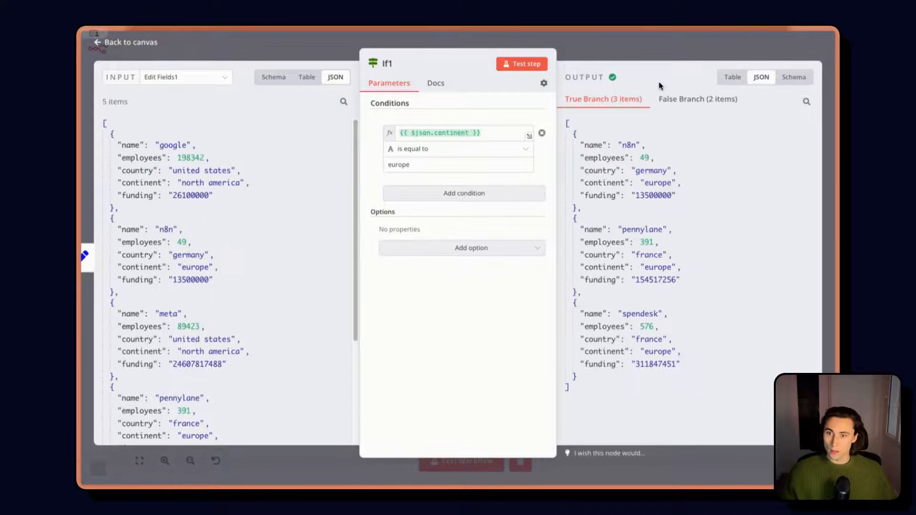
{"action": "left_click", "coordinate": [521, 64]}
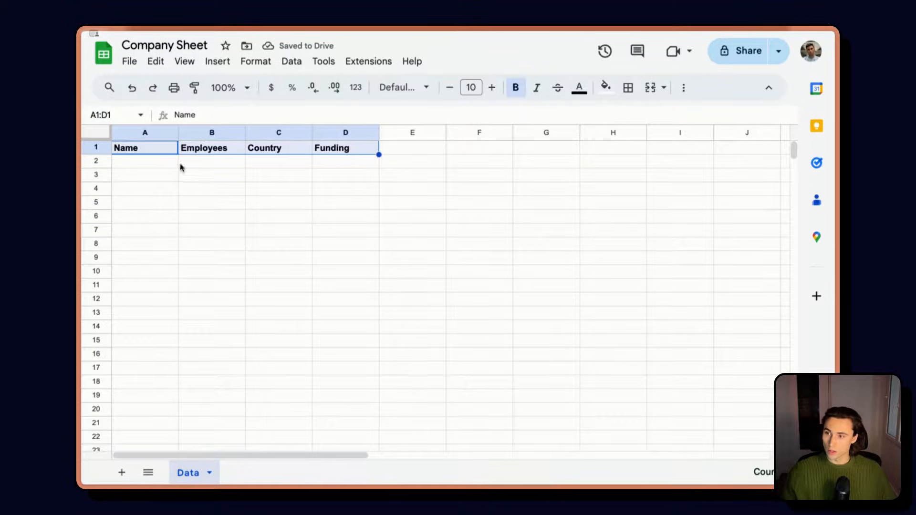
{"action": "left_click", "coordinate": [344, 146]}
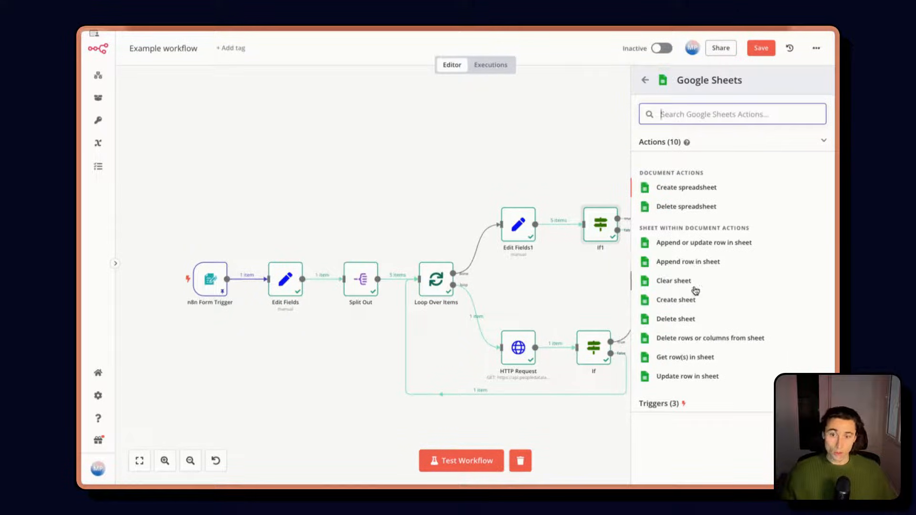
Step: Add a Google Sheets append-row step on If1's true branch targeting Company Sheet's Data tab
{"action": "left_click", "coordinate": [688, 262]}
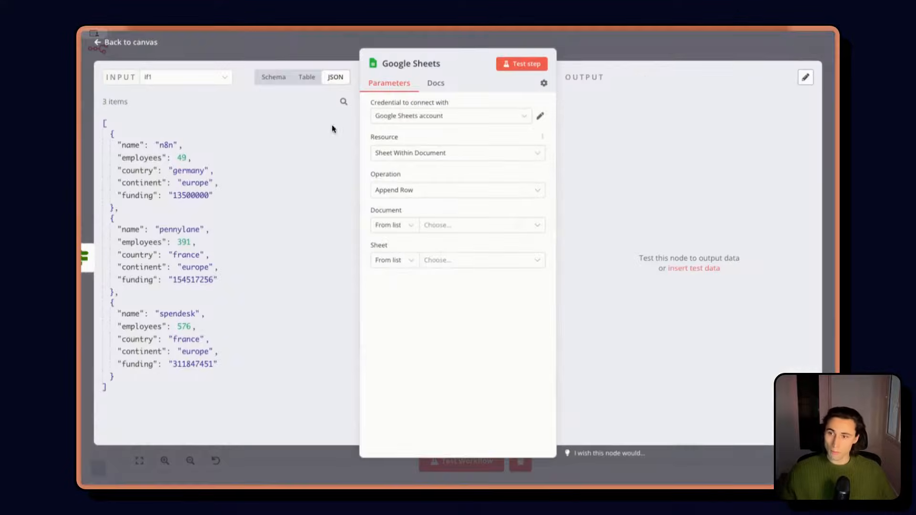
{"action": "left_click", "coordinate": [478, 225]}
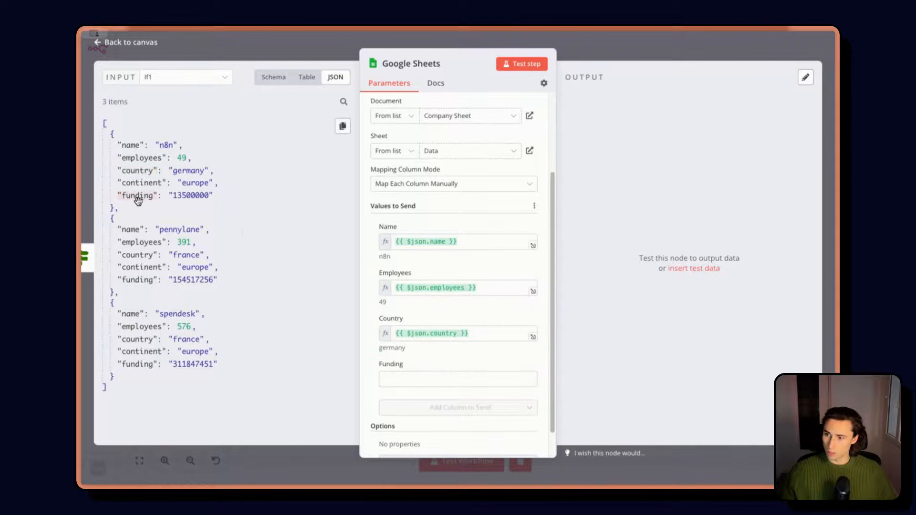
{"action": "left_click", "coordinate": [124, 42]}
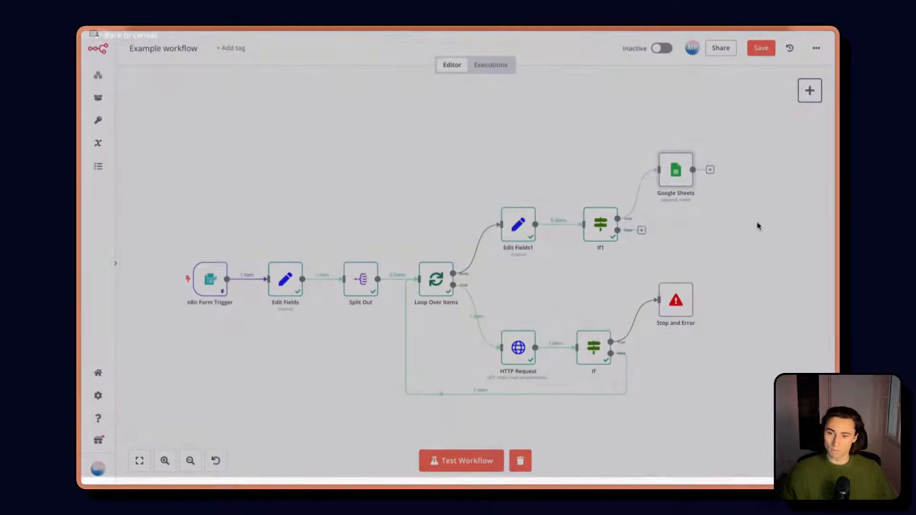
Step: Run the append step to write the 3 European companies' rows and return to the canvas
{"action": "double_click", "coordinate": [675, 170]}
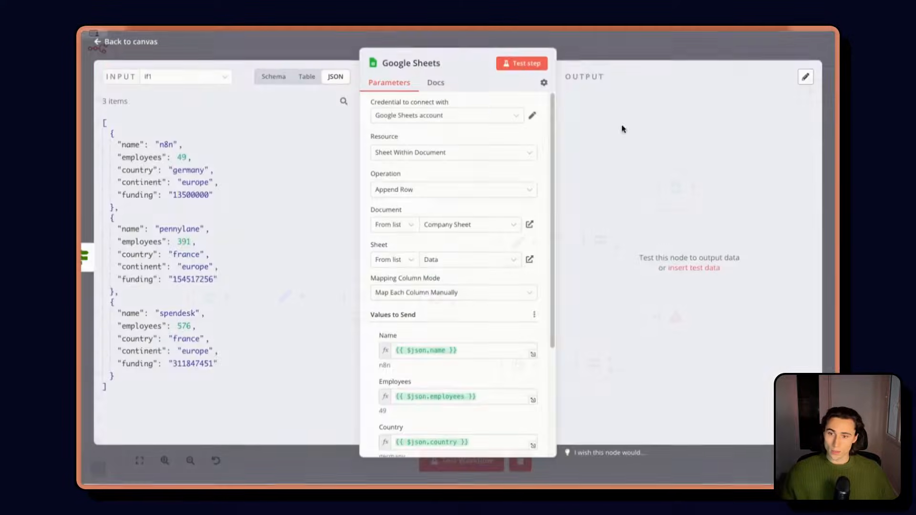
{"action": "left_click", "coordinate": [521, 63]}
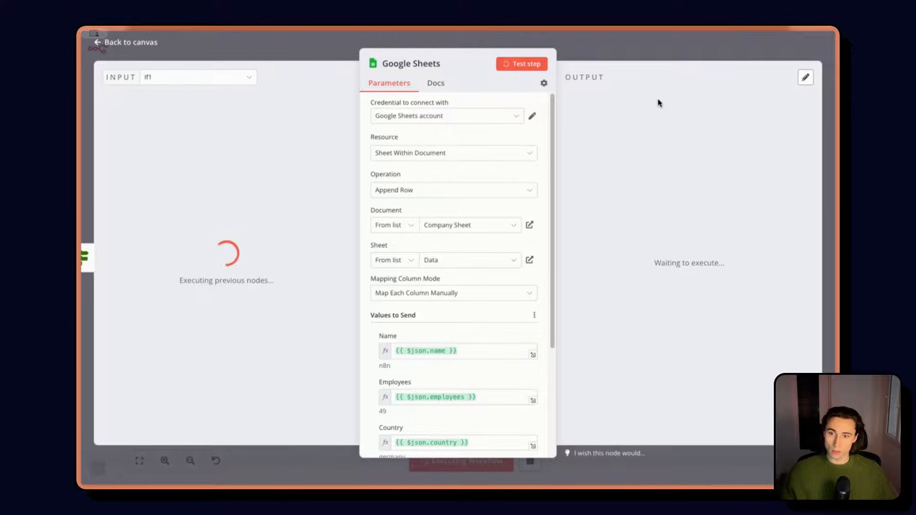
{"action": "left_click", "coordinate": [521, 64]}
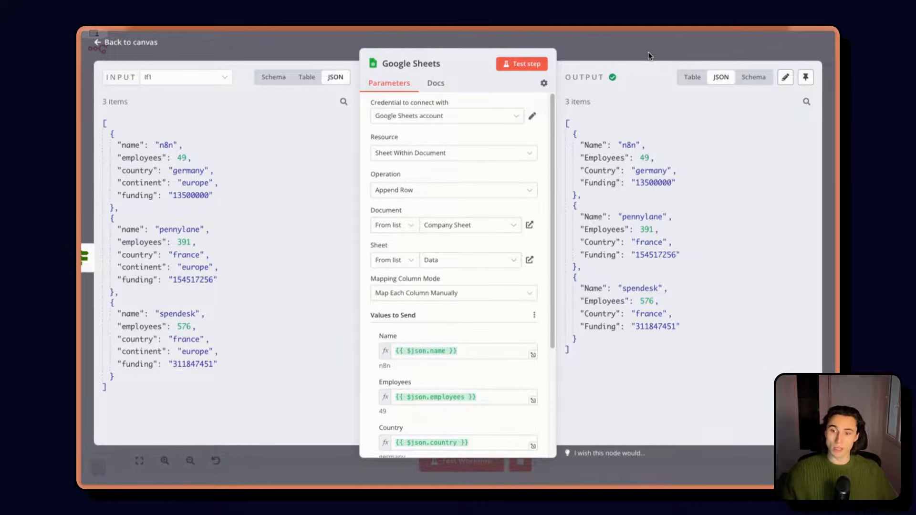
{"action": "mouse_move", "coordinate": [631, 52]}
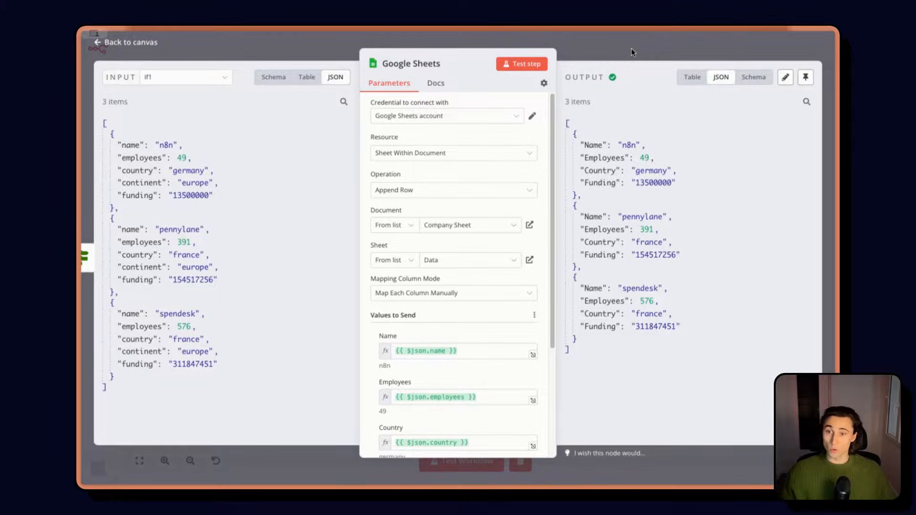
{"action": "left_click", "coordinate": [124, 41]}
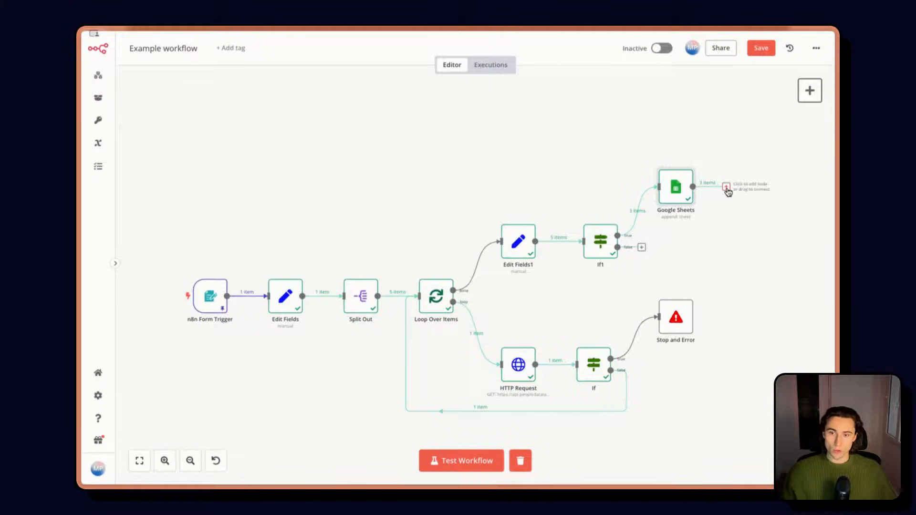
Step: Add a Summarize step after Google Sheets counting the Name field, giving count_Name of 3
{"action": "left_click", "coordinate": [726, 187]}
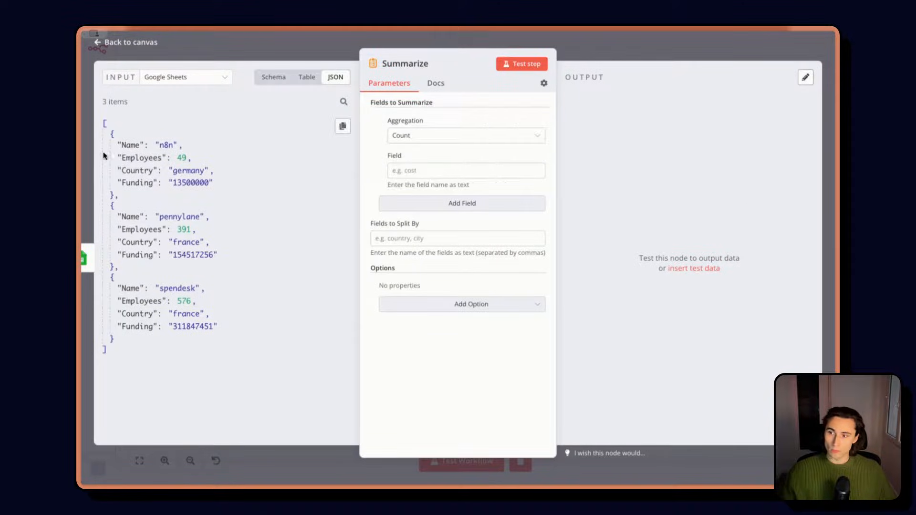
{"action": "type", "text": "Name"}
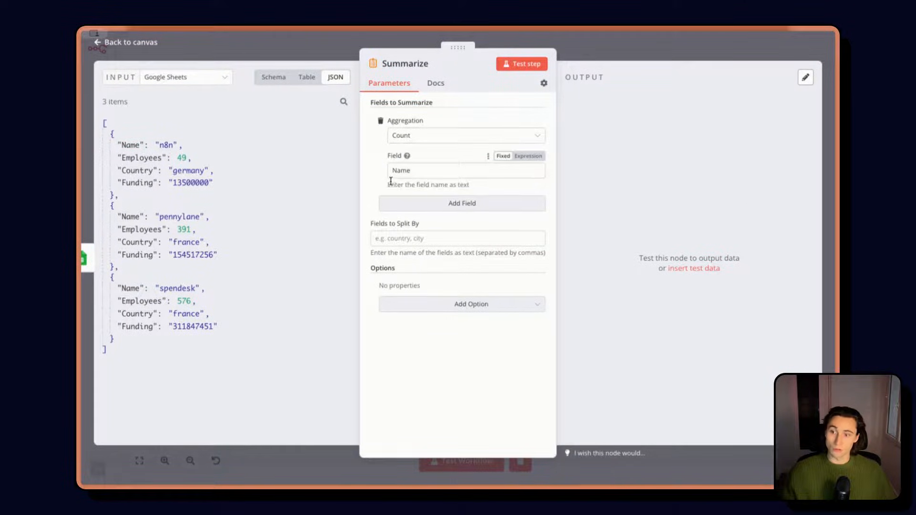
{"action": "left_click", "coordinate": [521, 64]}
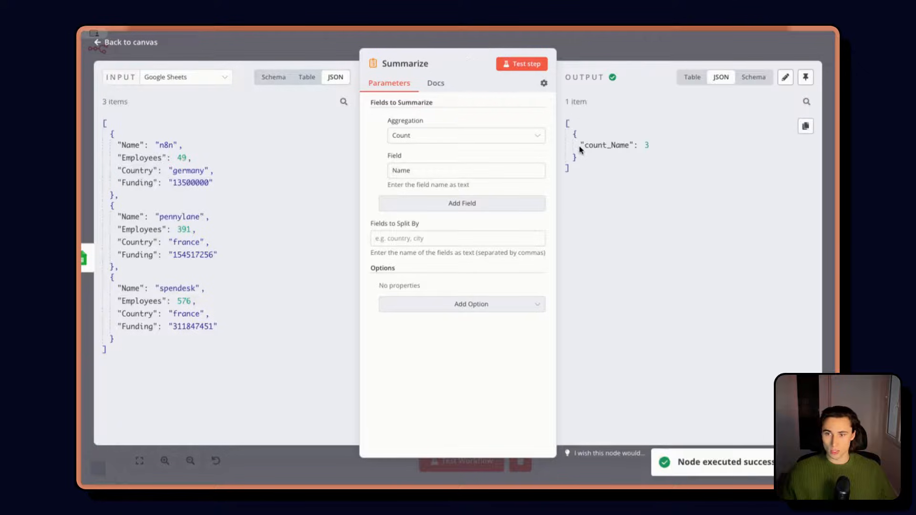
{"action": "mouse_move", "coordinate": [670, 152]}
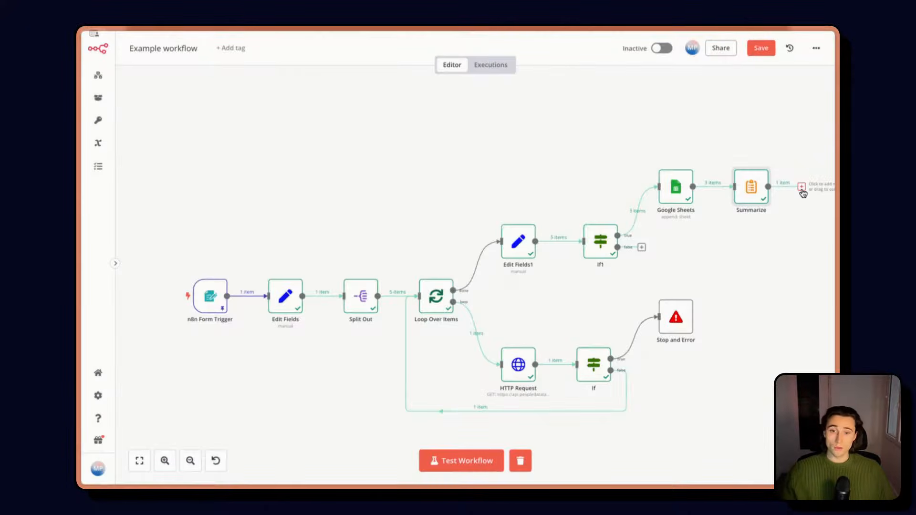
Step: Add a Slack send-message step after Summarize using the Slack account 2 credential and verify it
{"action": "left_click", "coordinate": [801, 187]}
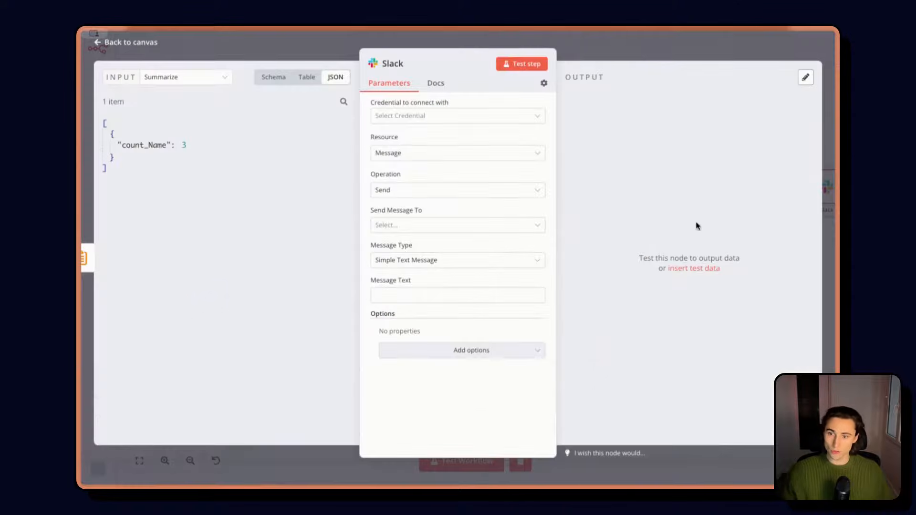
{"action": "left_click", "coordinate": [457, 115]}
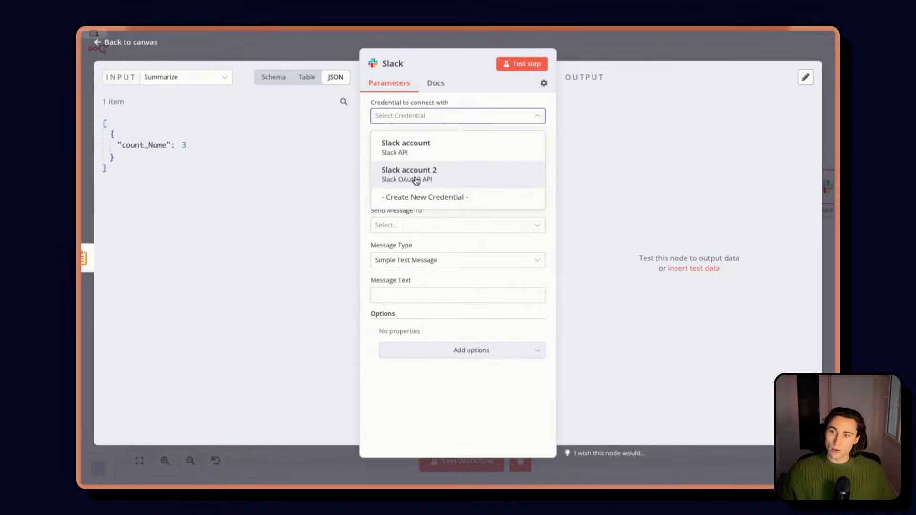
{"action": "left_click", "coordinate": [408, 174]}
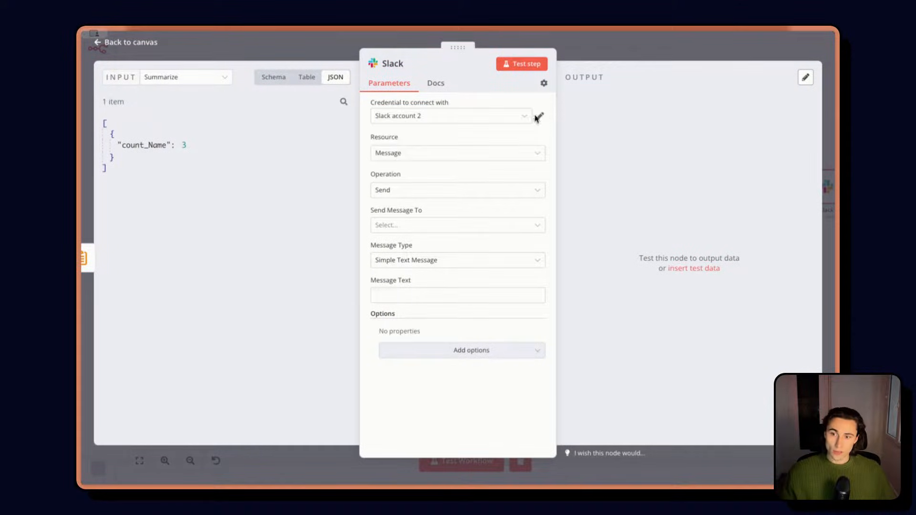
{"action": "left_click", "coordinate": [538, 115]}
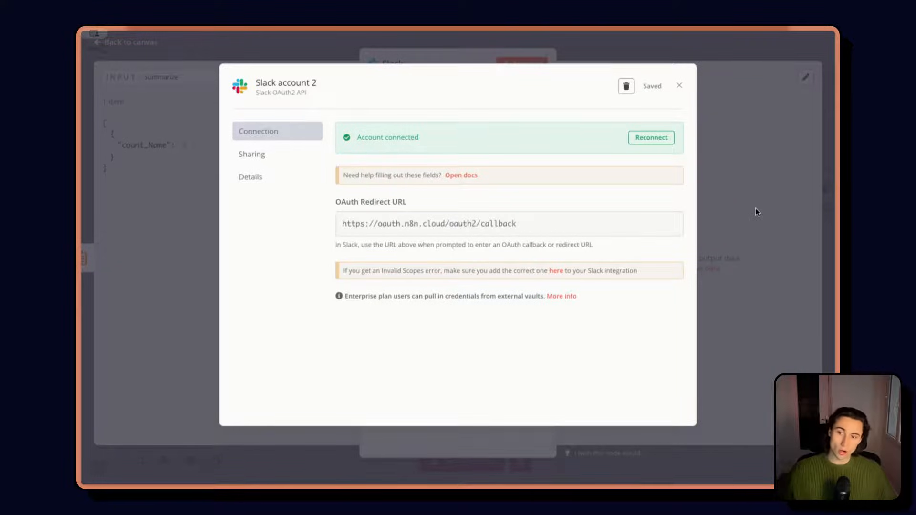
{"action": "left_click", "coordinate": [679, 85]}
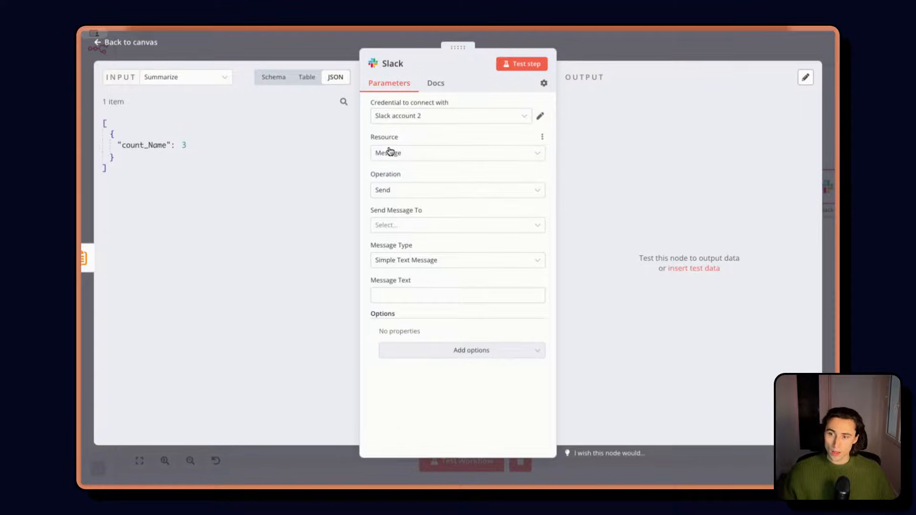
Step: Send the Slack message to user maxim as a Blocks message and launch Slack's Block Kit Builder
{"action": "left_click", "coordinate": [456, 225]}
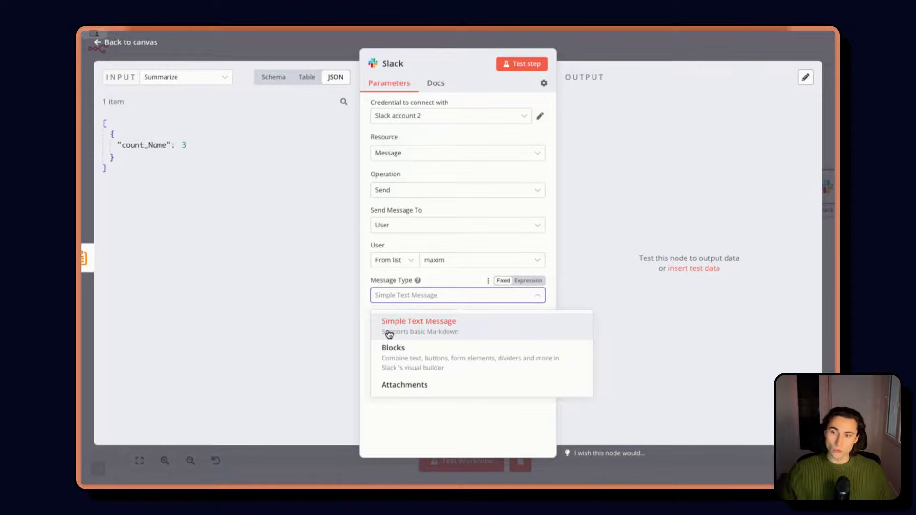
{"action": "mouse_move", "coordinate": [433, 353]}
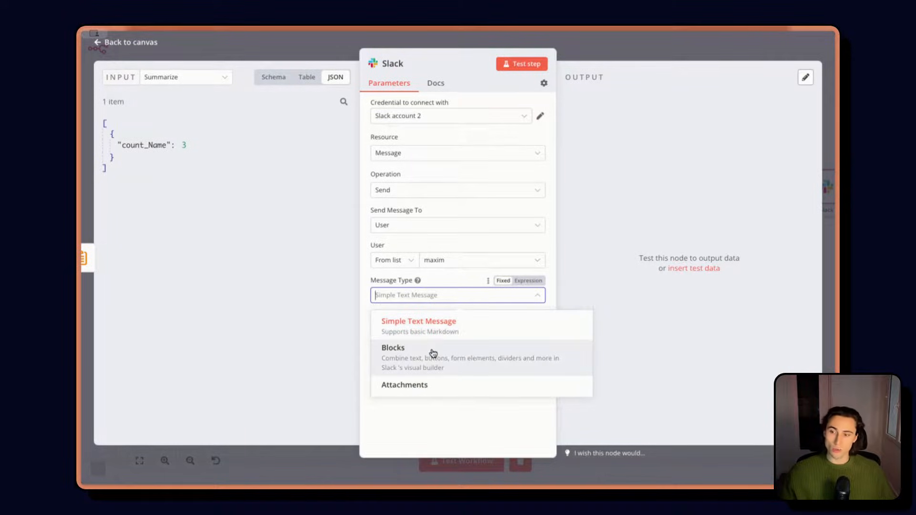
{"action": "left_click", "coordinate": [393, 347]}
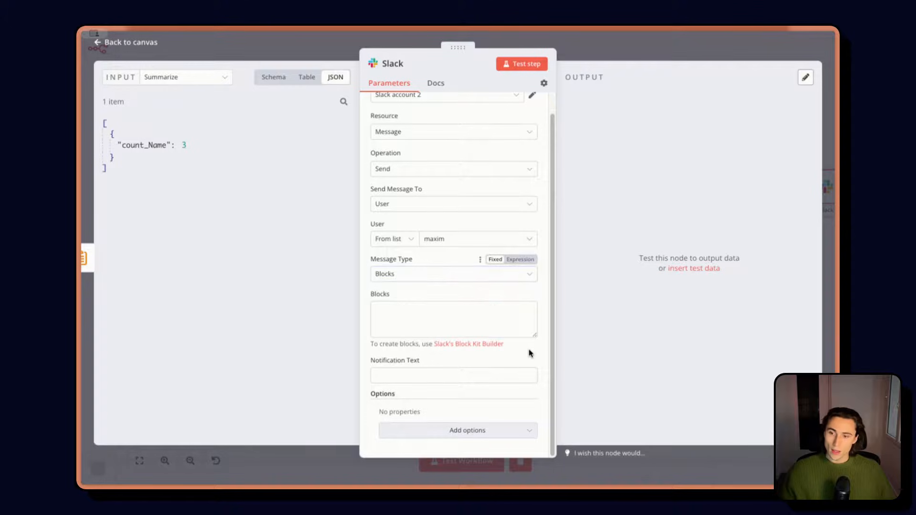
{"action": "left_click", "coordinate": [468, 343]}
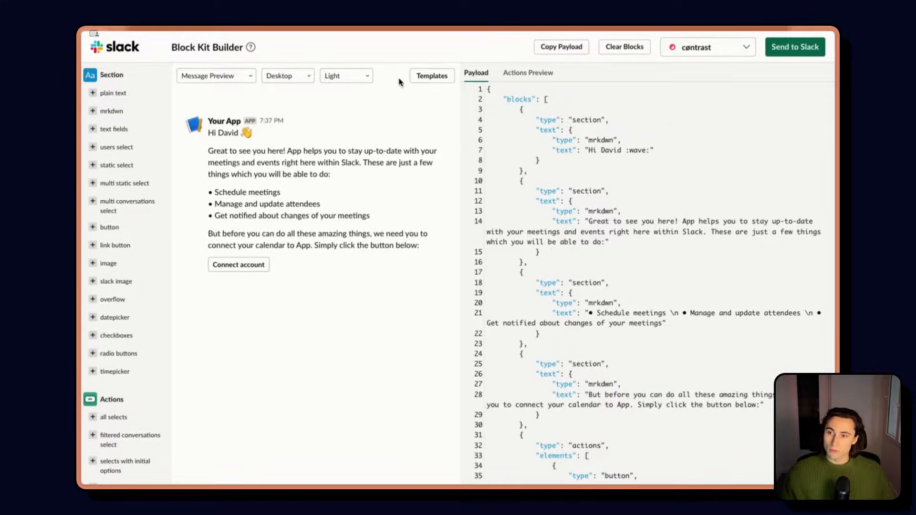
{"action": "left_click", "coordinate": [432, 76]}
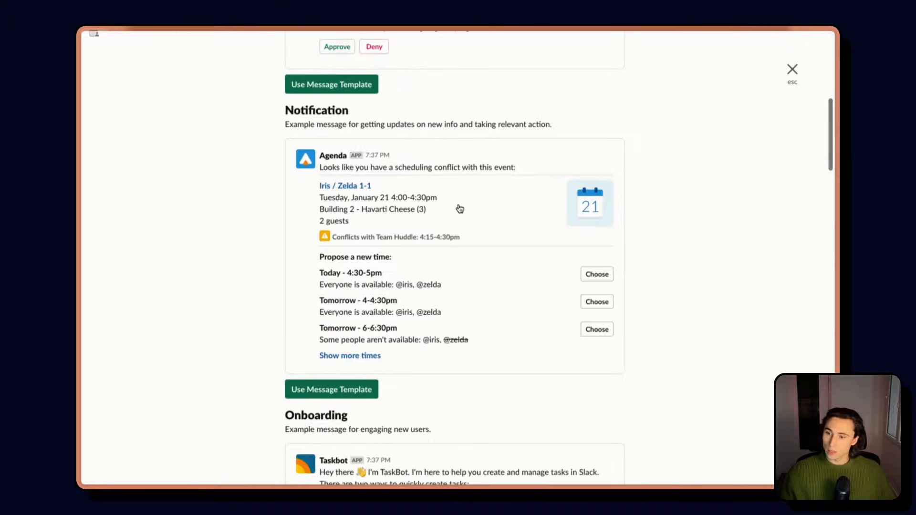
{"action": "scroll", "scroll_direction": "down", "scroll_amount": 3}
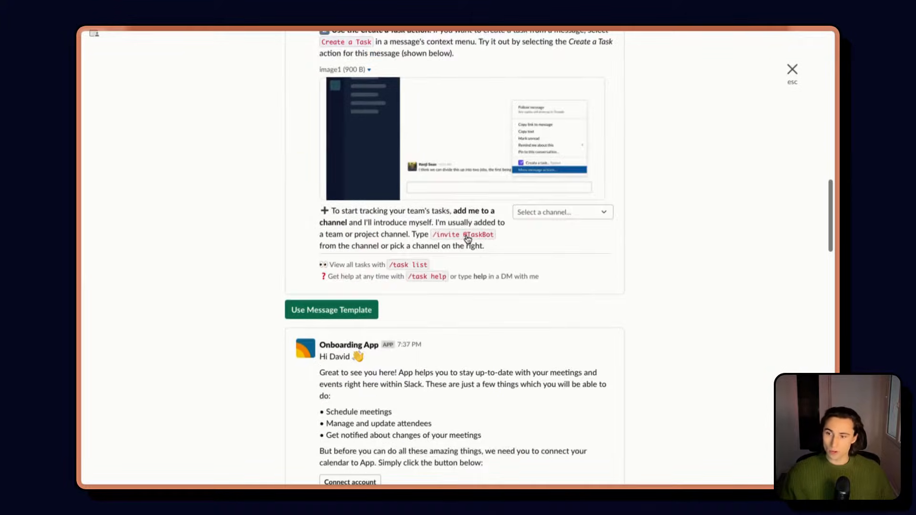
{"action": "scroll", "scroll_direction": "down", "scroll_amount": 3}
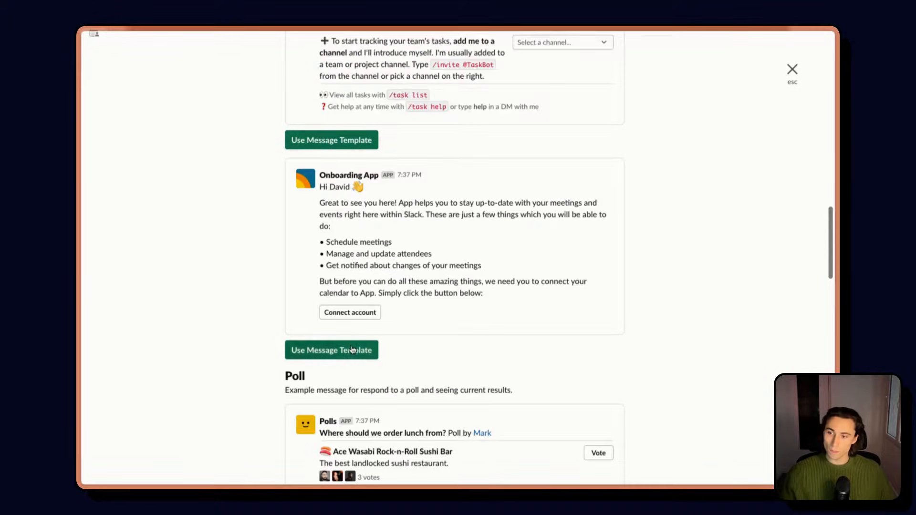
{"action": "left_click", "coordinate": [331, 350]}
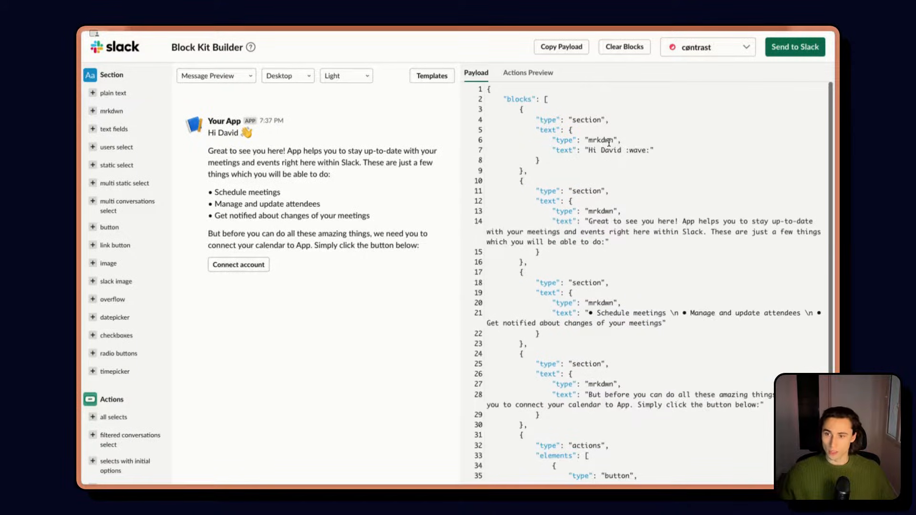
Step: Rewrite the section text to say the n8n workflow just added X companies to your Google Sheet
{"action": "type", "text": "Maxim"}
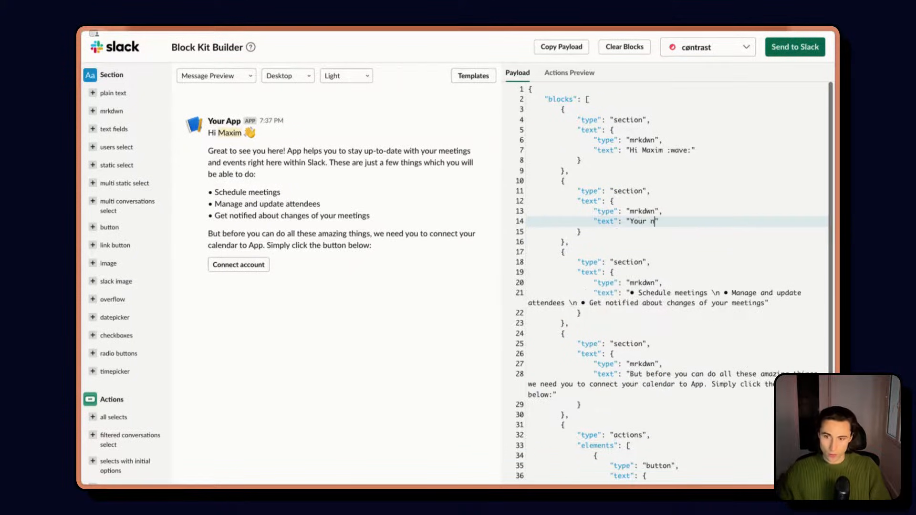
{"action": "type", "text": "8n workflow just"}
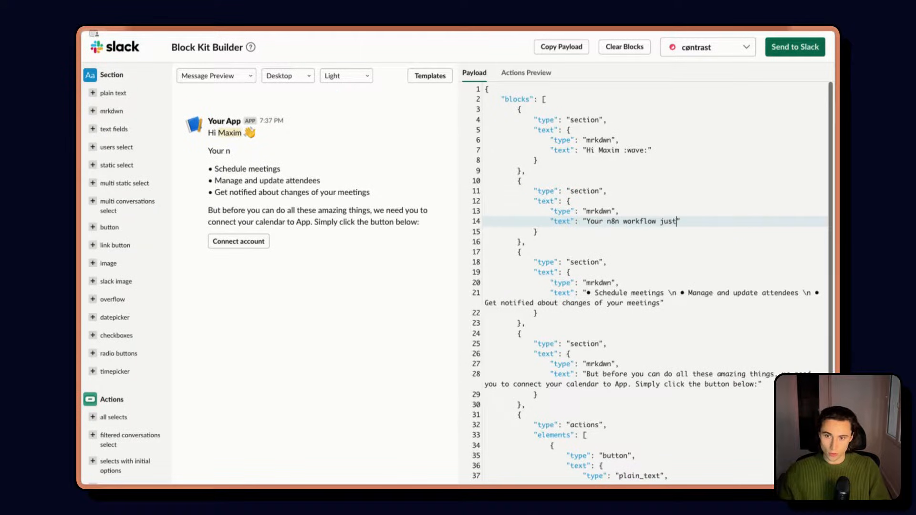
{"action": "type", "text": "added X companies to you"}
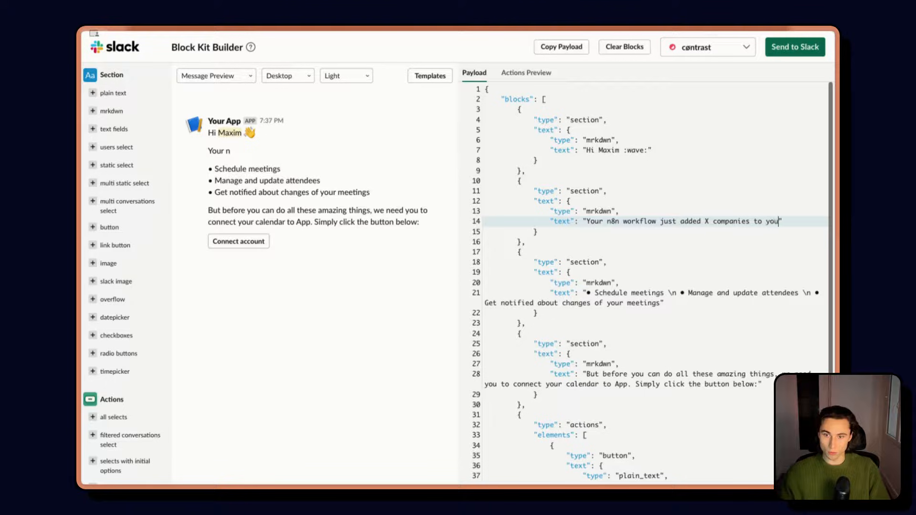
{"action": "type", "text": "Google"}
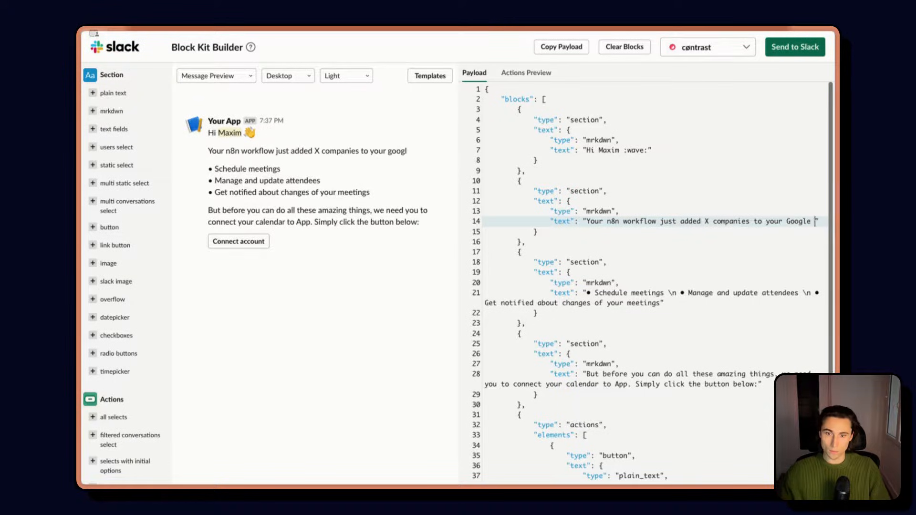
{"action": "type", "text": "Sheet"}
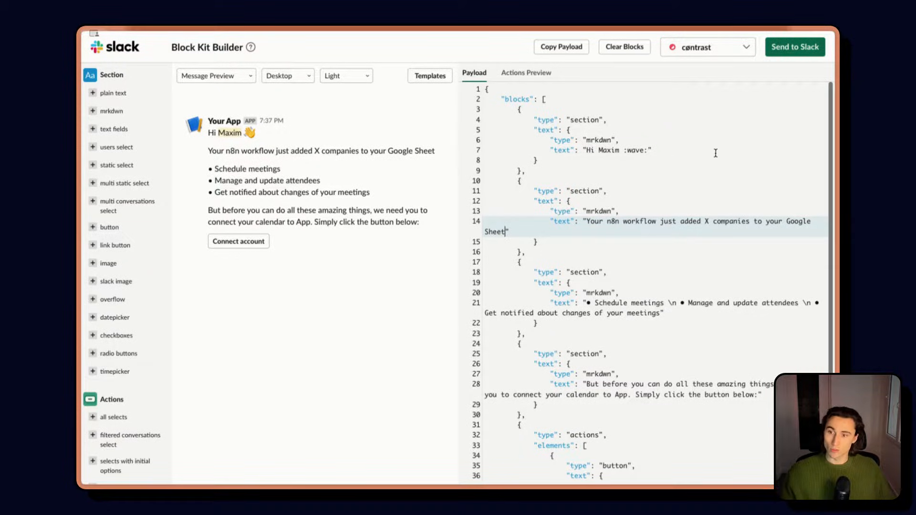
{"action": "type", "text": ":"}
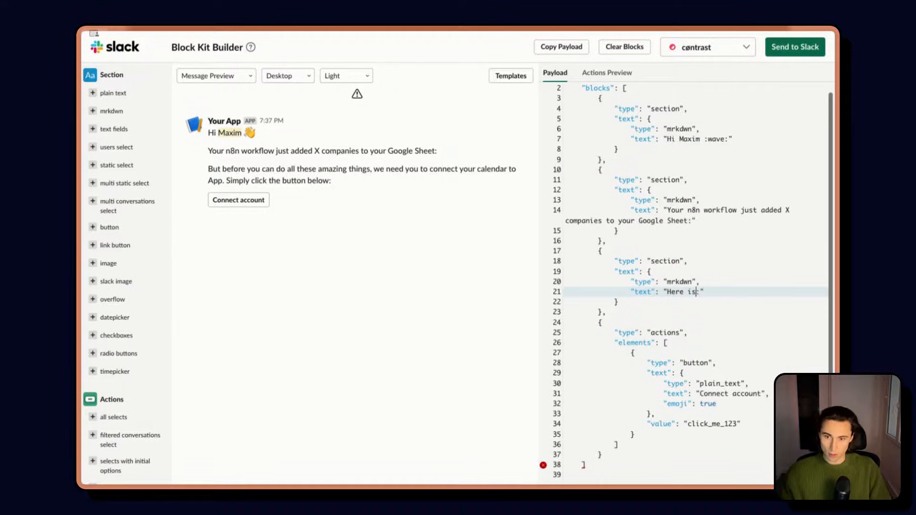
Step: Add the 'a link to access your Google Sheet' sentence and rename the button to Google Sheet
{"action": "type", "text": "a link to access"}
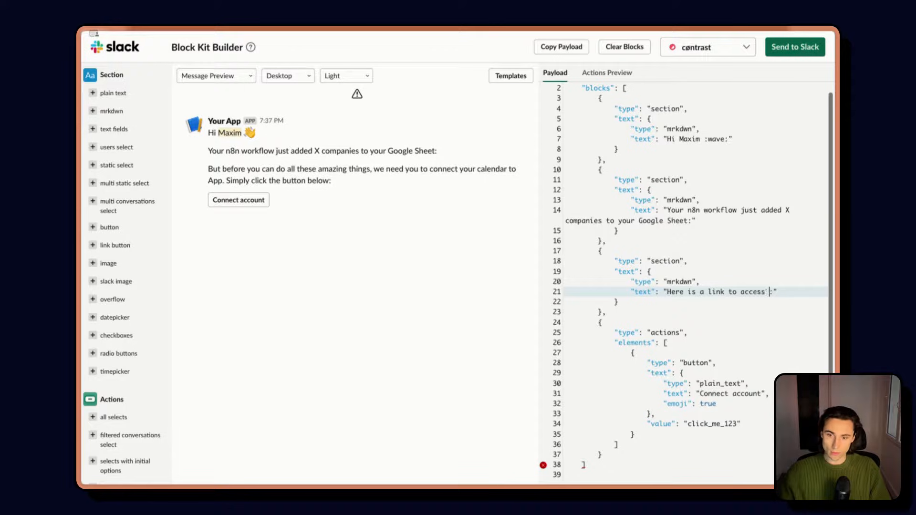
{"action": "type", "text": "your Google Sheet"}
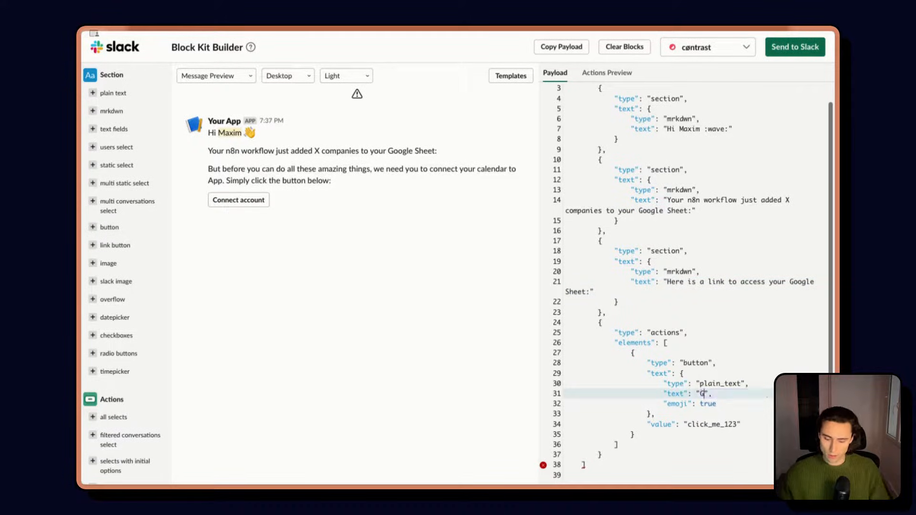
{"action": "type", "text": "oogle Sheet"}
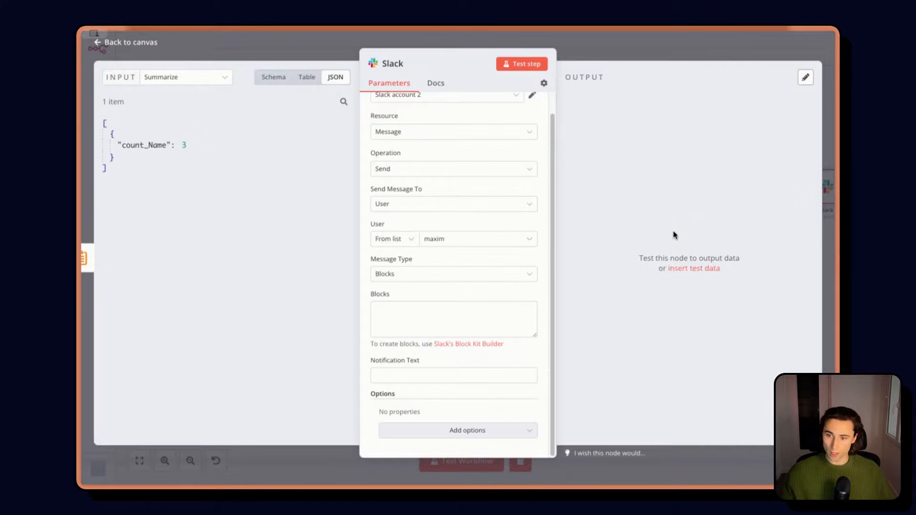
Step: Paste the Block Kit JSON into Blocks and insert the company count expression into the message
{"action": "left_click", "coordinate": [452, 318]}
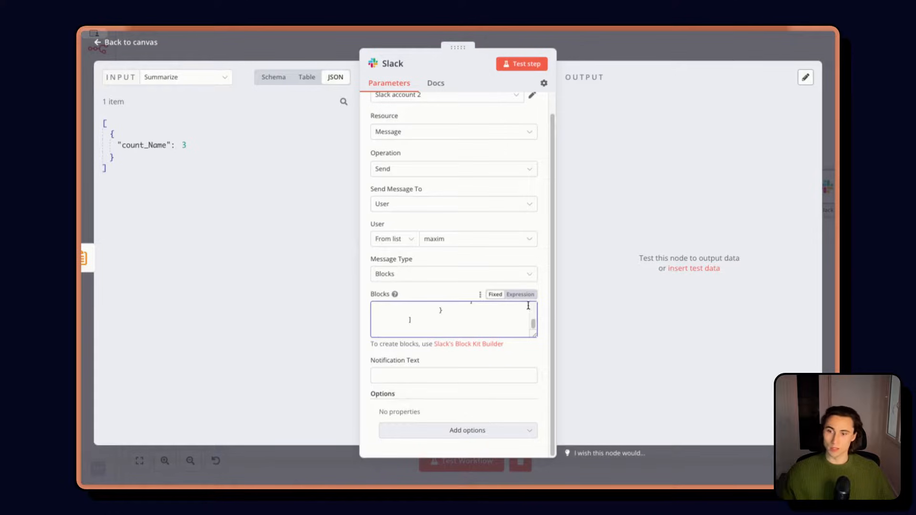
{"action": "mouse_move", "coordinate": [536, 344]}
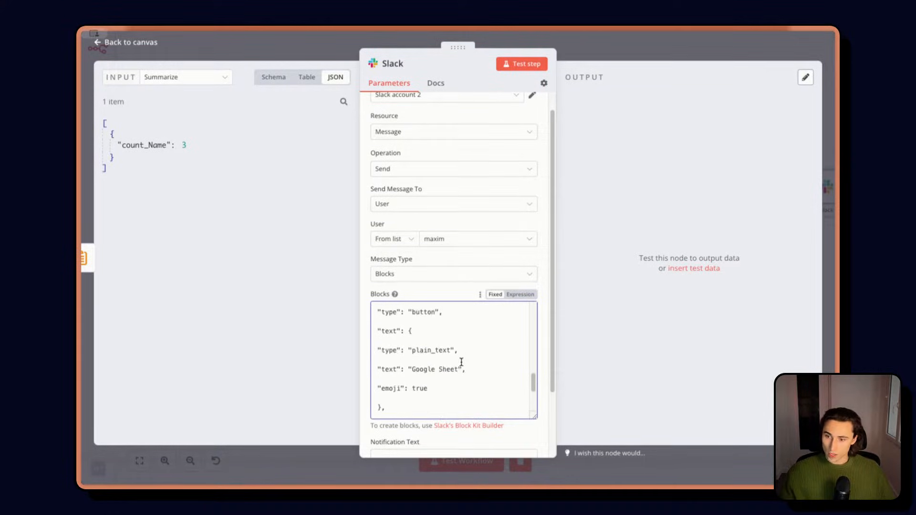
{"action": "scroll", "scroll_direction": "down", "scroll_amount": 3}
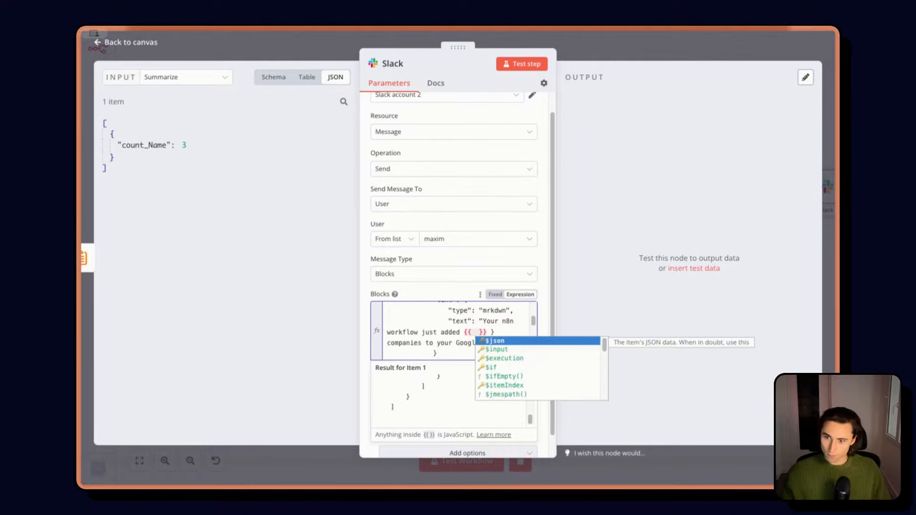
{"action": "left_click", "coordinate": [496, 340]}
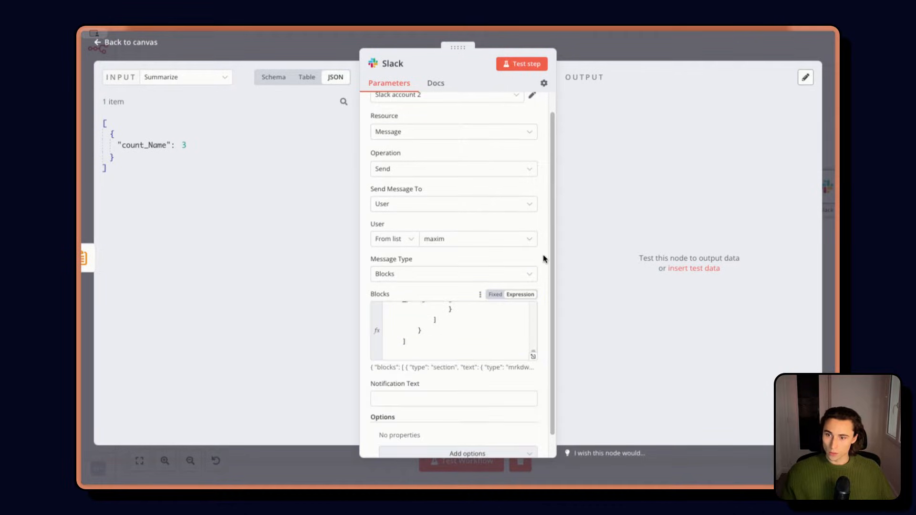
Step: Set the notification text to 'New n8n workflow' and test the step, hitting an unexpected end of JSON error
{"action": "type", "text": "New"}
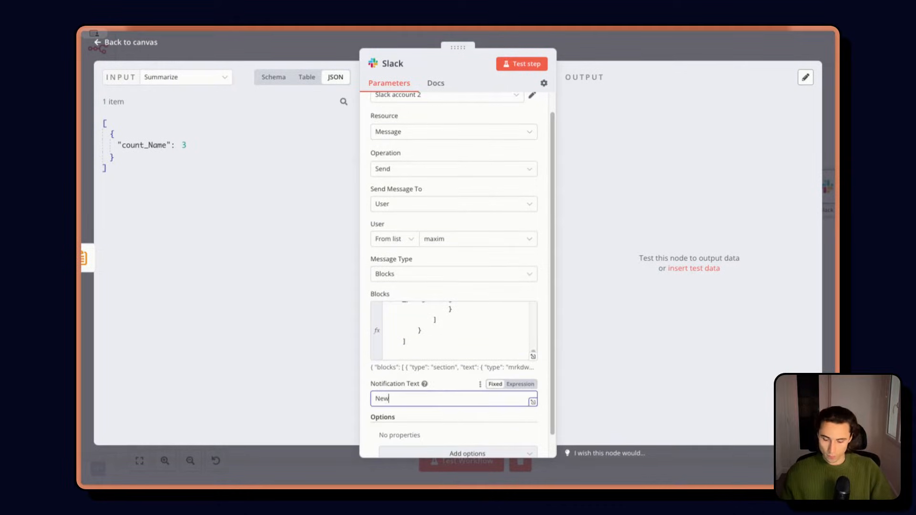
{"action": "type", "text": "n8n workflow"}
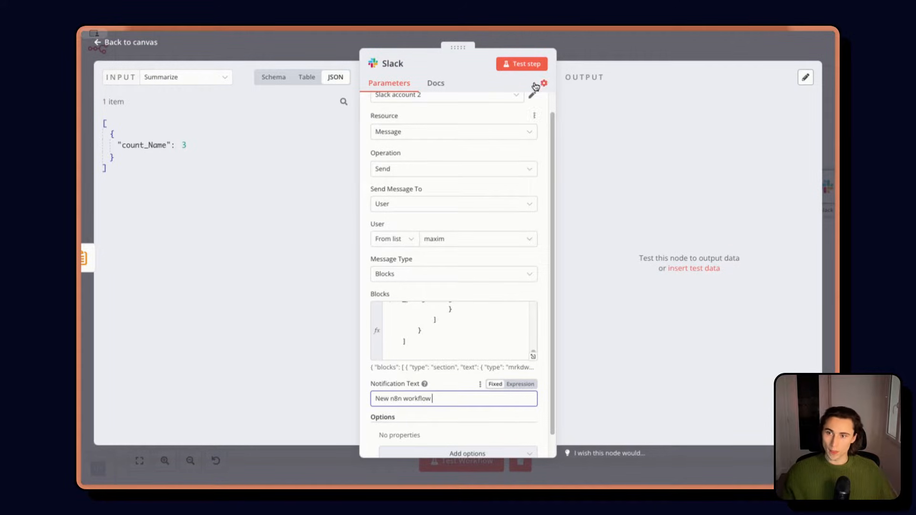
{"action": "left_click", "coordinate": [520, 63]}
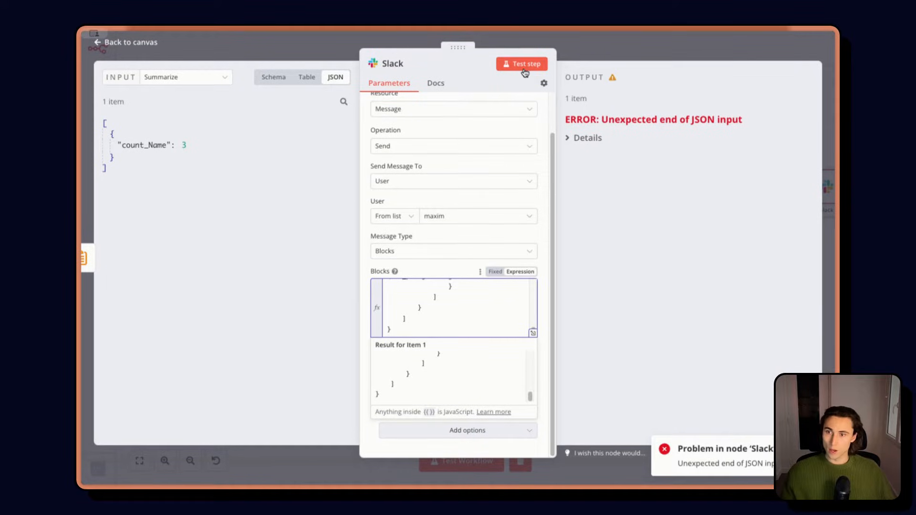
Step: Retest the Slack step so it sends the '3 companies added' block message, then return to the canvas
{"action": "left_click", "coordinate": [521, 64]}
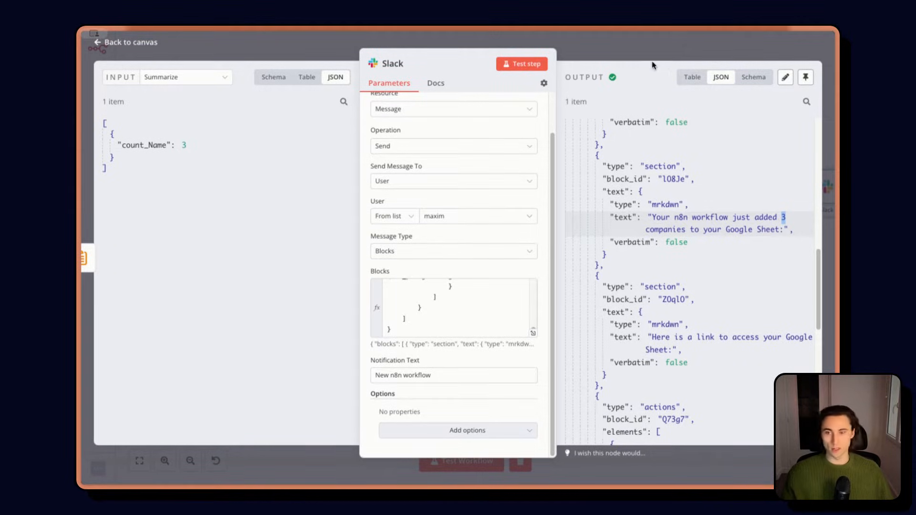
{"action": "left_click", "coordinate": [123, 42]}
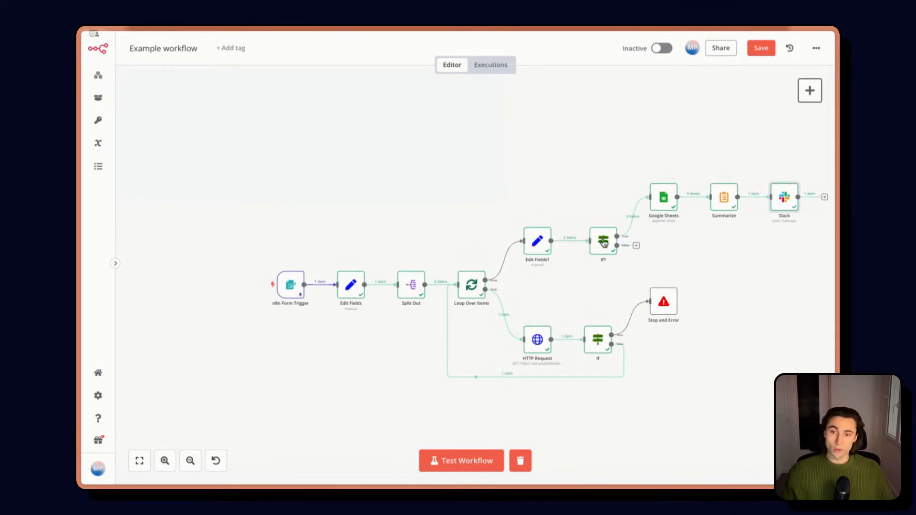
Step: Save the workflow, copy the Form Trigger's submitted URL list and run the whole workflow
{"action": "left_click", "coordinate": [761, 47]}
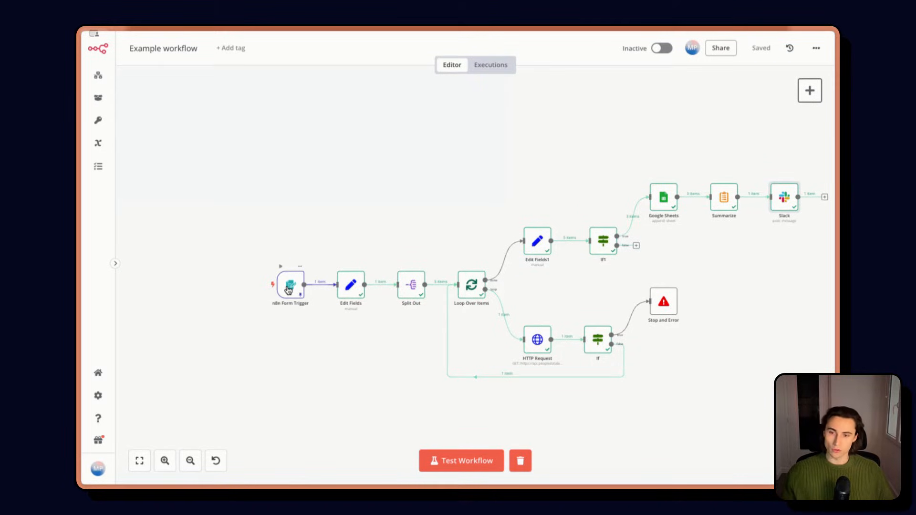
{"action": "double_click", "coordinate": [290, 287]}
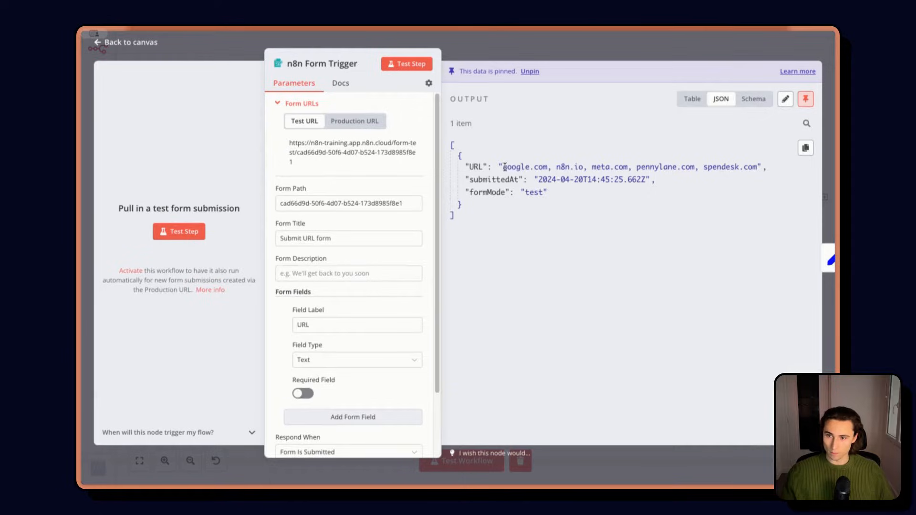
{"action": "double_click", "coordinate": [628, 166]}
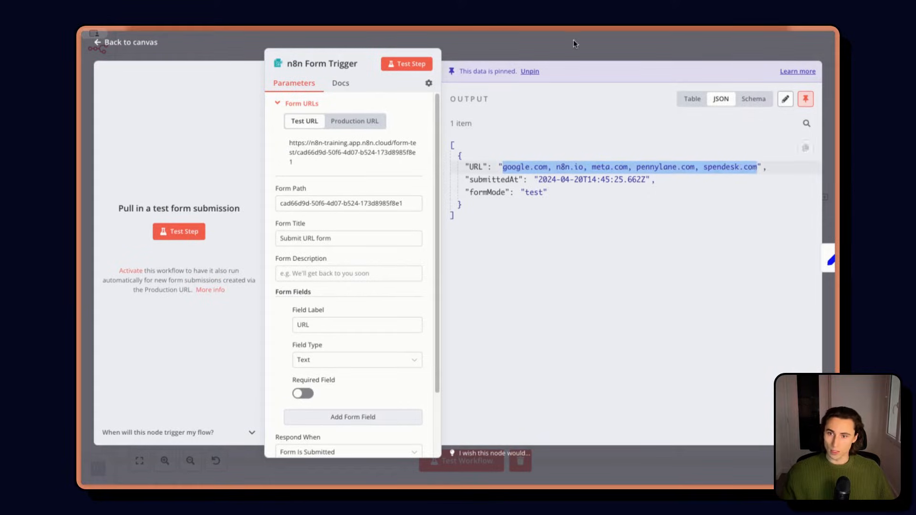
{"action": "left_click", "coordinate": [124, 41]}
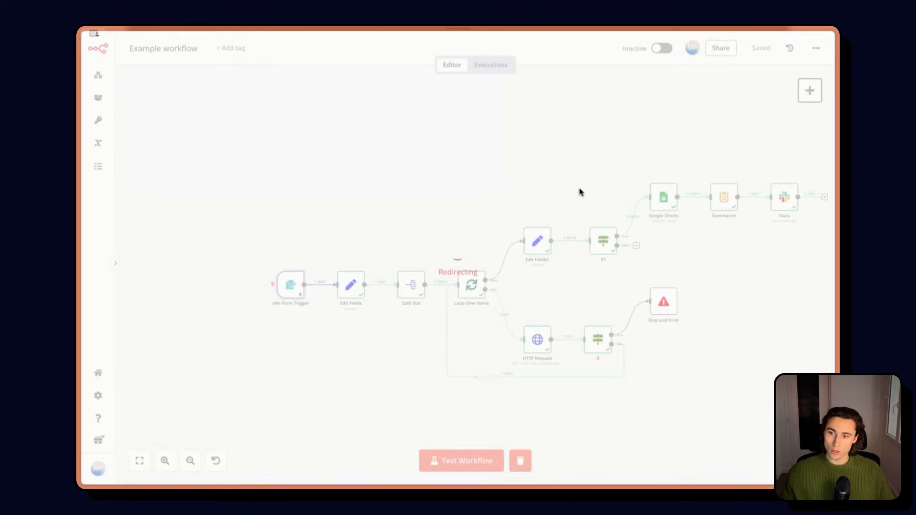
{"action": "left_click", "coordinate": [461, 461]}
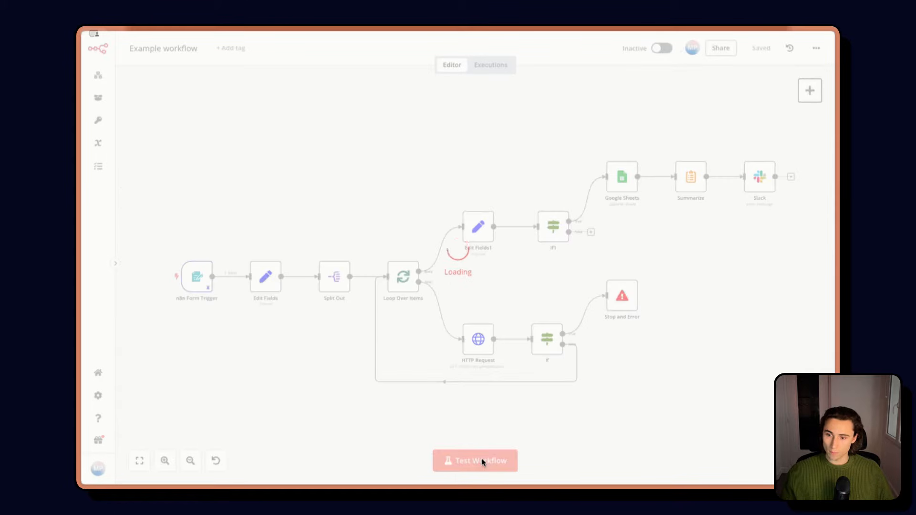
{"action": "left_click", "coordinate": [475, 460]}
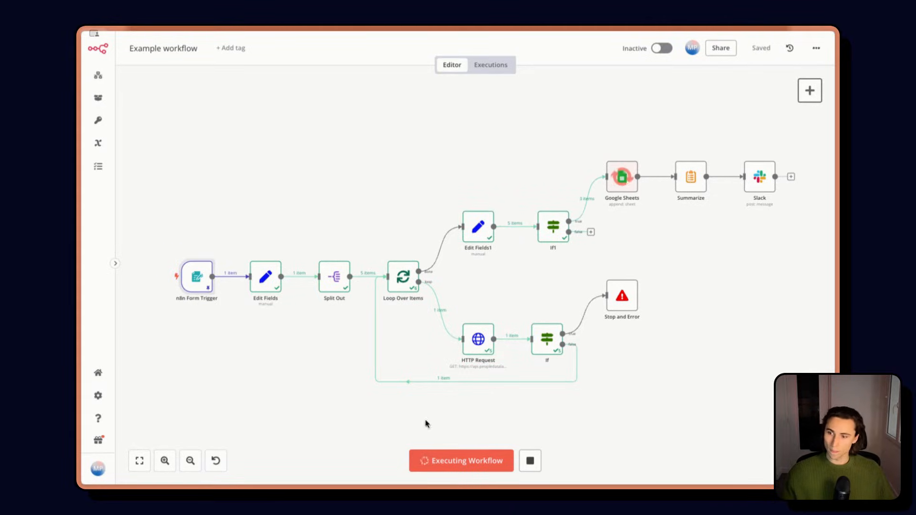
Step: Unpin the Form Trigger's sample data and start a test run that opens the form
{"action": "double_click", "coordinate": [196, 276]}
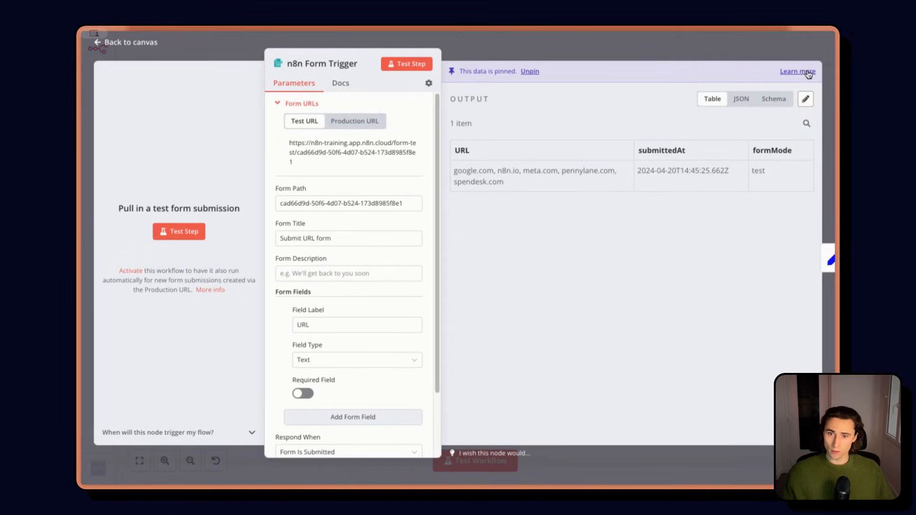
{"action": "left_click", "coordinate": [529, 71]}
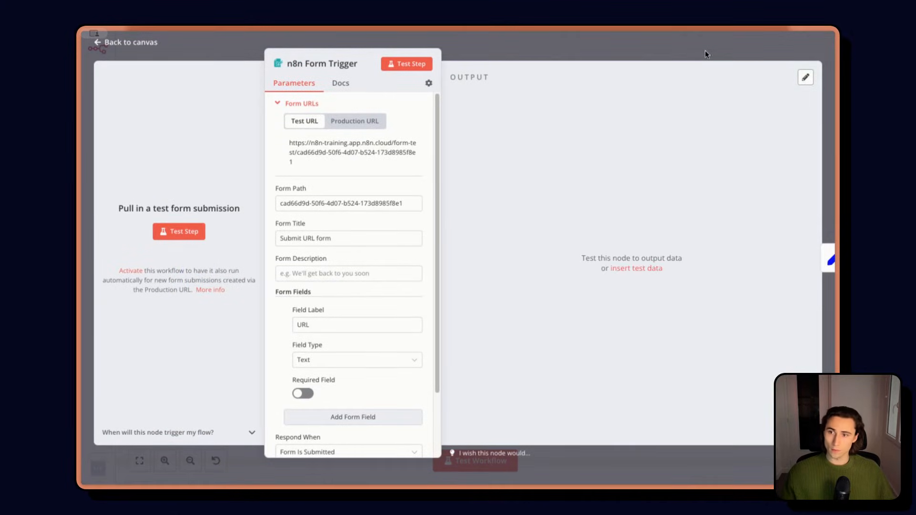
{"action": "left_click", "coordinate": [124, 41]}
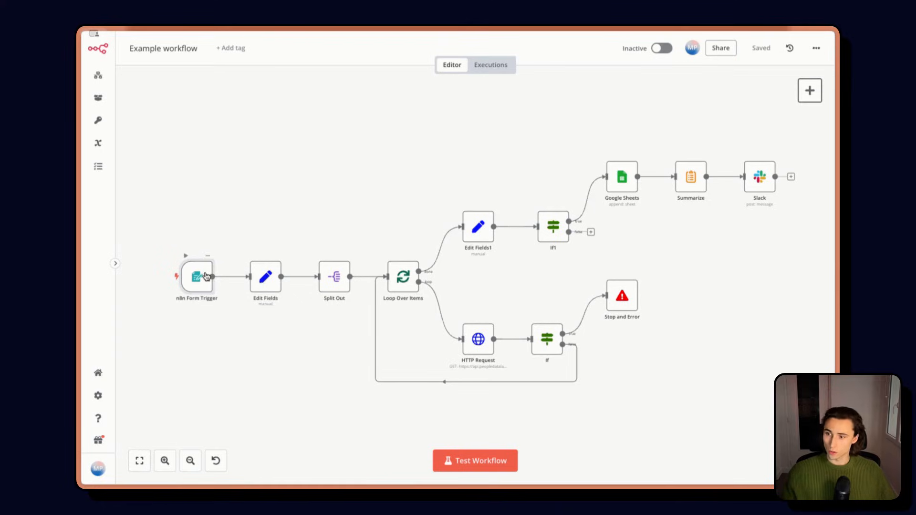
{"action": "left_click", "coordinate": [197, 277]}
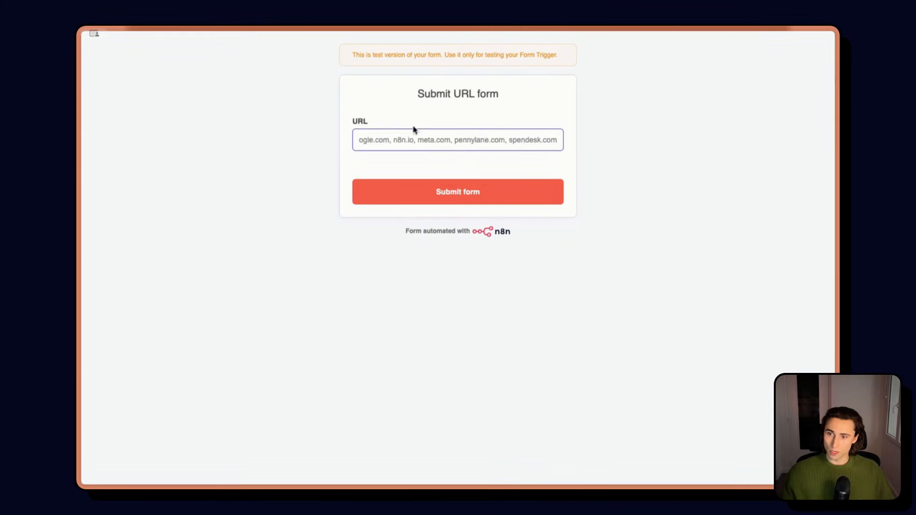
Step: Submit the five company URLs through the test form and return to the workflow editor
{"action": "left_click", "coordinate": [456, 192]}
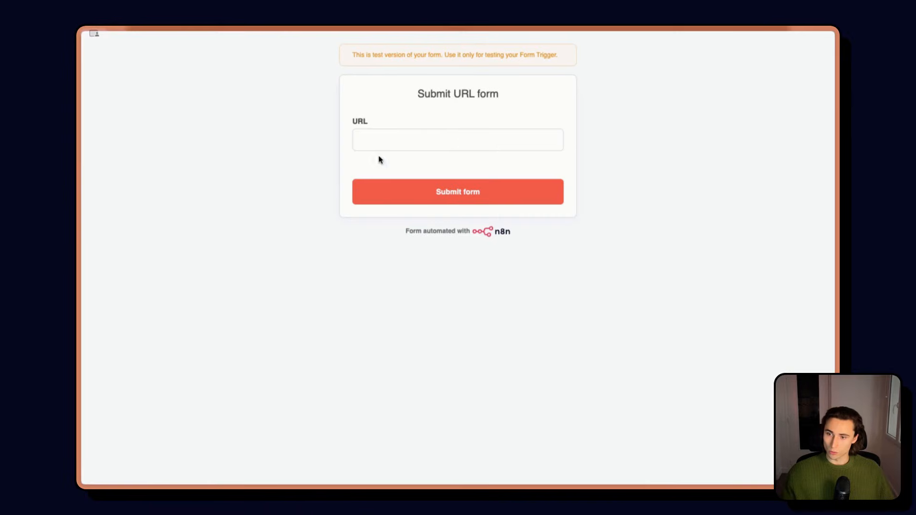
{"action": "left_click", "coordinate": [457, 192]}
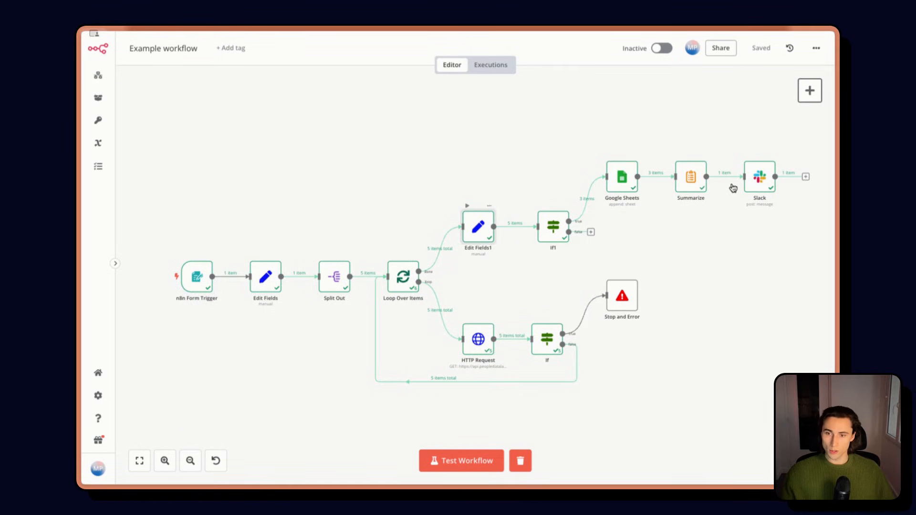
{"action": "double_click", "coordinate": [478, 227]}
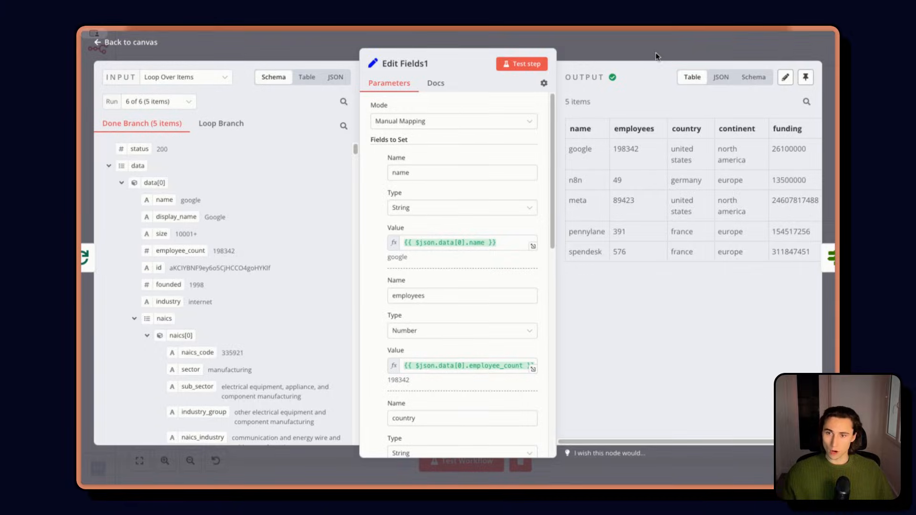
{"action": "left_click", "coordinate": [124, 41]}
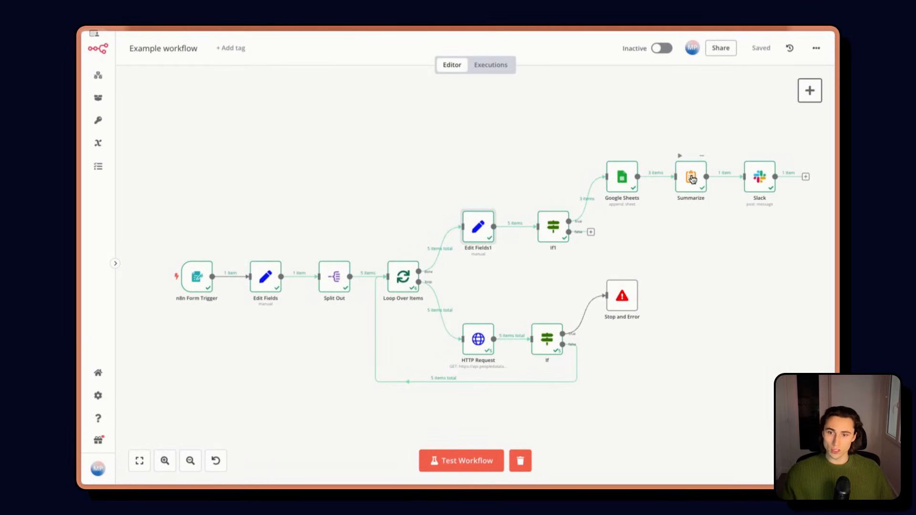
{"action": "double_click", "coordinate": [691, 176]}
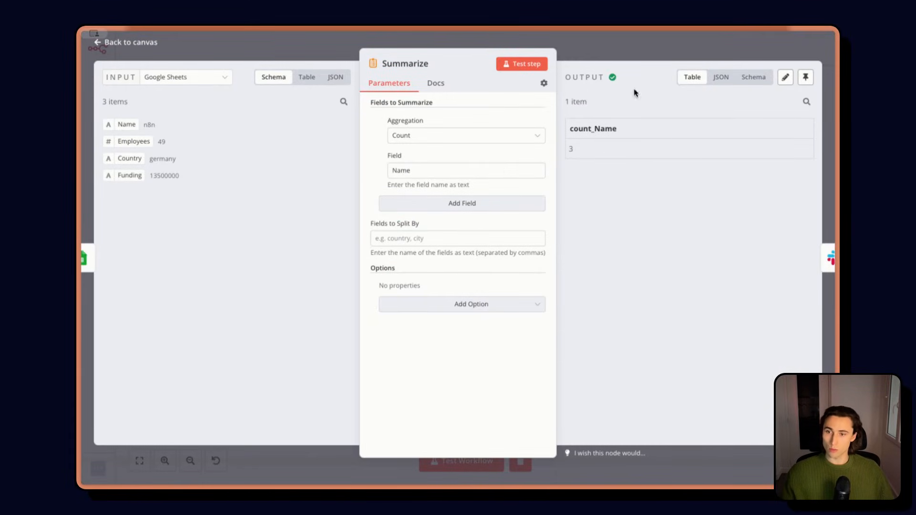
{"action": "mouse_move", "coordinate": [631, 78]}
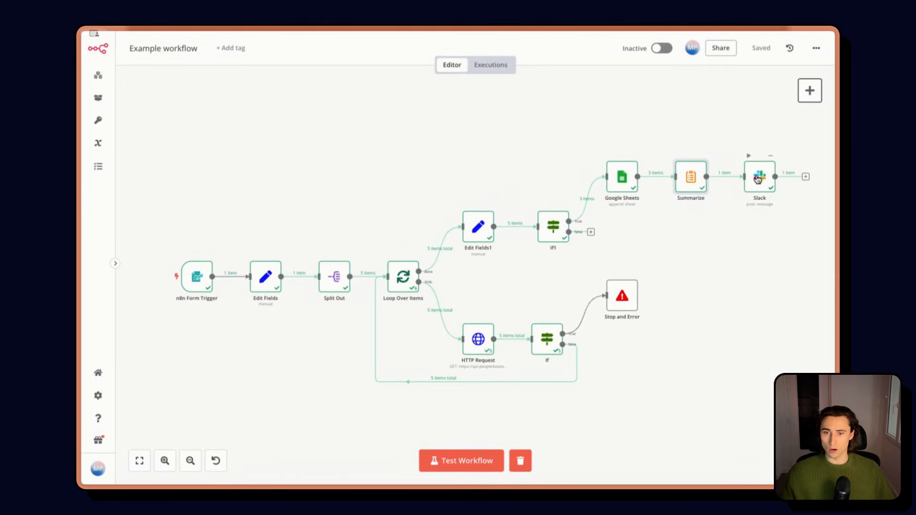
{"action": "double_click", "coordinate": [758, 178]}
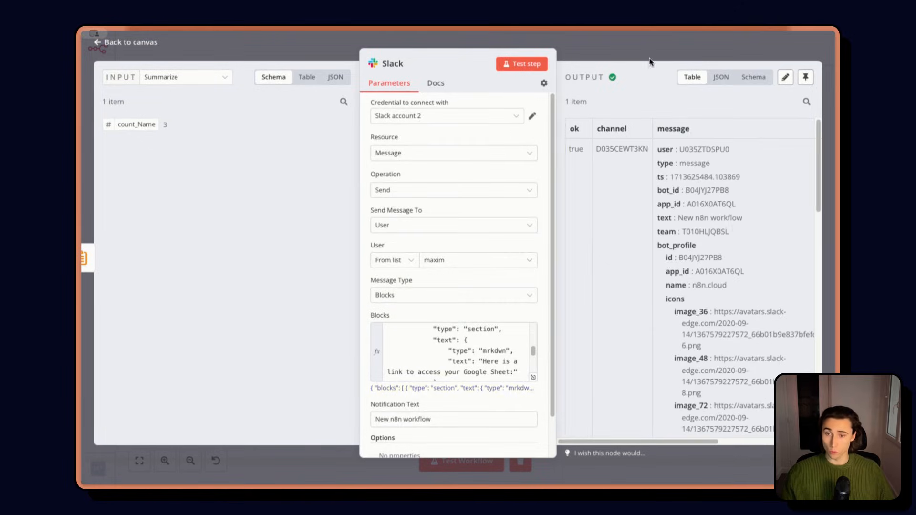
{"action": "left_click", "coordinate": [125, 42]}
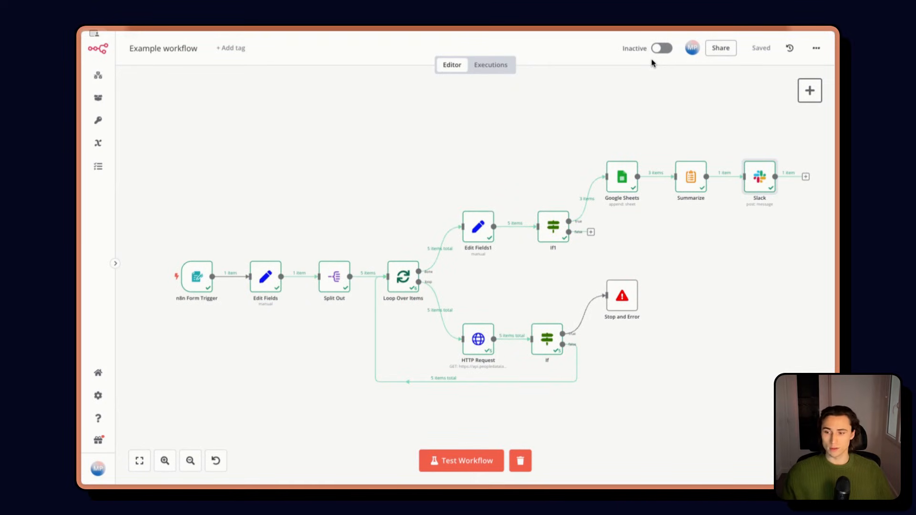